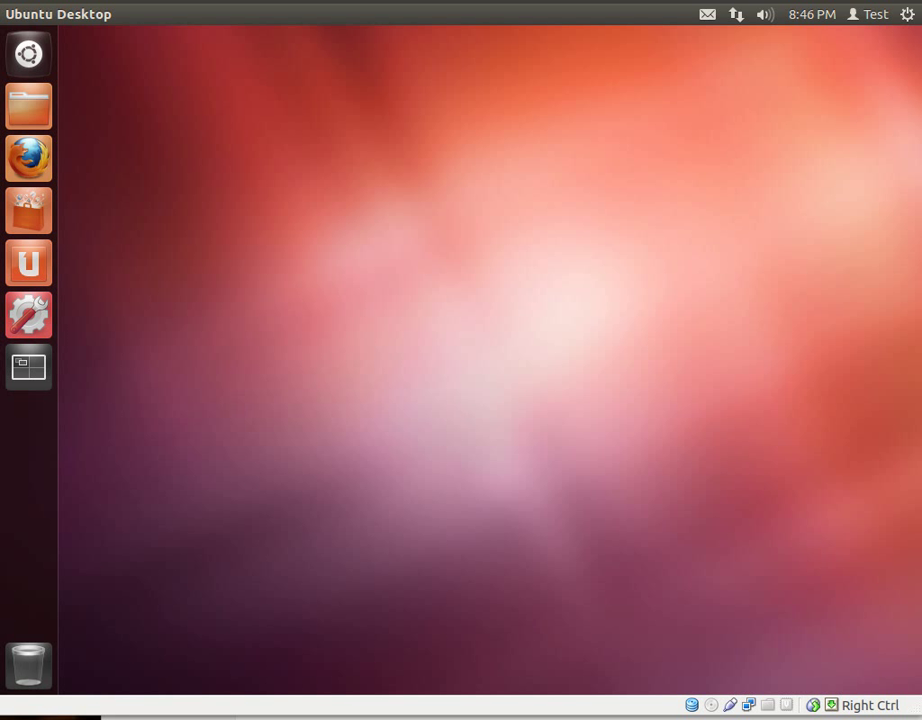
mouse_move(700, 446)
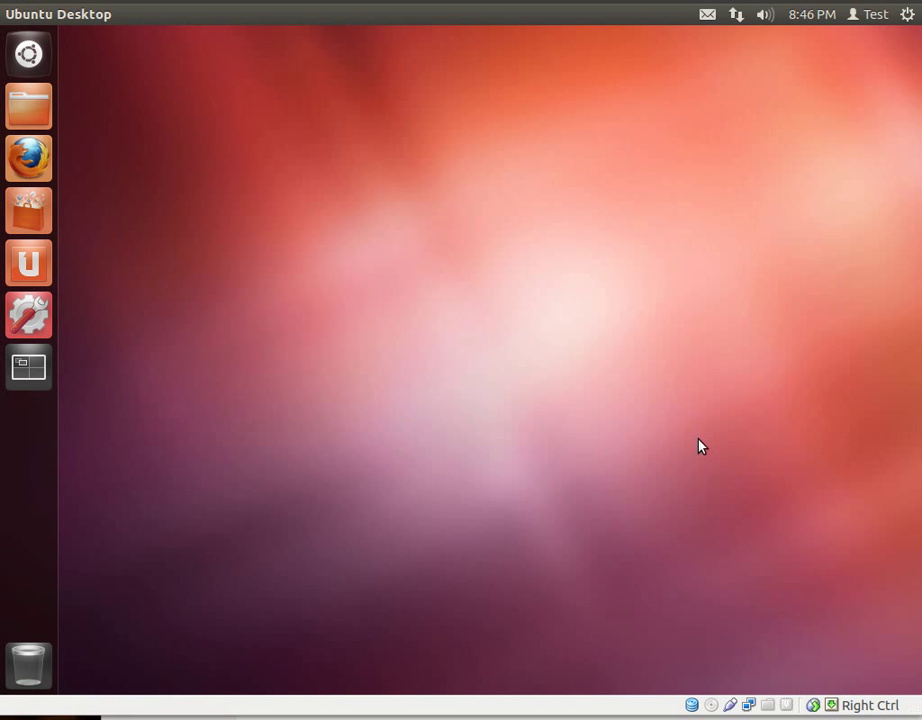
mouse_move(416, 382)
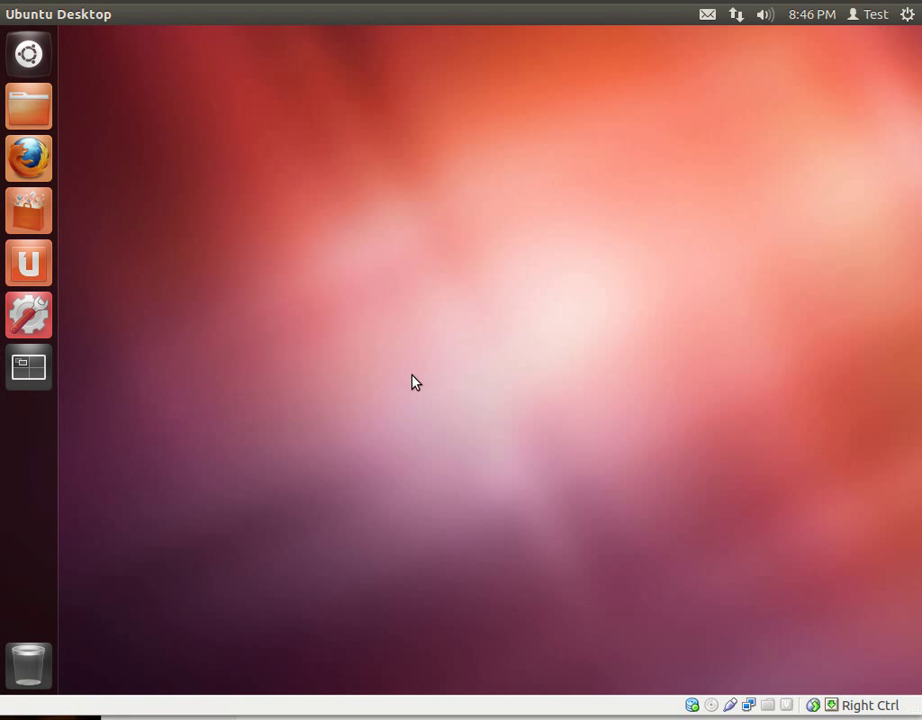
- Run 'sudo apt-get install phpmyadmin' in a terminal and answer y to fetch its five packages
click(28, 368)
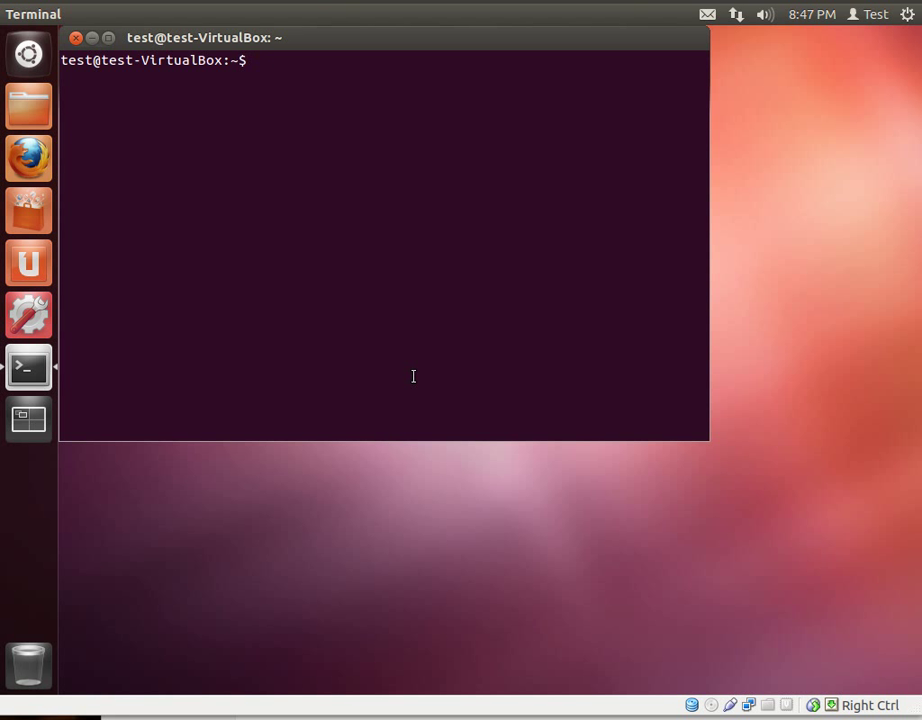
text(s)
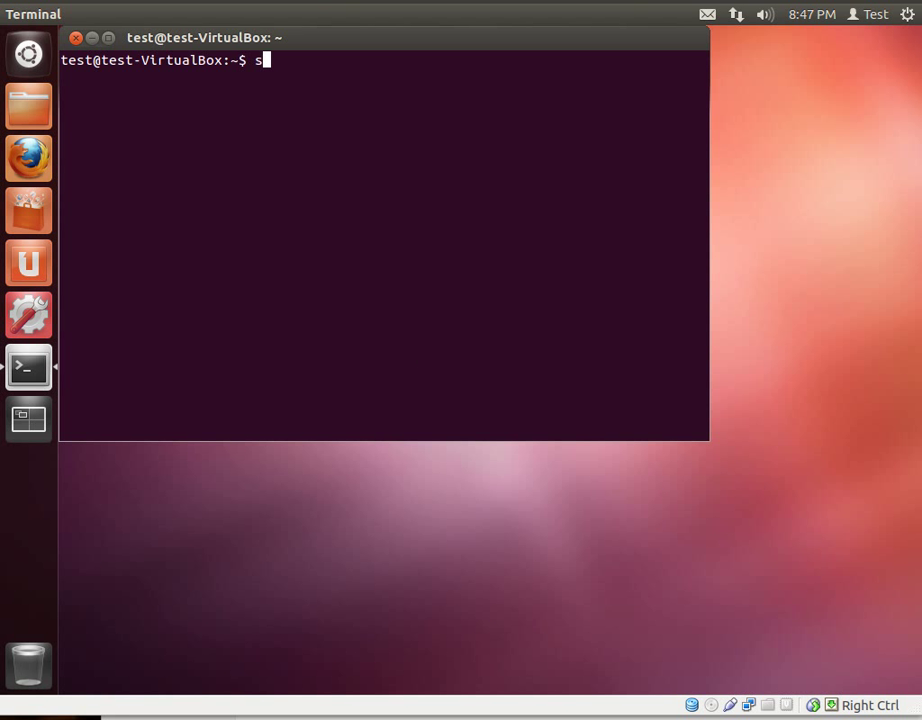
text(udo)
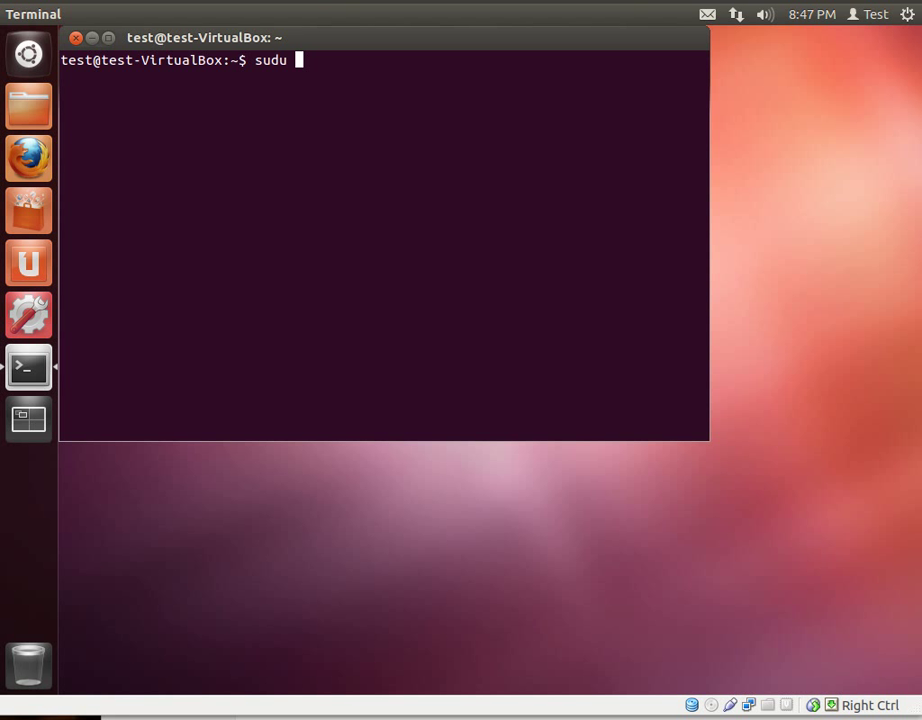
text(apt-get)
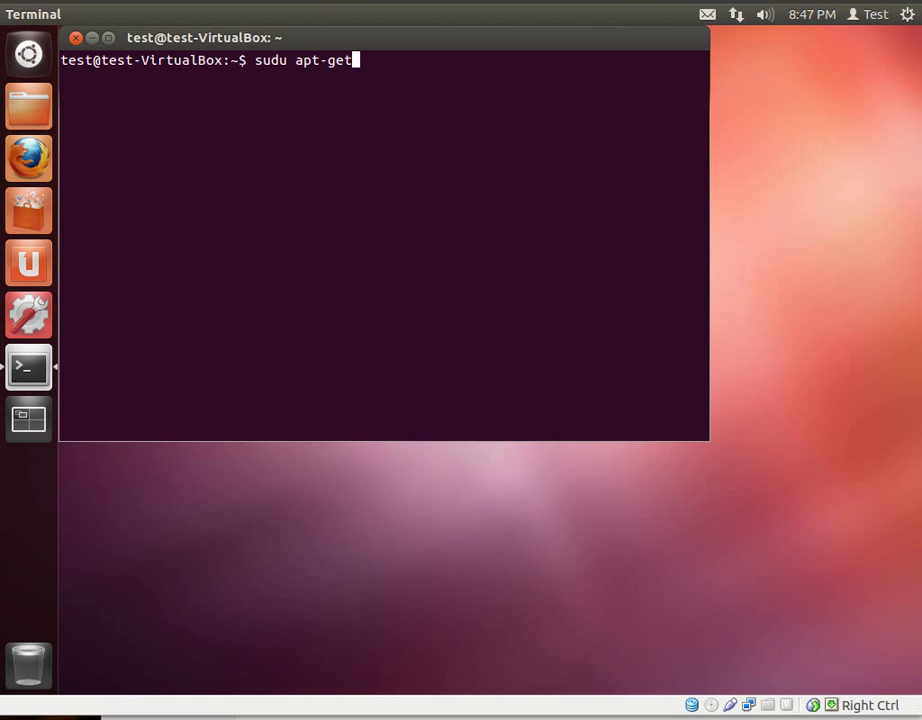
text(install)
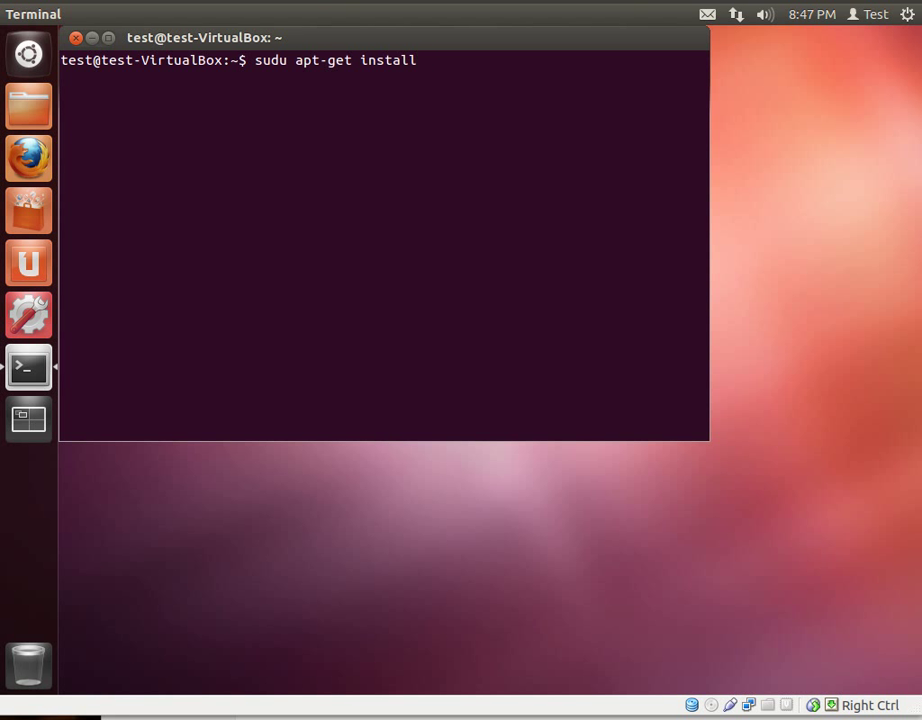
text(php)
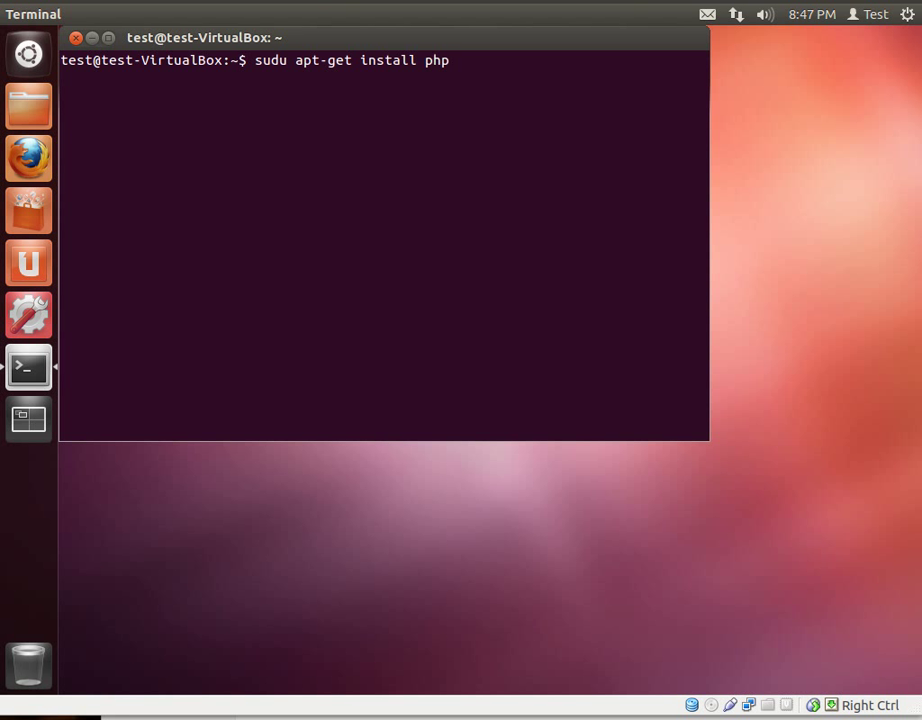
text(myadmin)
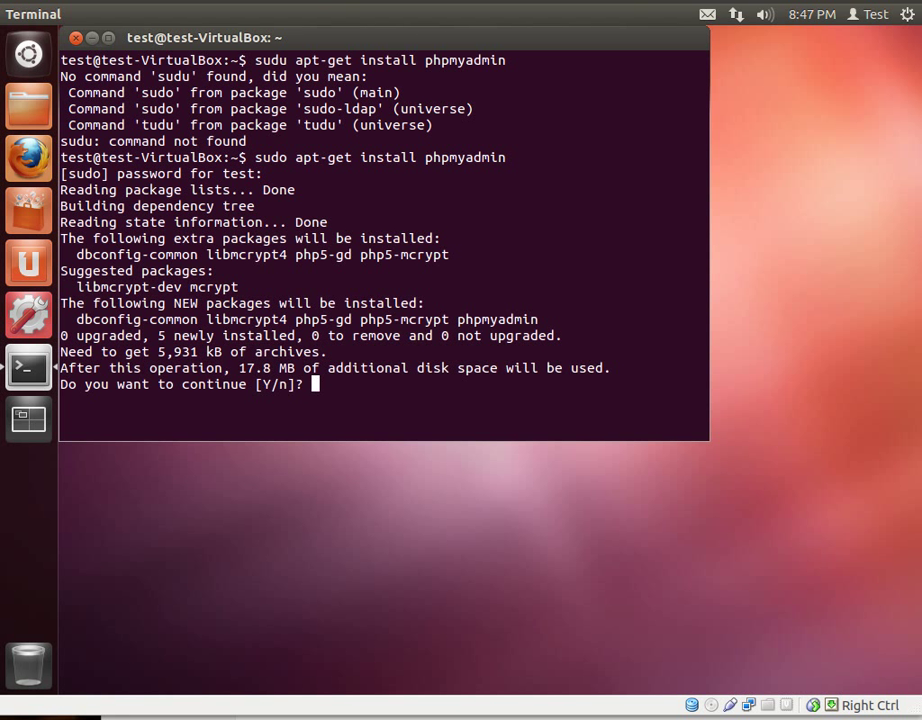
text(y)
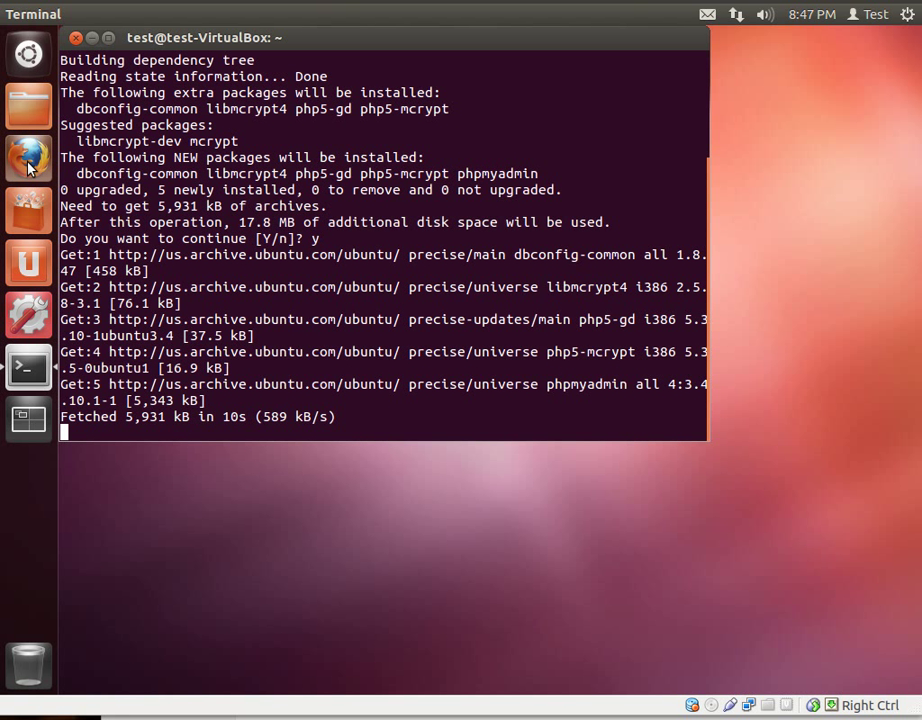
mouse_move(310, 156)
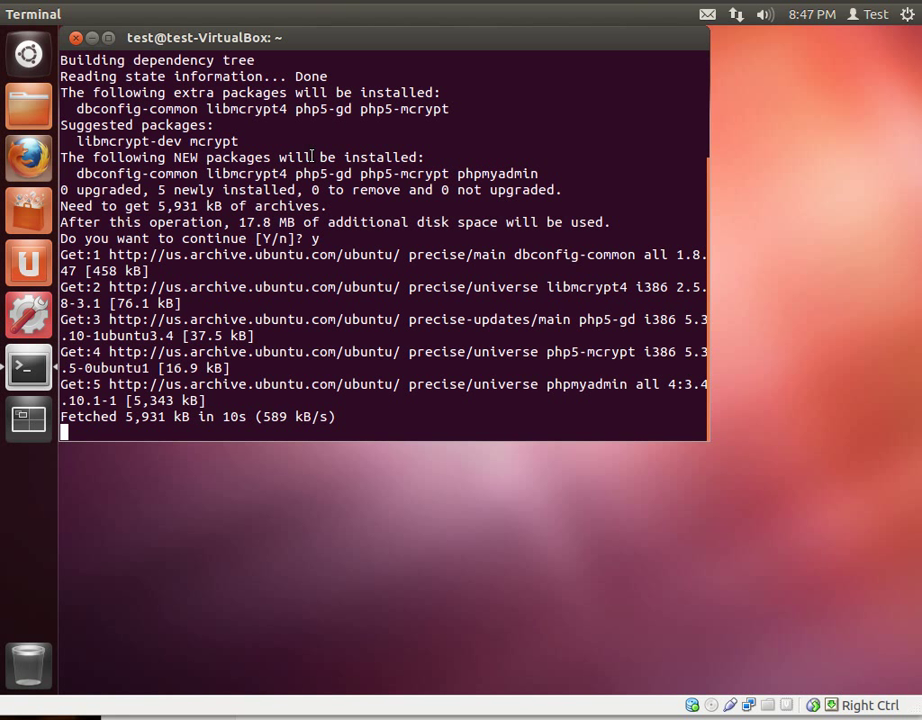
- Accept apache2 as phpMyAdmin's web server and switch over to Firefox
click(28, 158)
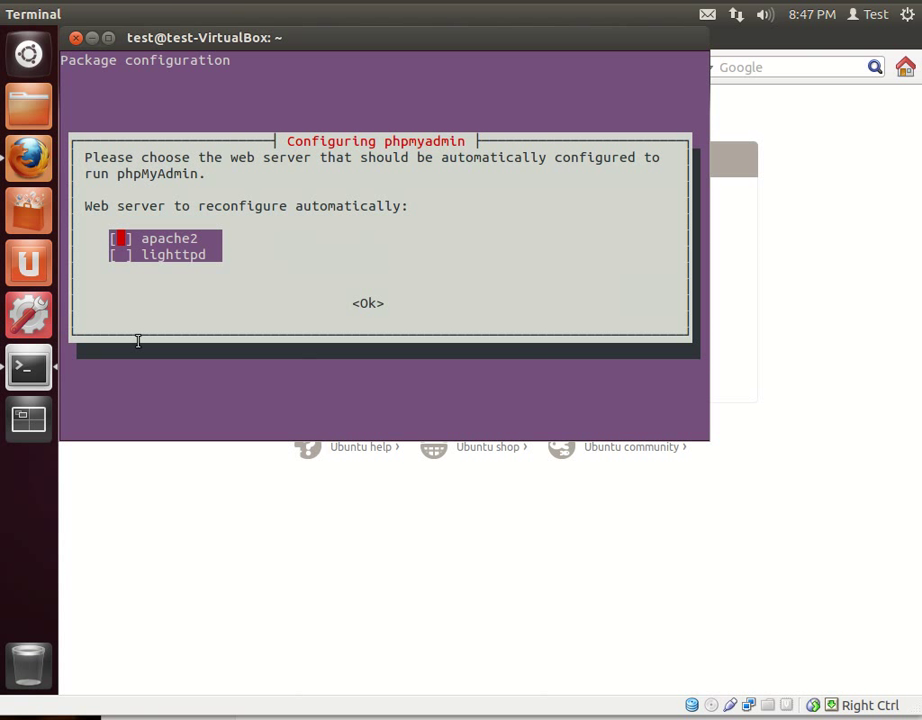
mouse_move(192, 168)
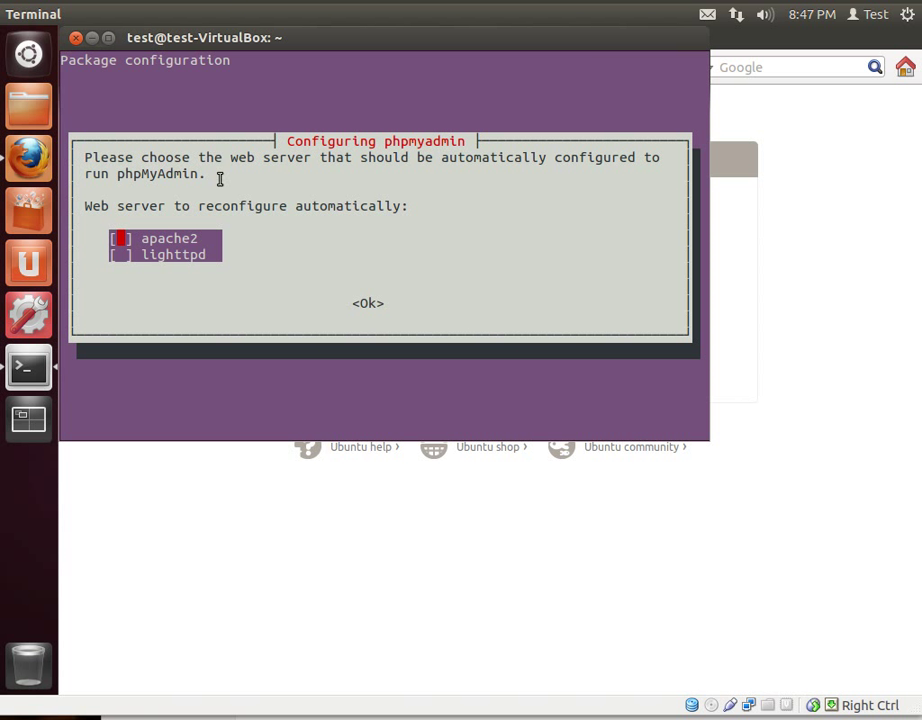
mouse_move(108, 200)
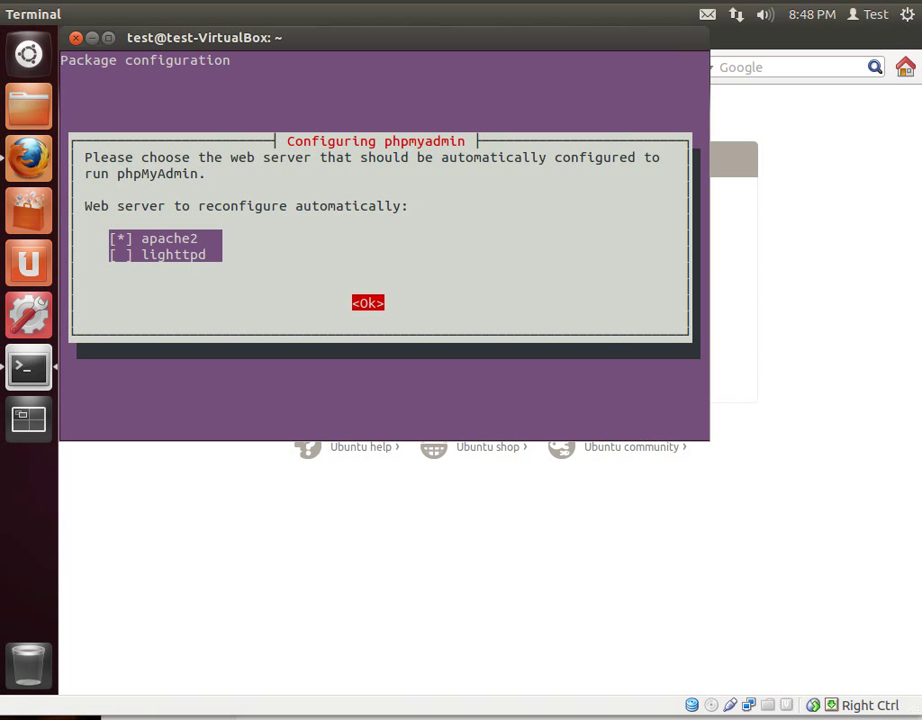
click(368, 302)
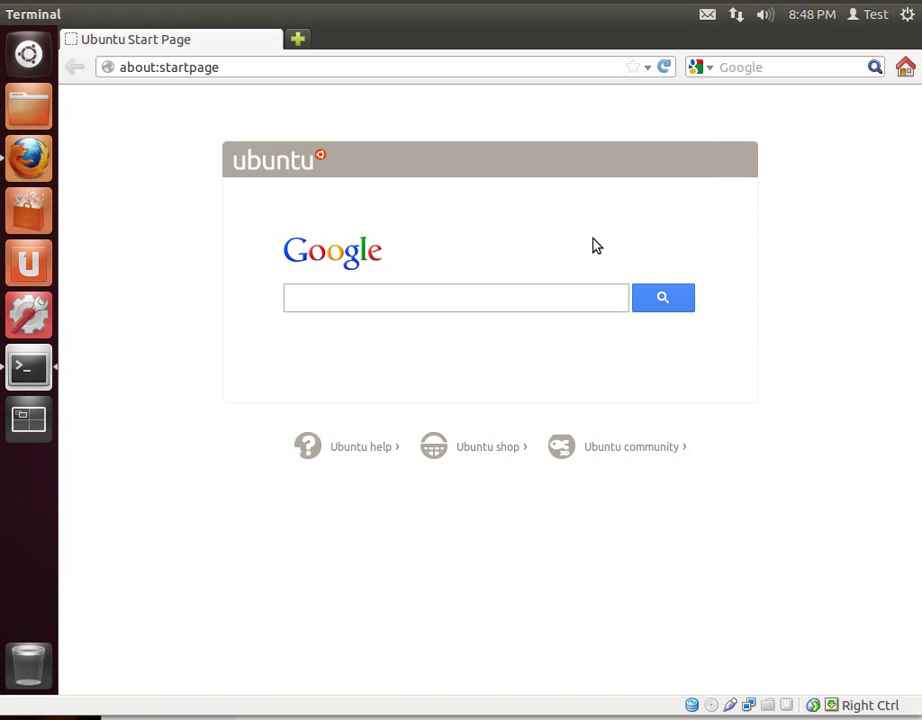
- Search Google for 'phpmyadmin' from the Ubuntu start page
text(php)
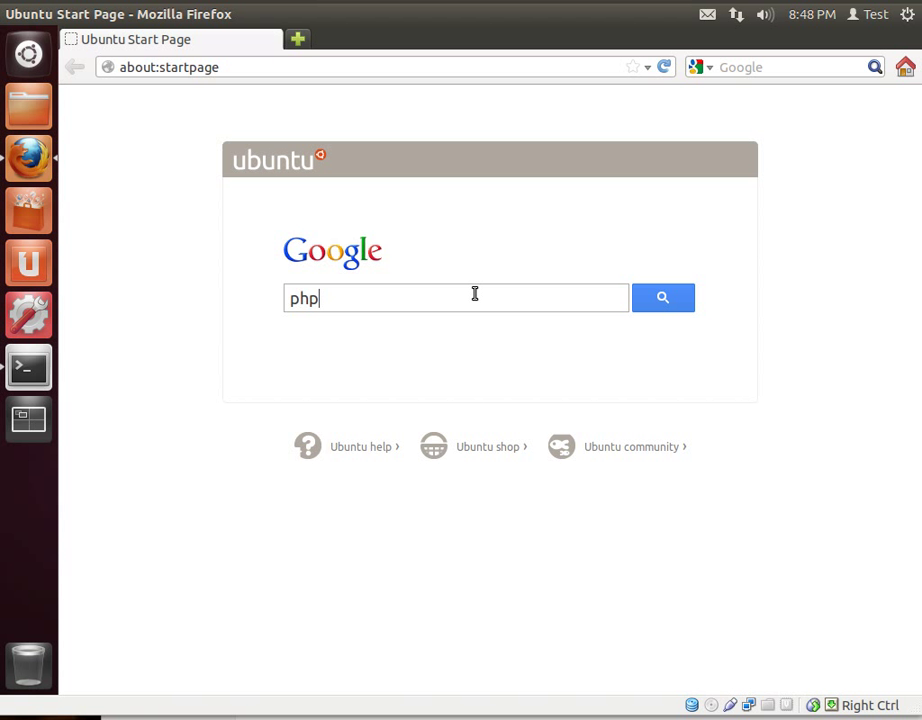
text(myadmin)
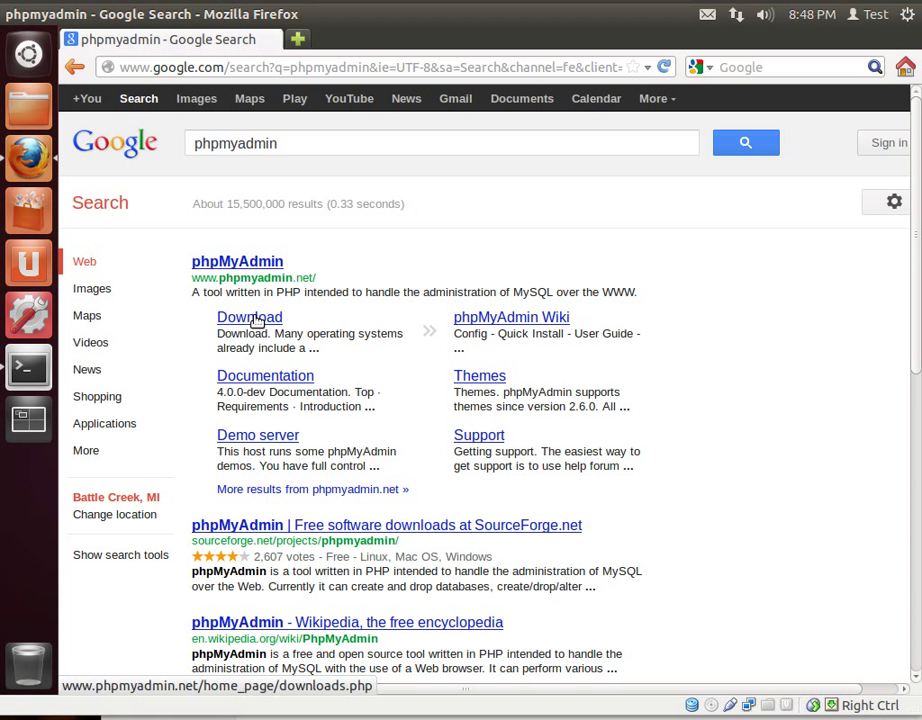
mouse_move(256, 436)
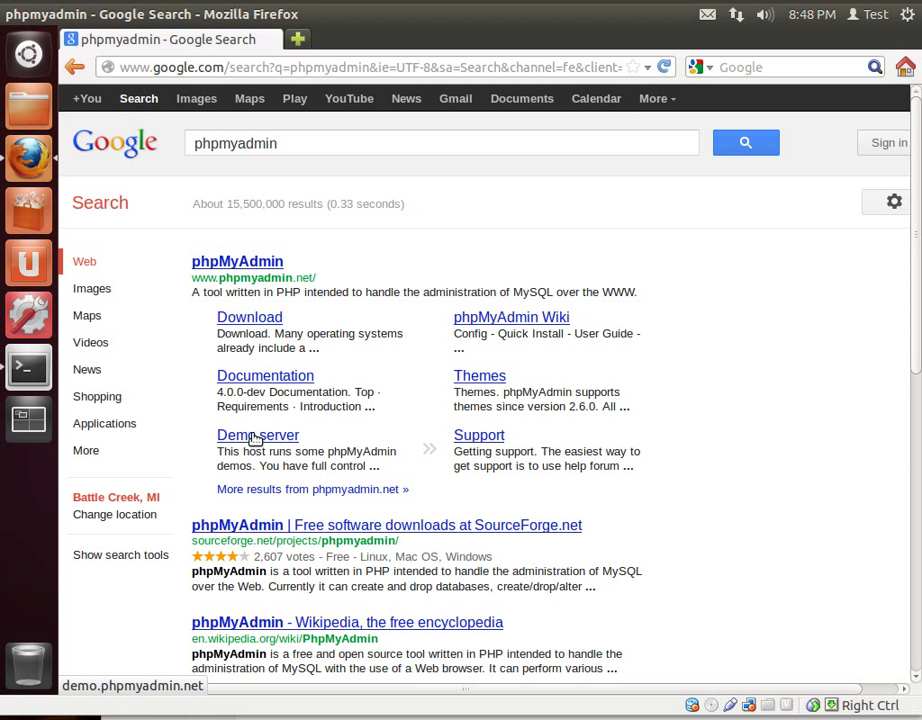
mouse_move(252, 536)
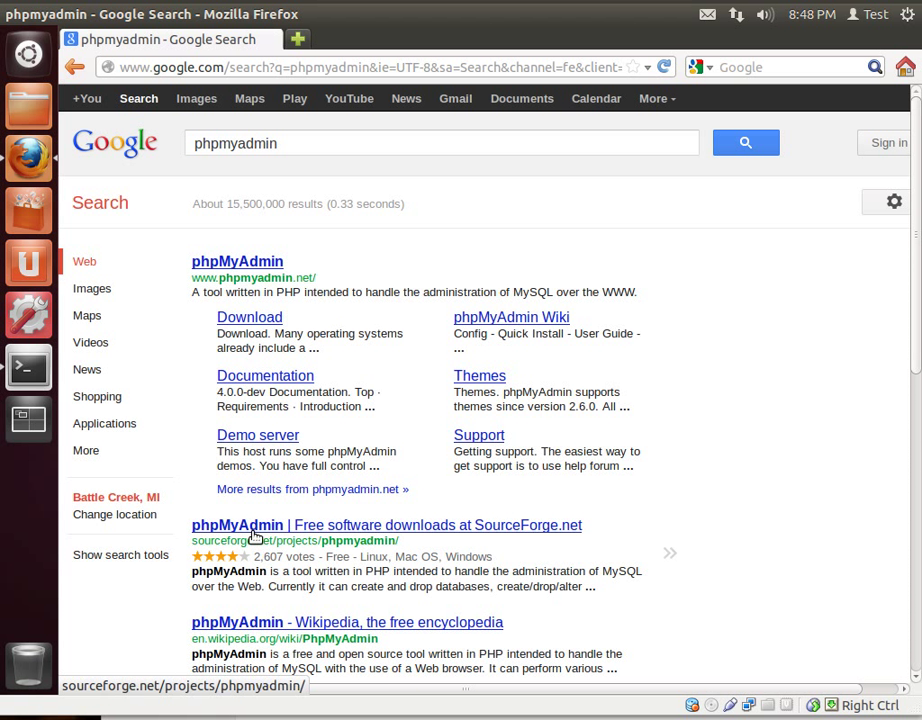
mouse_move(396, 544)
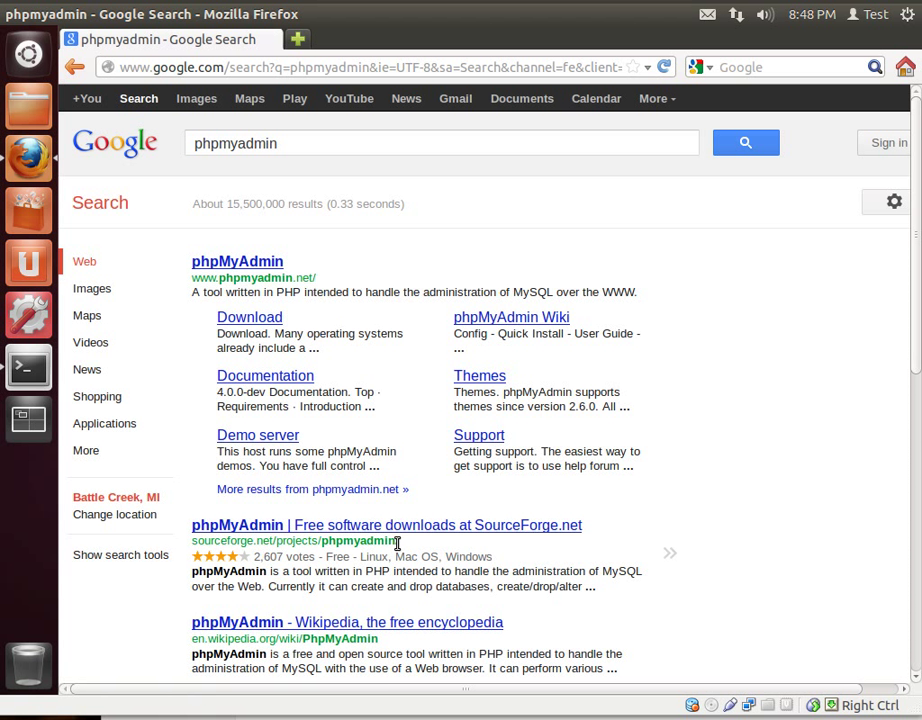
mouse_move(388, 540)
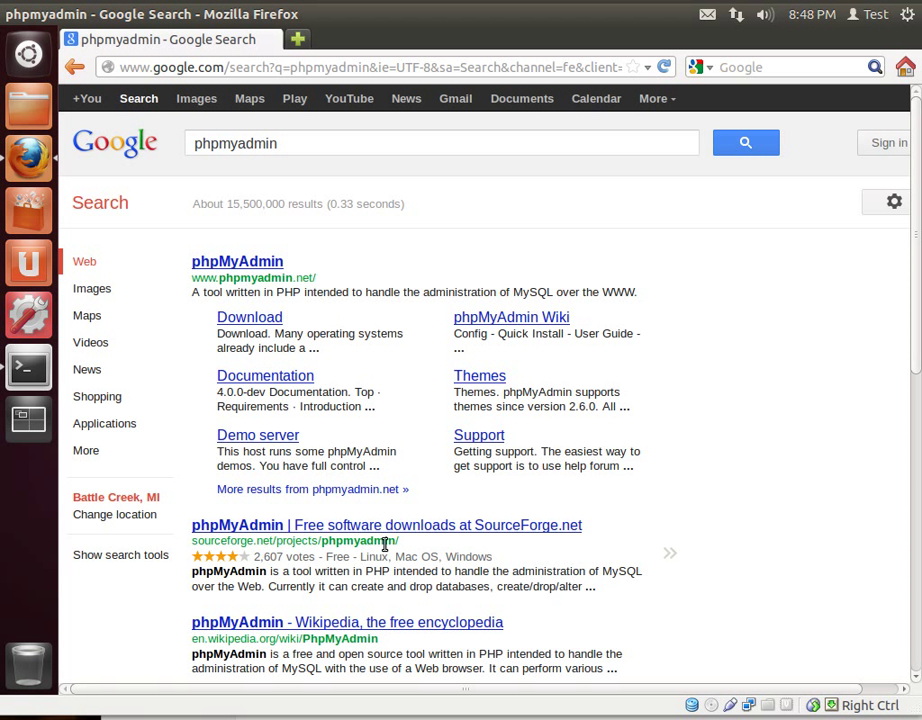
mouse_move(360, 532)
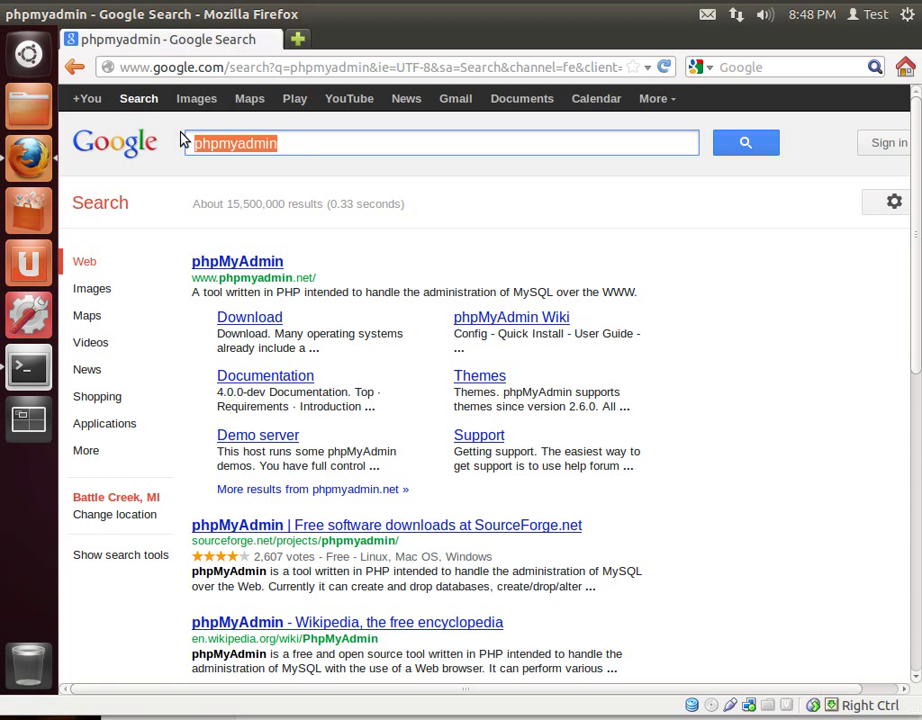
- Search Google for 'mysql' and follow the first result to the official MySQL homepage
text(mysql)
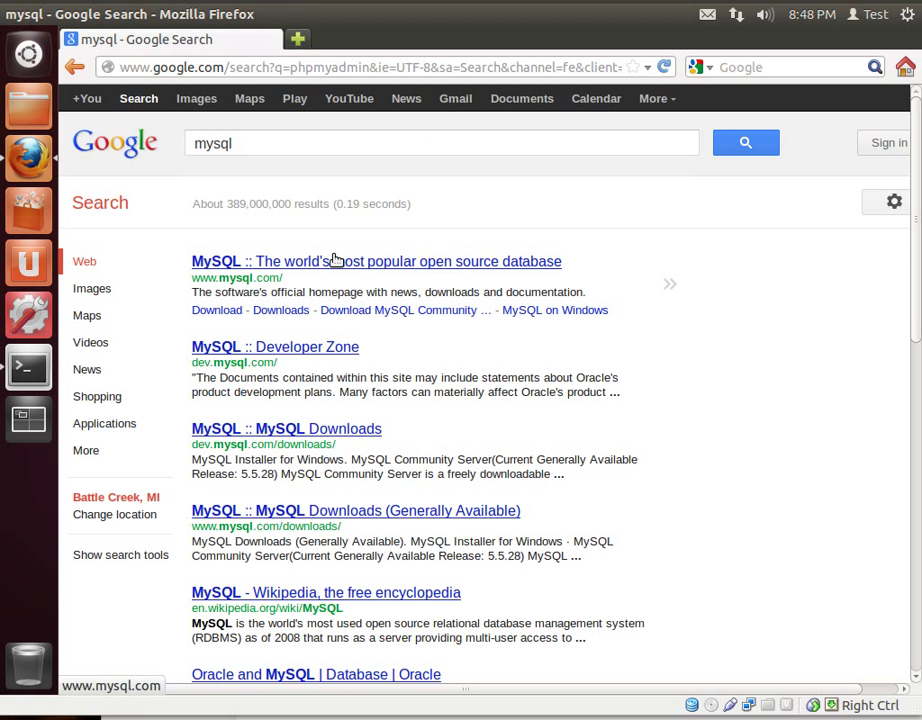
click(376, 260)
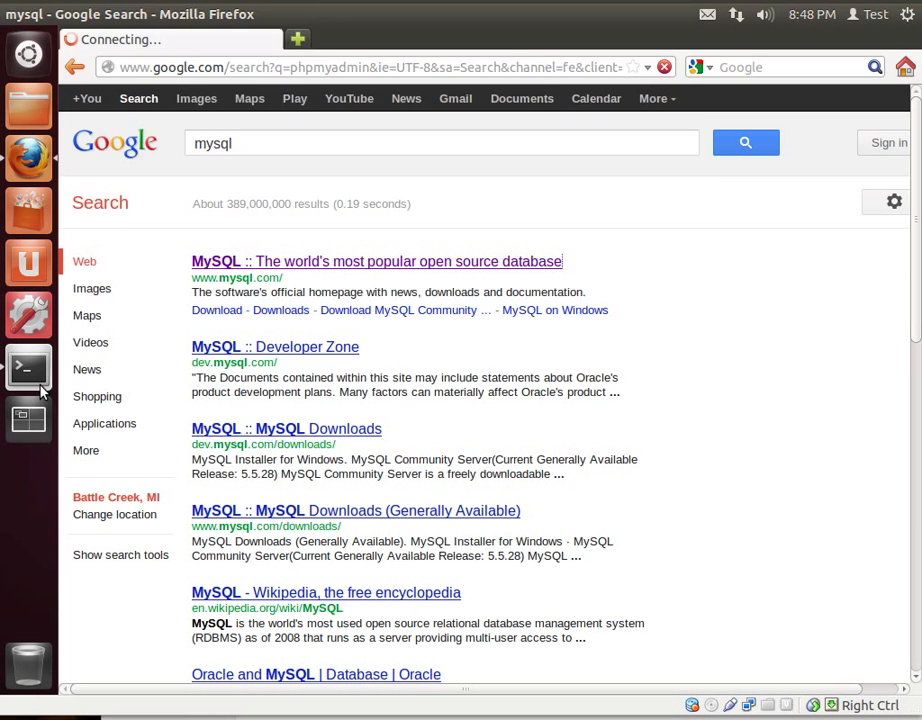
click(28, 368)
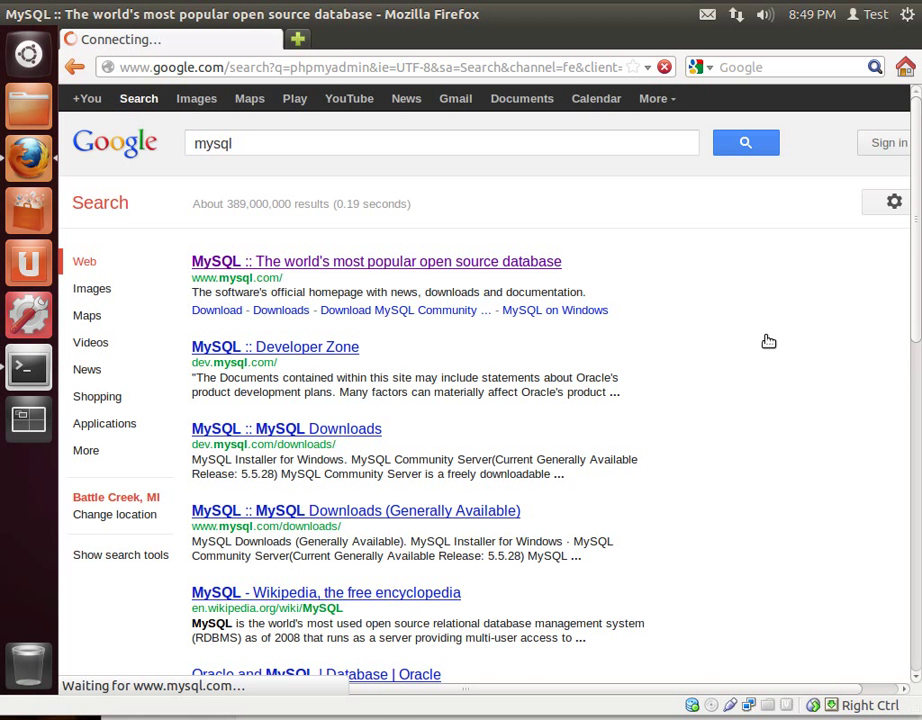
- Go to mysql.com Downloads (GA) and follow the MySQL Workbench link in the sidebar
click(376, 260)
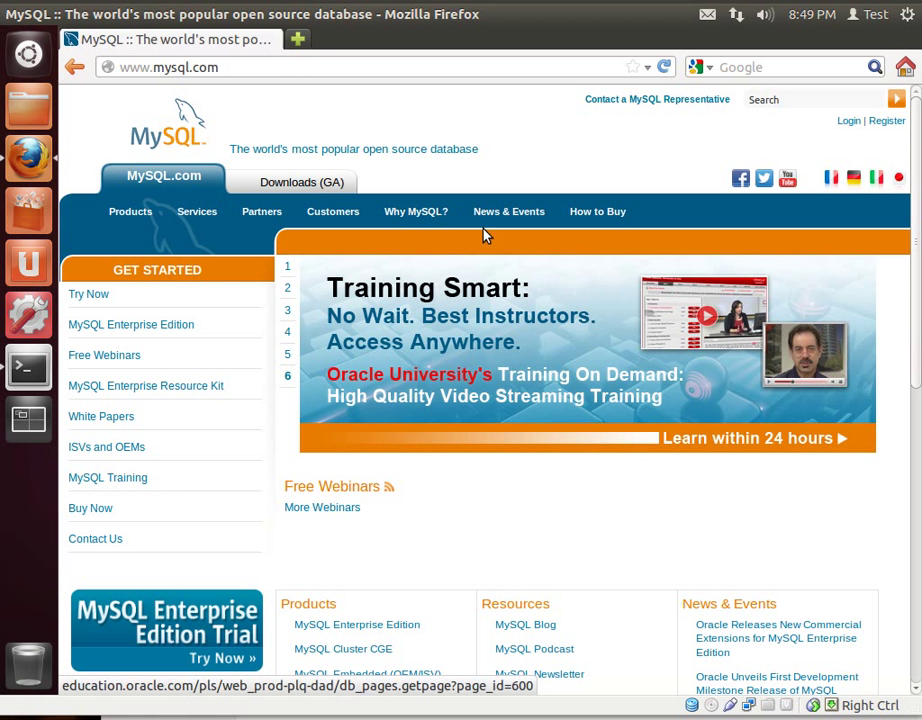
click(302, 182)
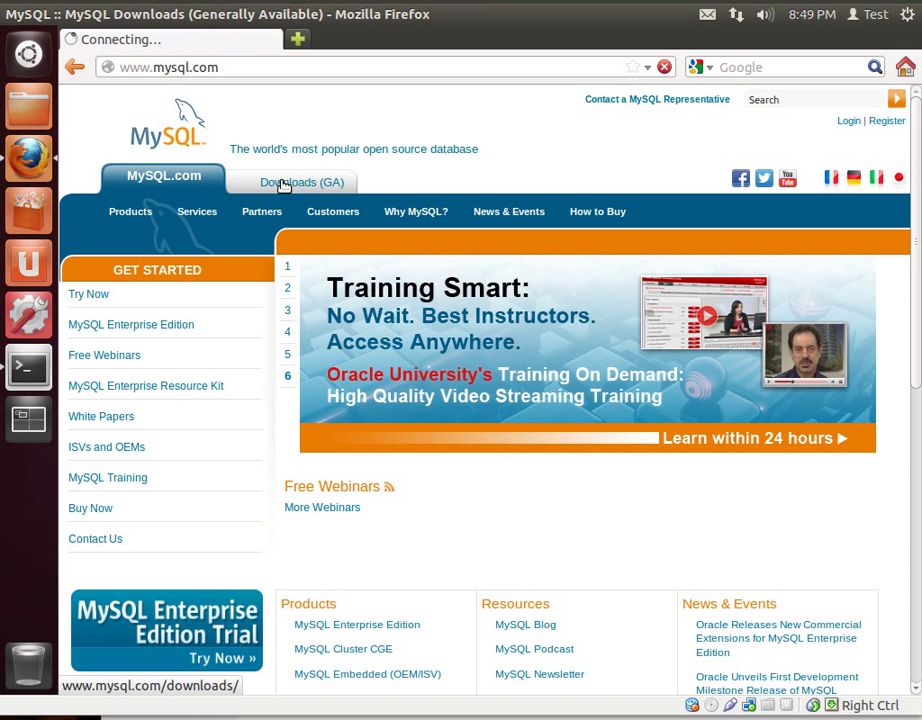
click(302, 182)
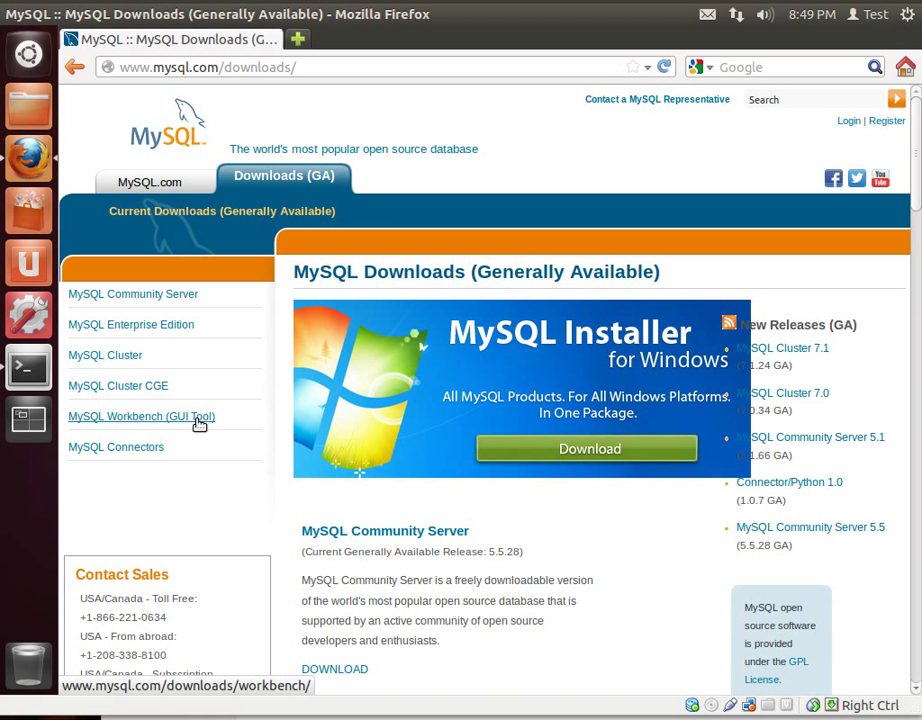
click(140, 416)
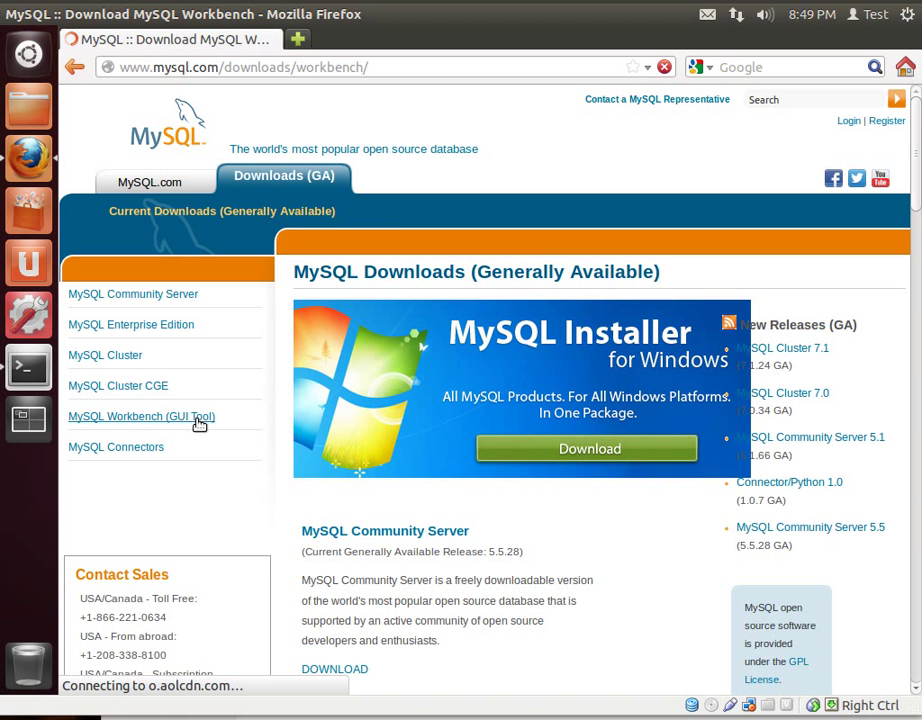
- Choose Ubuntu Linux as the platform on the MySQL Workbench 5.2.44 download page
click(140, 416)
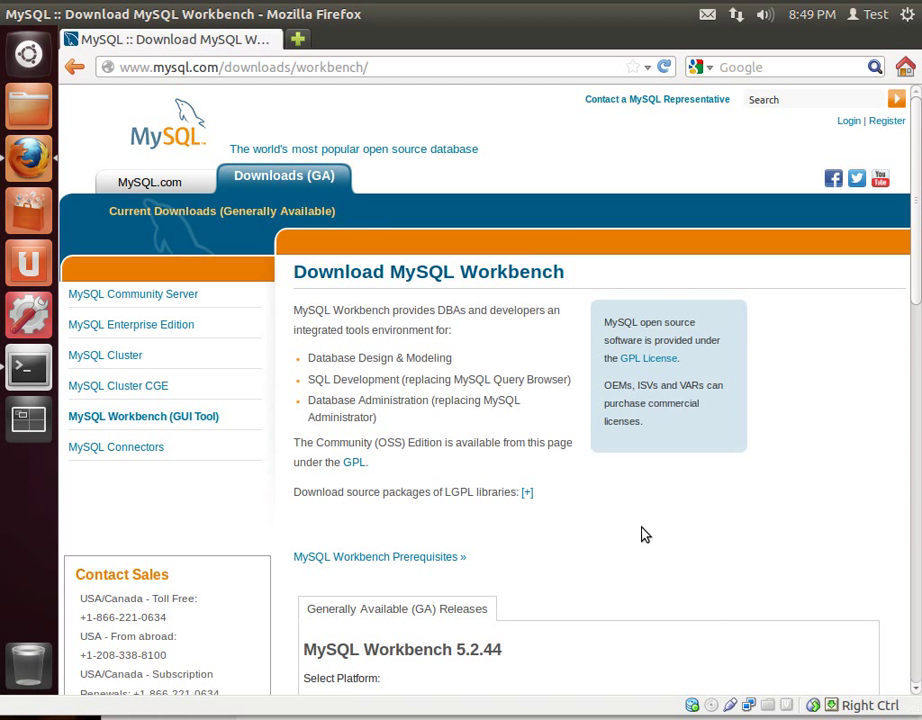
click(384, 604)
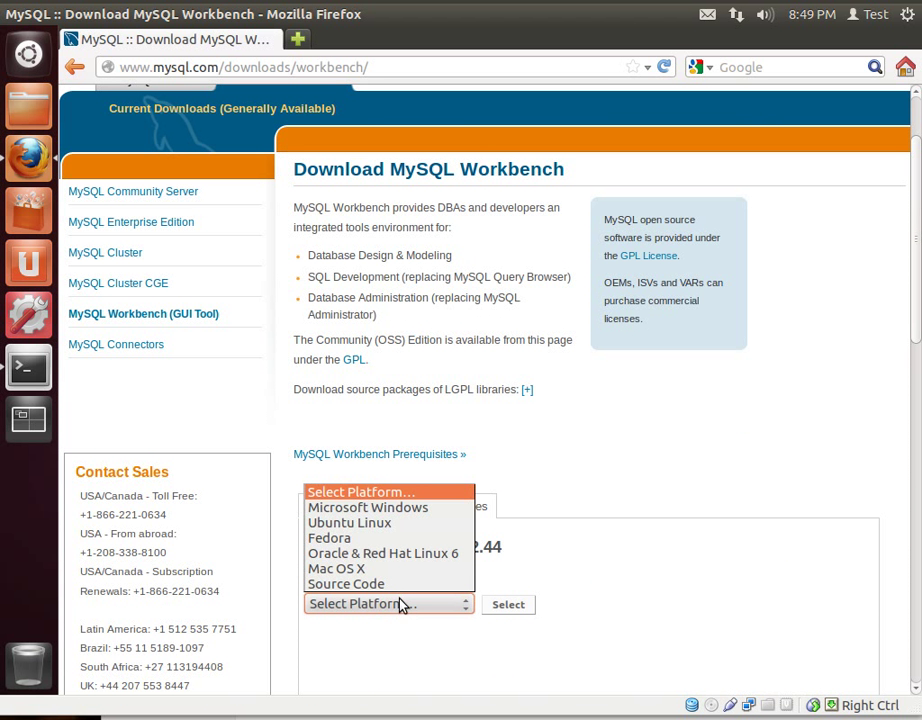
click(348, 522)
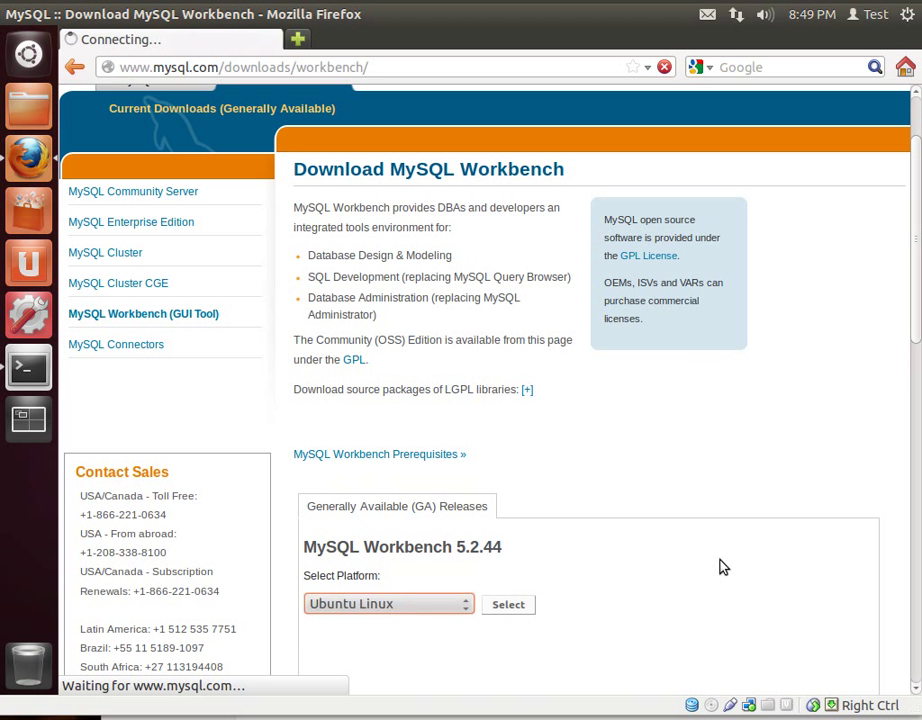
mouse_move(708, 532)
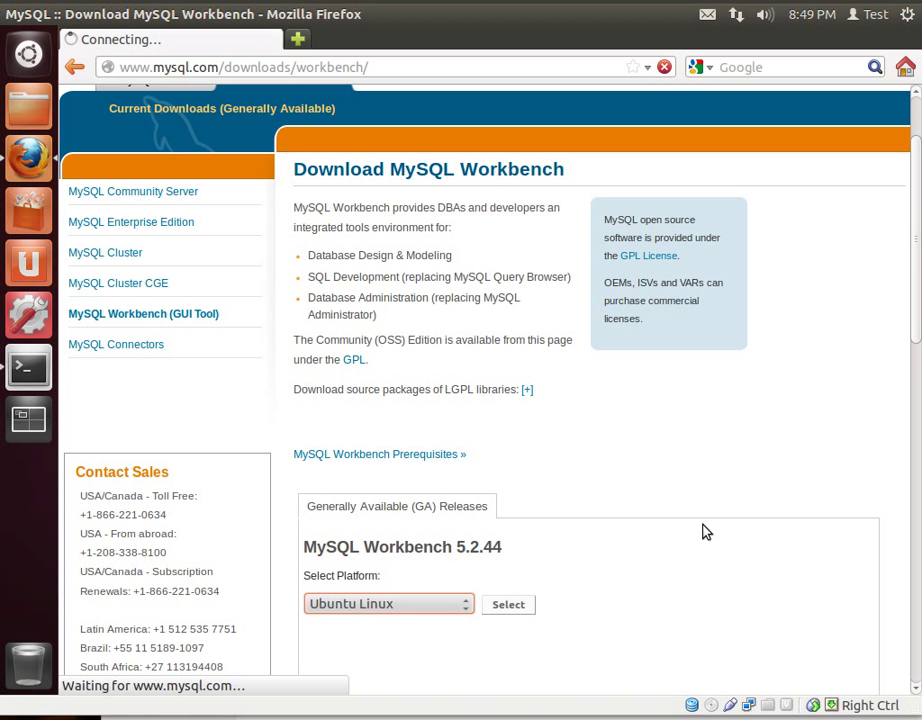
click(508, 604)
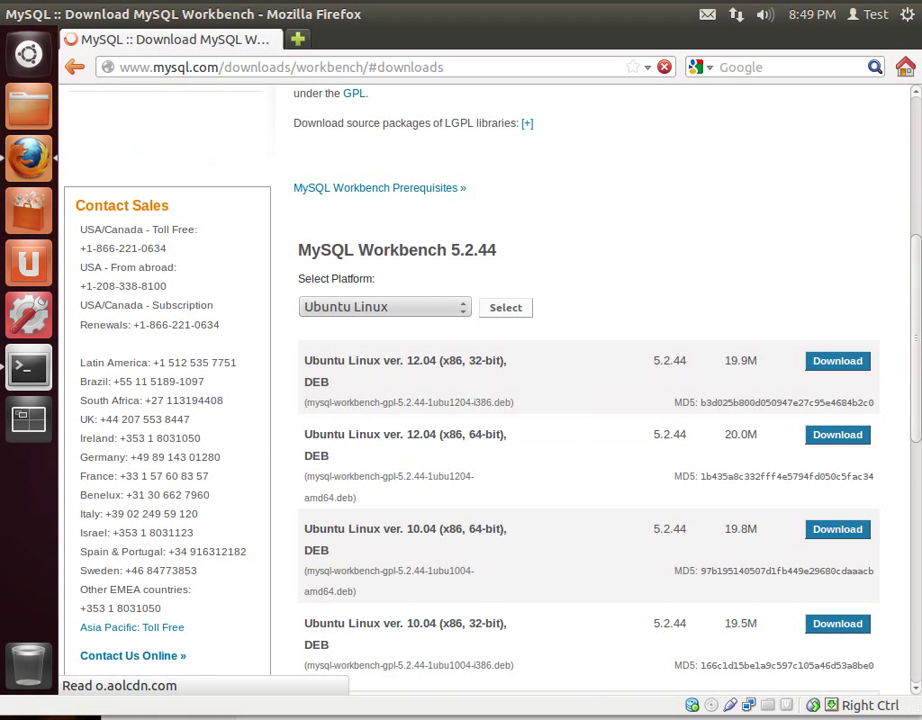
scroll(down, 3)
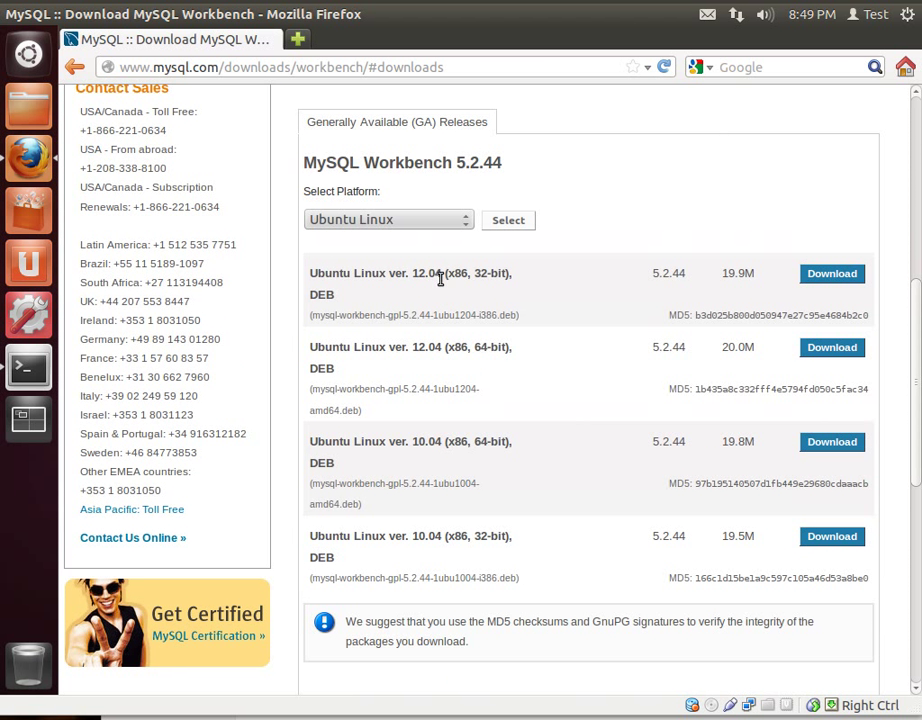
mouse_move(344, 356)
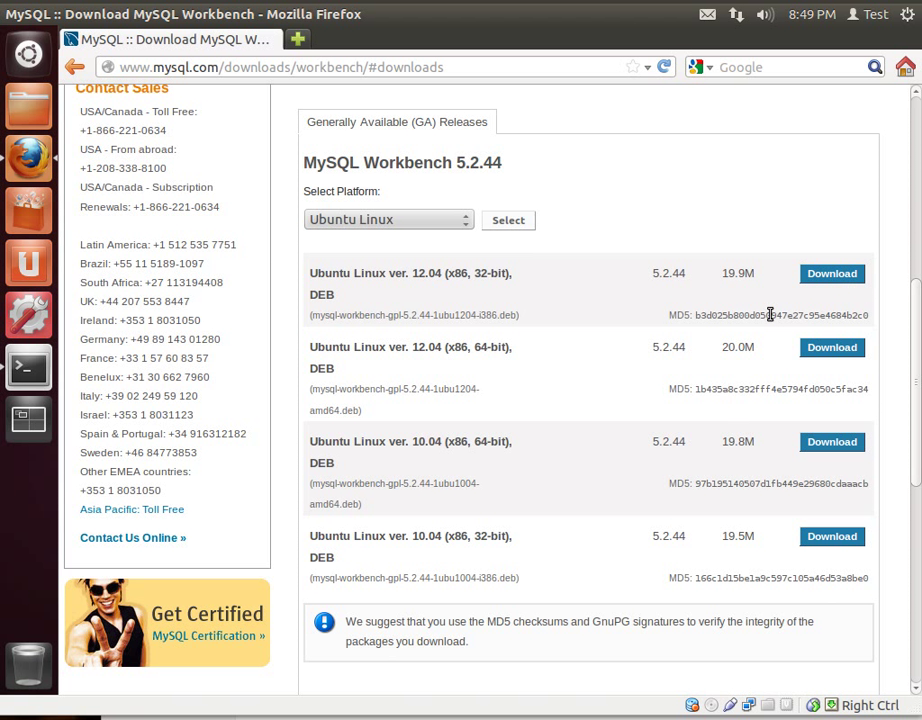
mouse_move(832, 272)
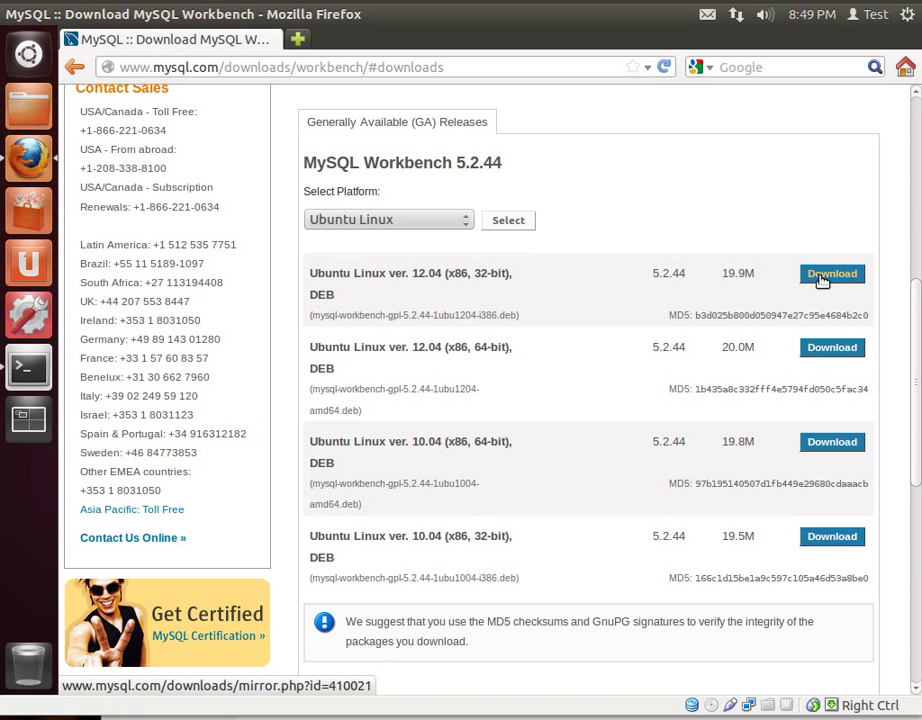
- Start the download of the Ubuntu 12.04 32-bit DEB package
click(832, 274)
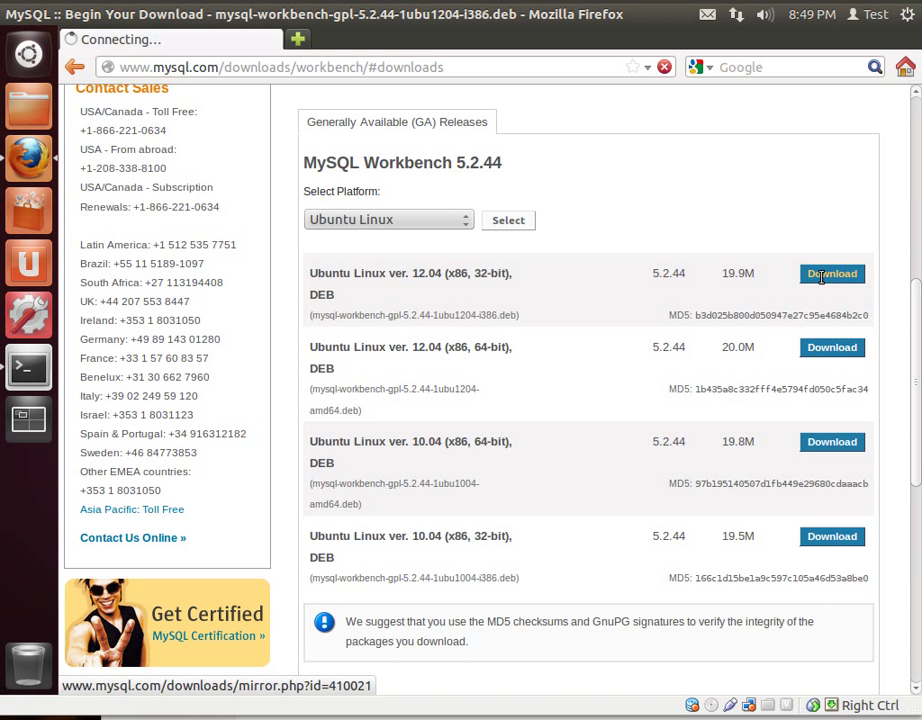
click(832, 272)
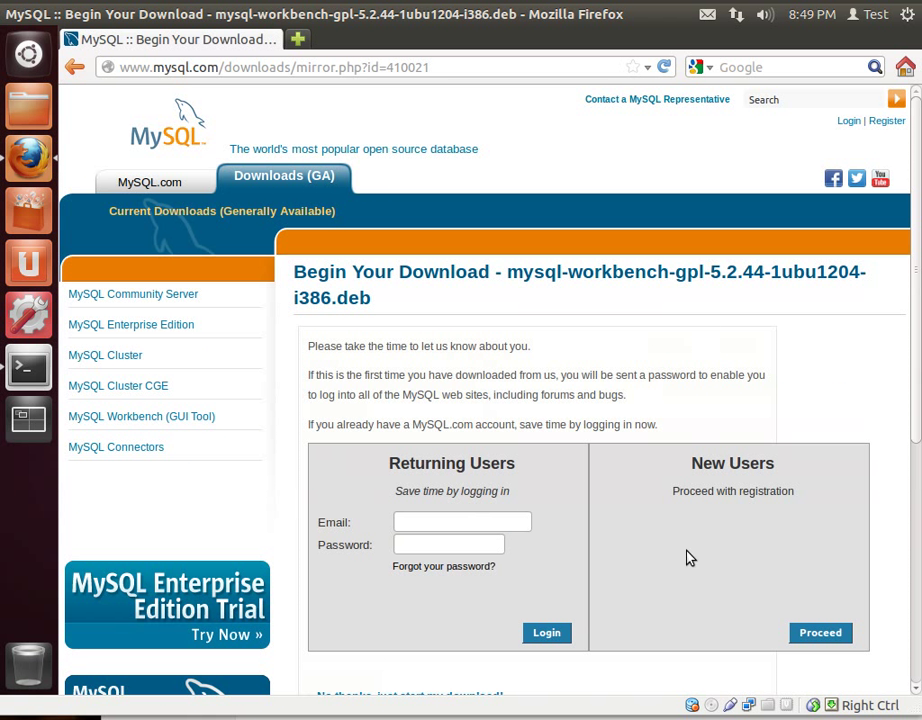
scroll(down, 3)
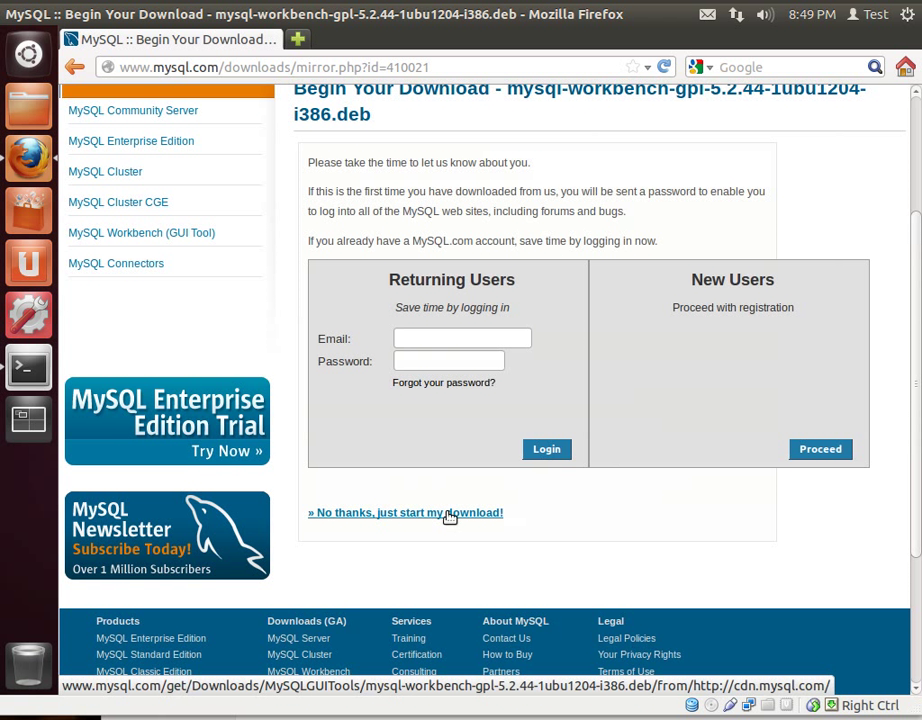
mouse_move(414, 512)
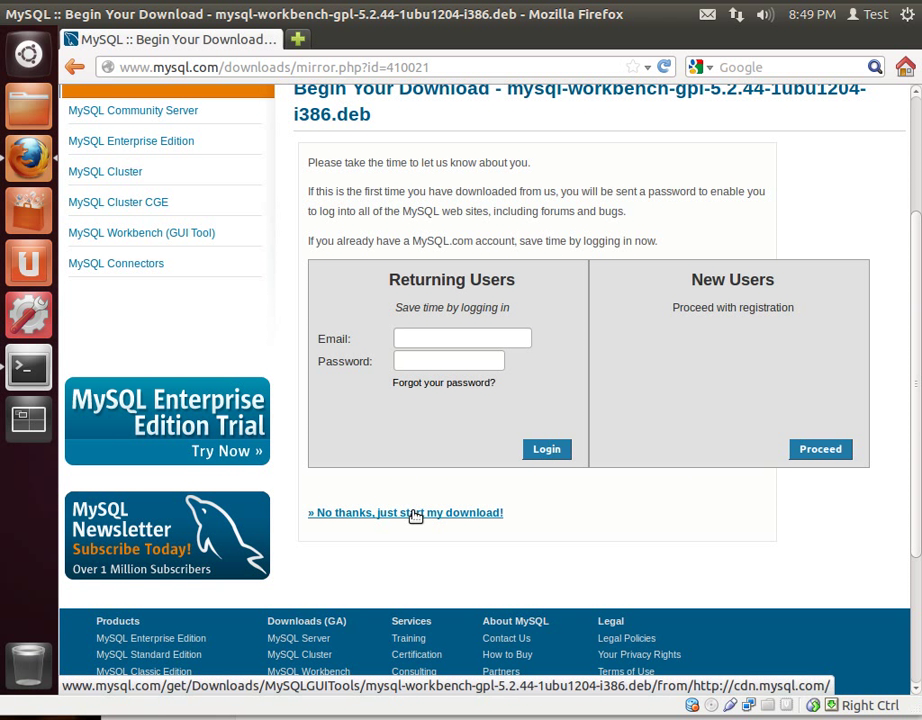
mouse_move(640, 536)
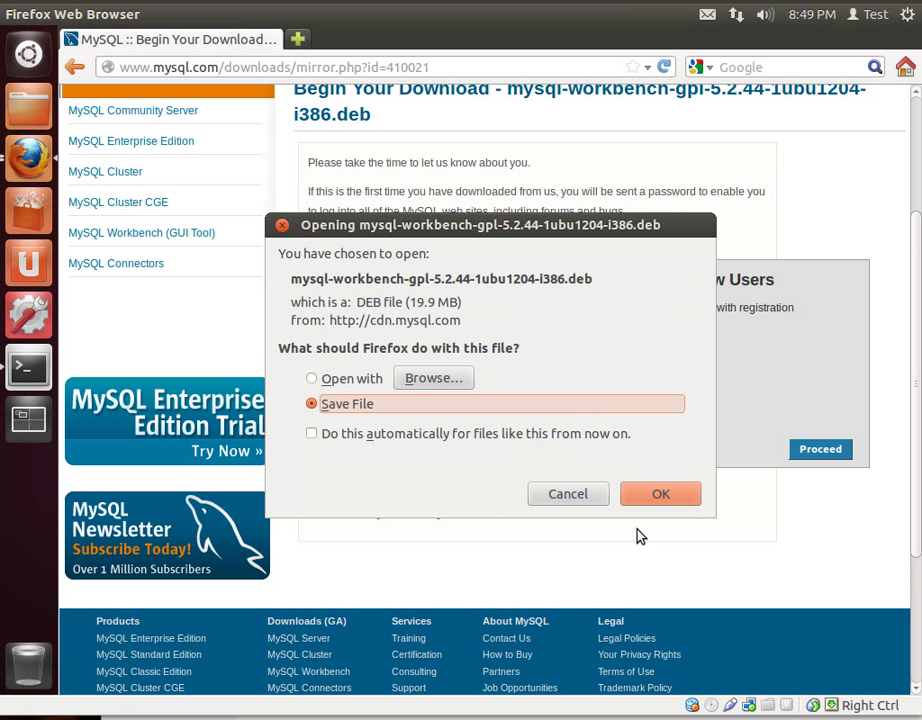
mouse_move(436, 290)
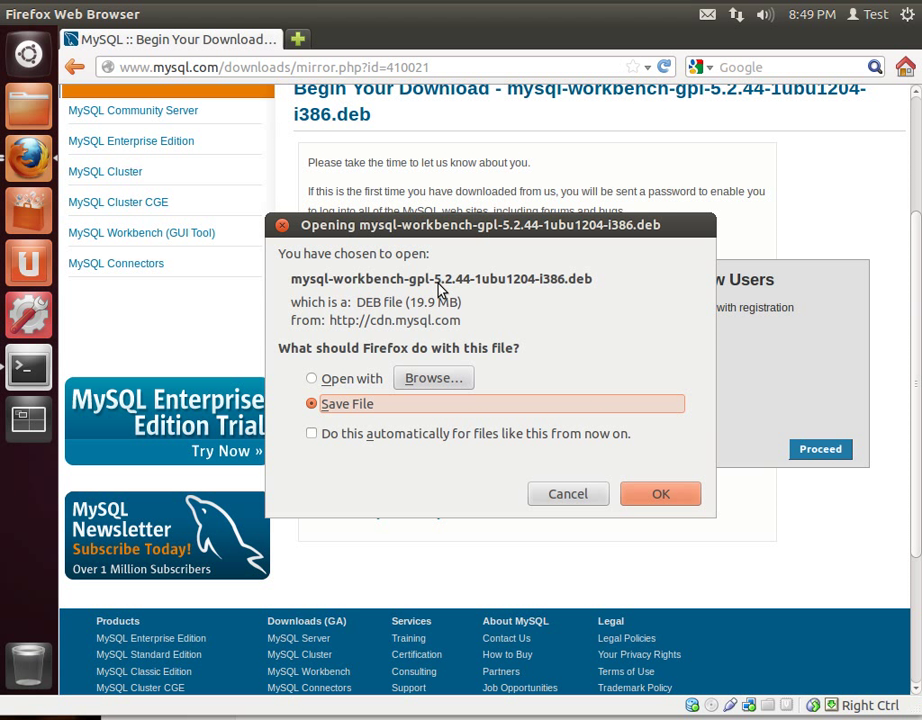
mouse_move(668, 536)
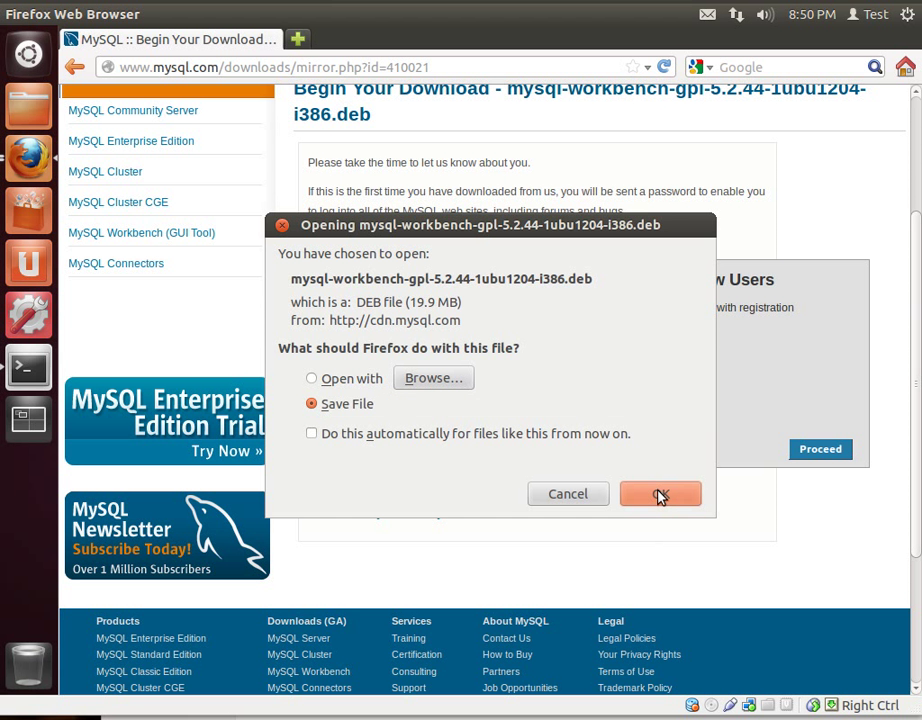
- Save the Workbench package, accept dbconfig-common for phpmyadmin and enter the administrator password
click(660, 494)
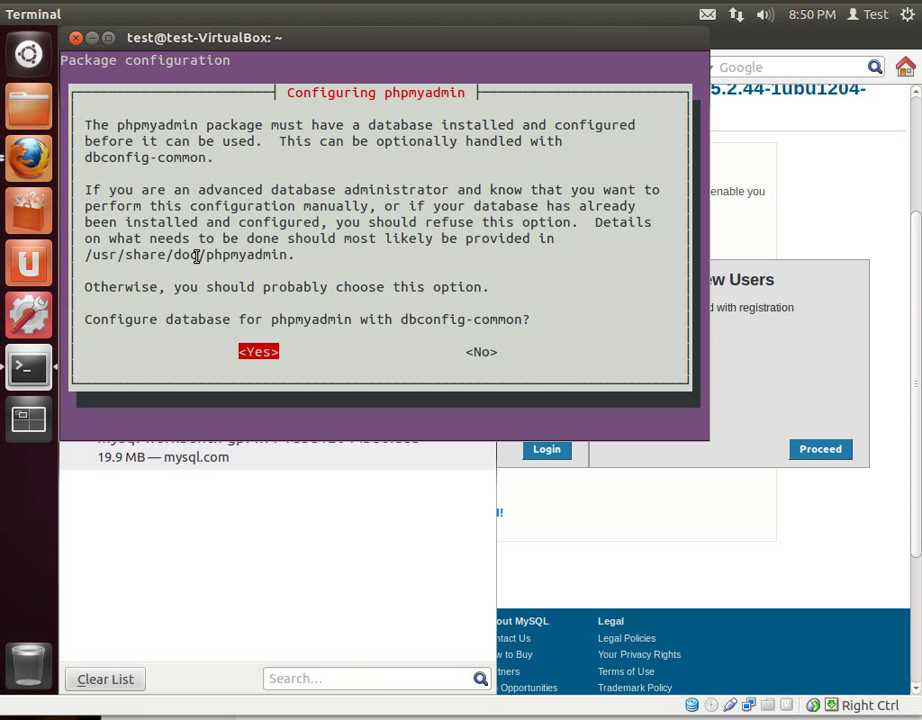
click(258, 352)
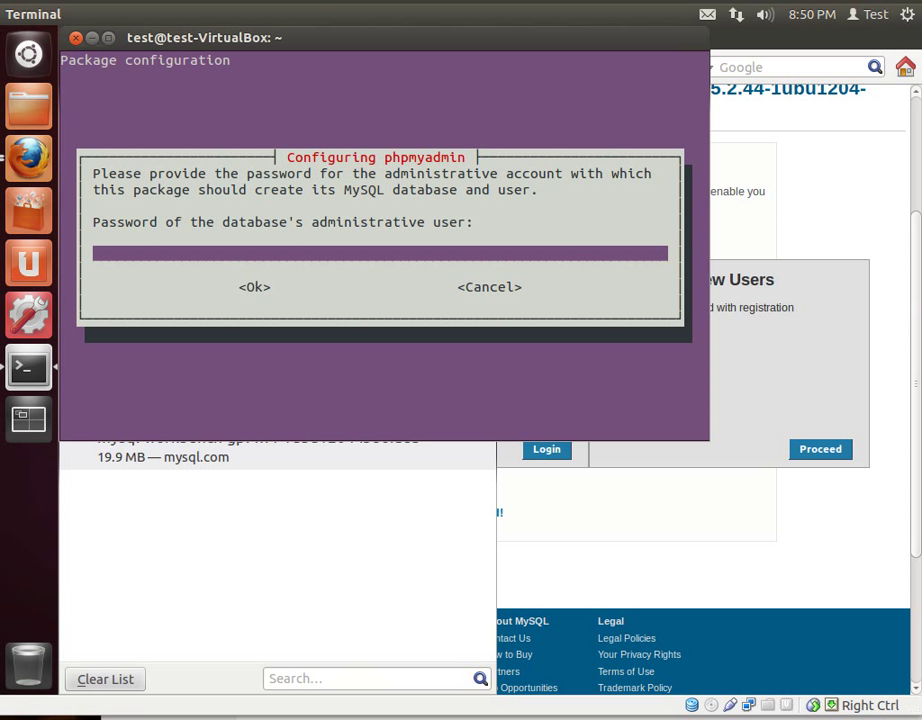
text(****)
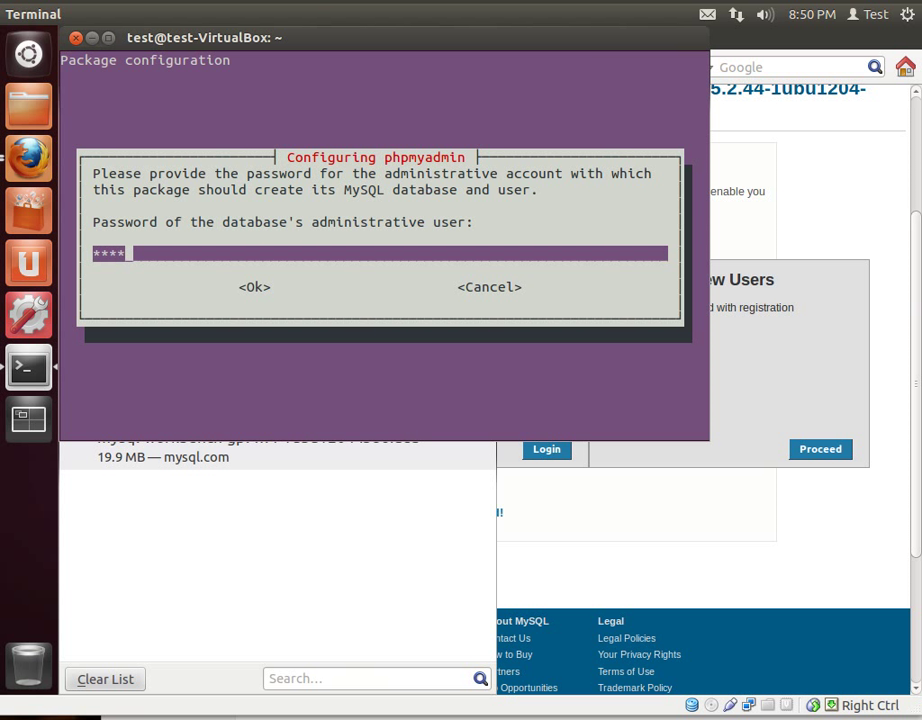
click(254, 288)
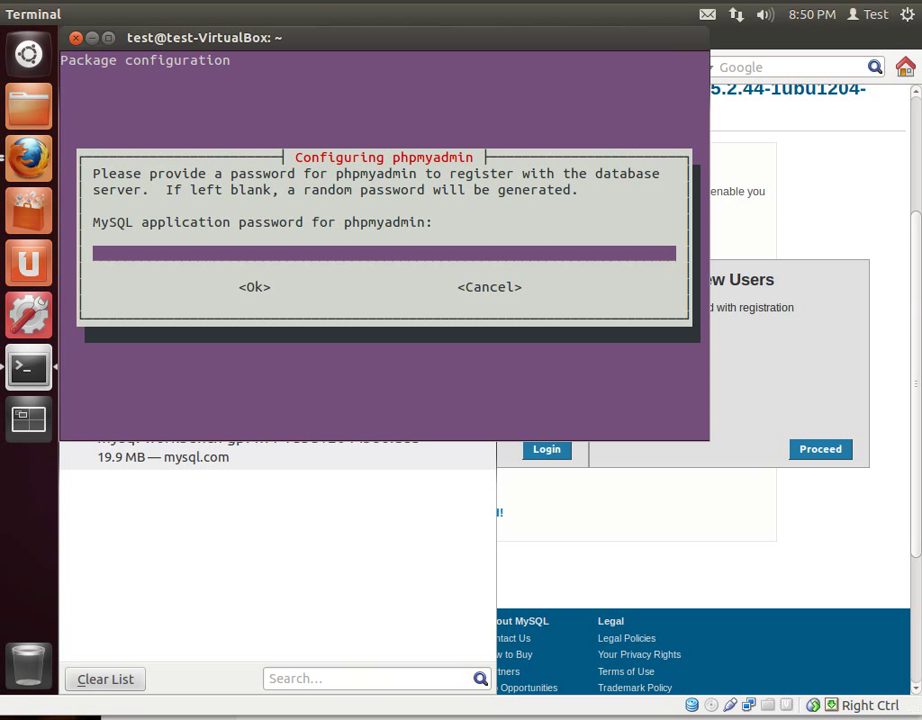
- Enter and confirm the phpmyadmin application password to finish configuration
text(**)
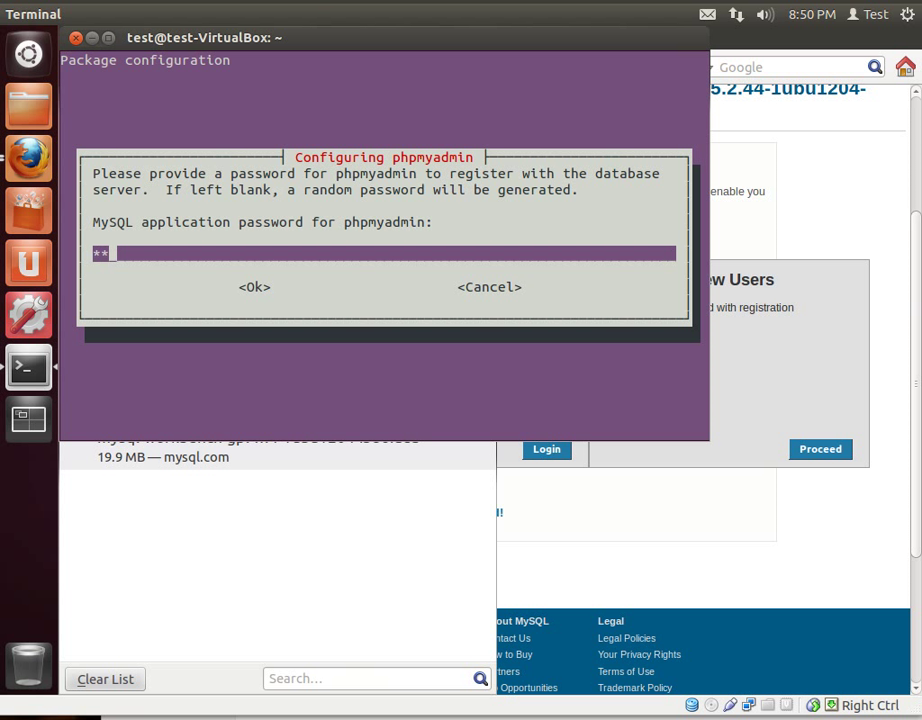
click(254, 288)
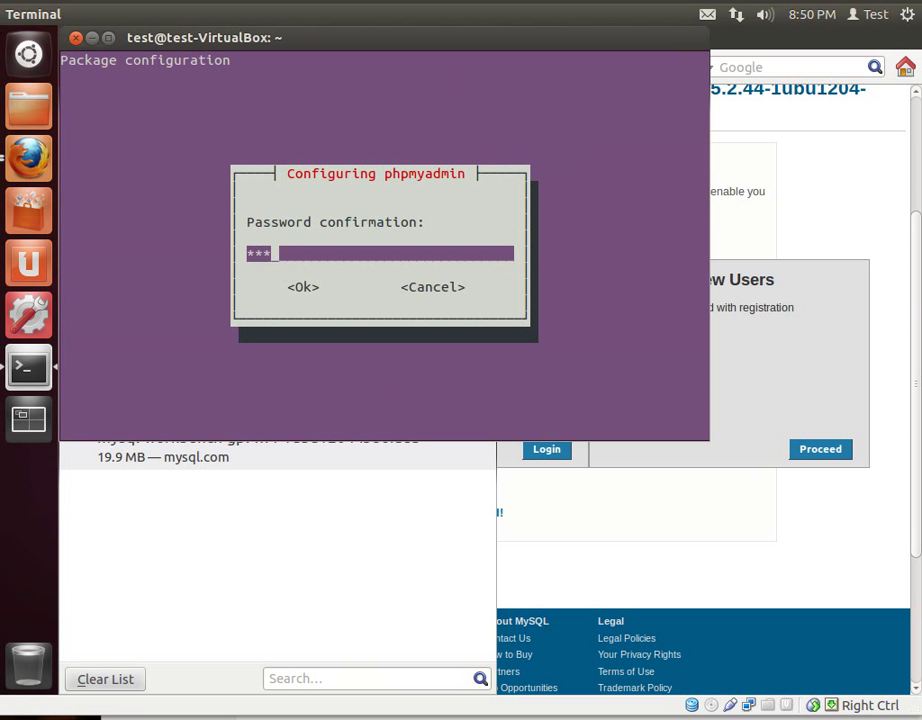
click(302, 288)
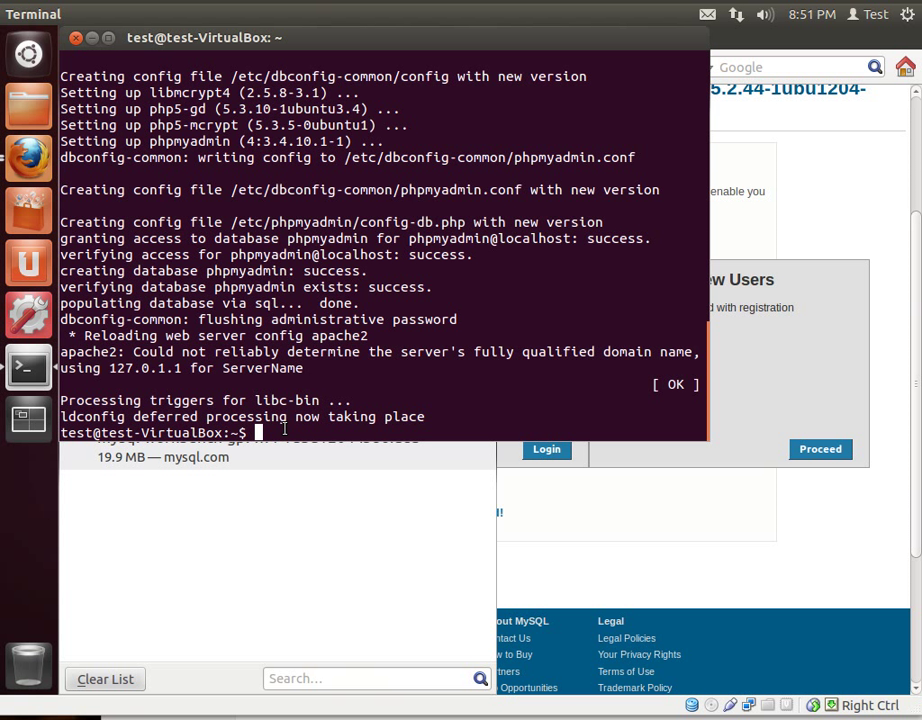
mouse_move(28, 156)
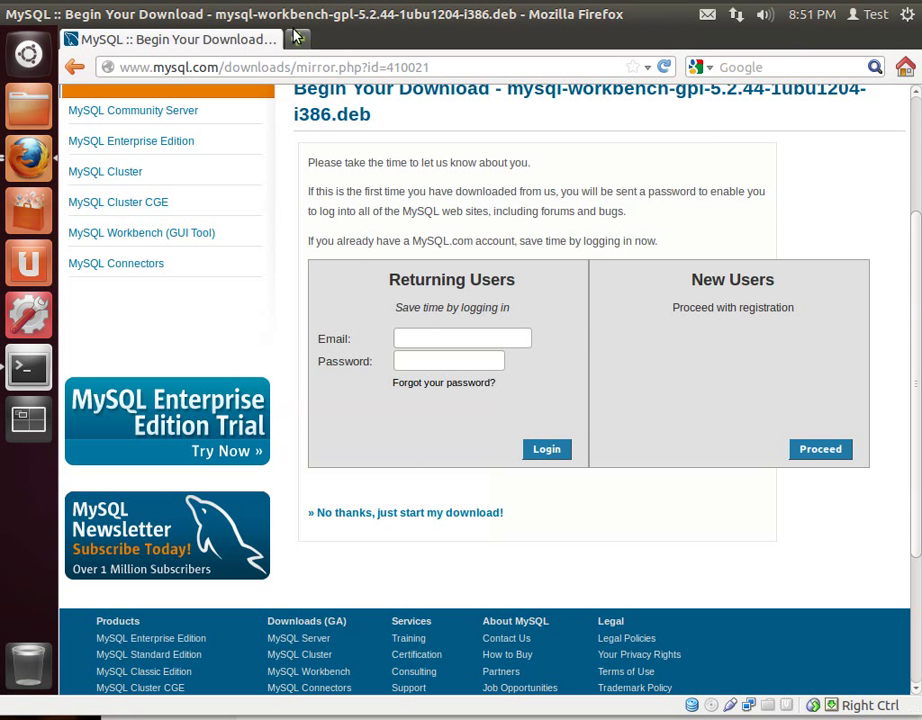
- Load 127.0.0.1/phpmyadmin in a new tab, reaching the phpMyAdmin login page
click(522, 40)
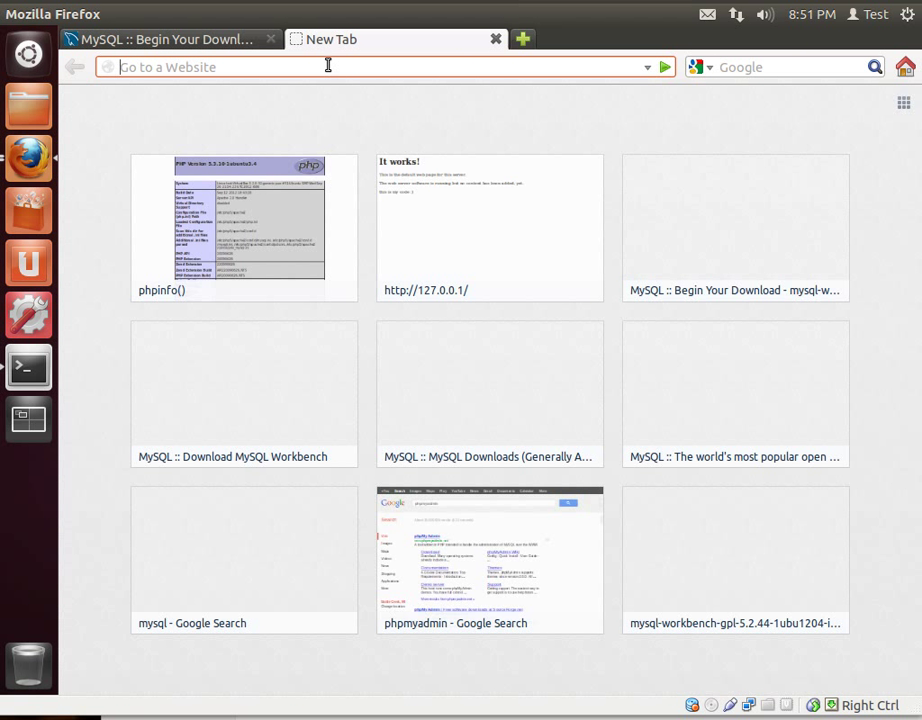
click(242, 224)
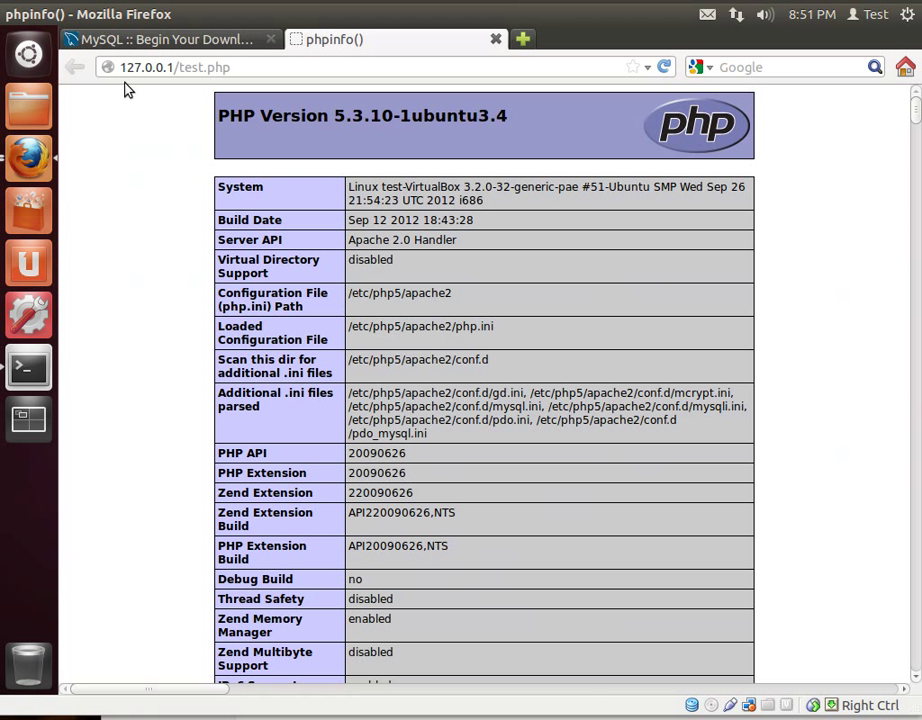
click(200, 68)
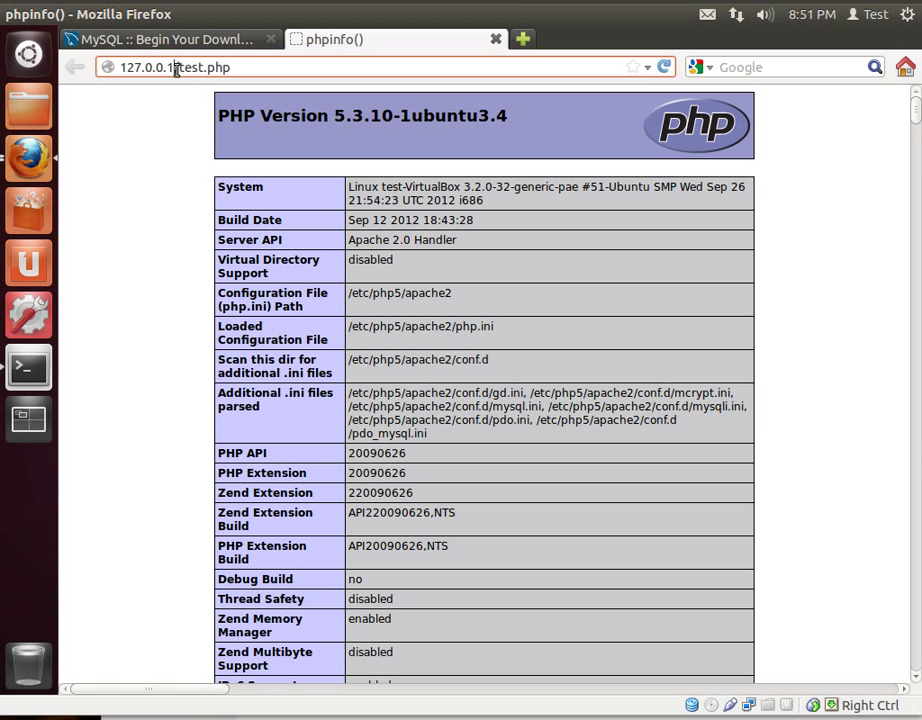
double_click(176, 68)
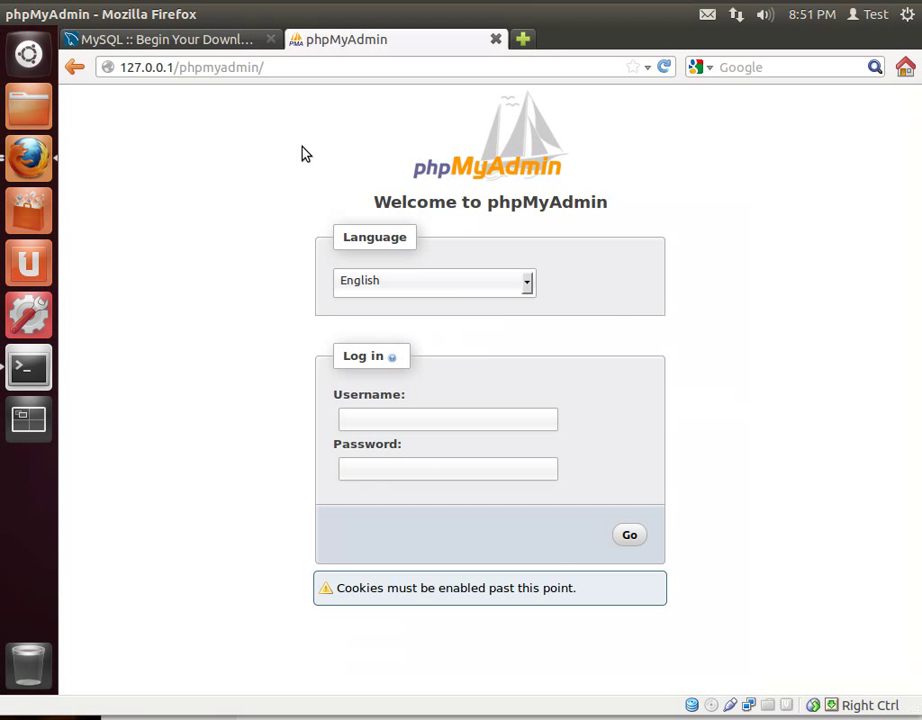
mouse_move(668, 254)
text(r)
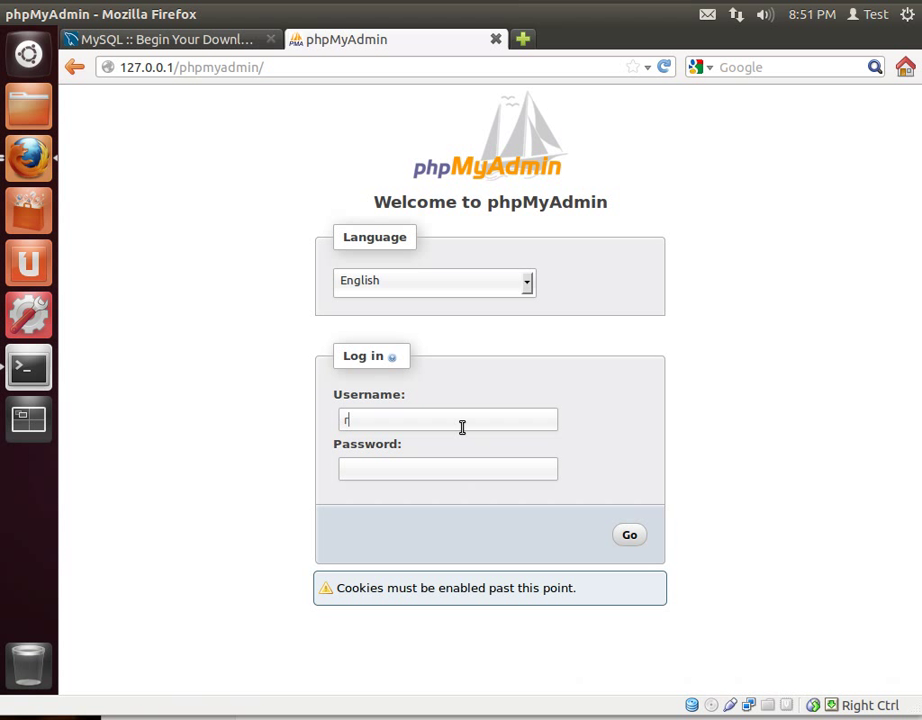
- Log in to phpMyAdmin as root and dismiss Firefox's Remember Password popup
text(oot)
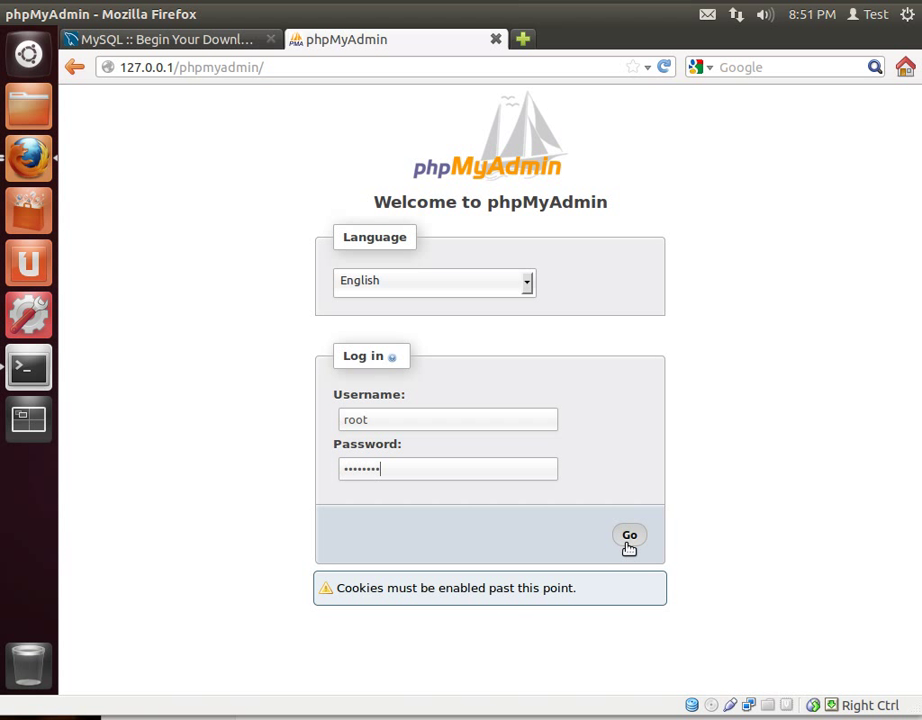
click(628, 536)
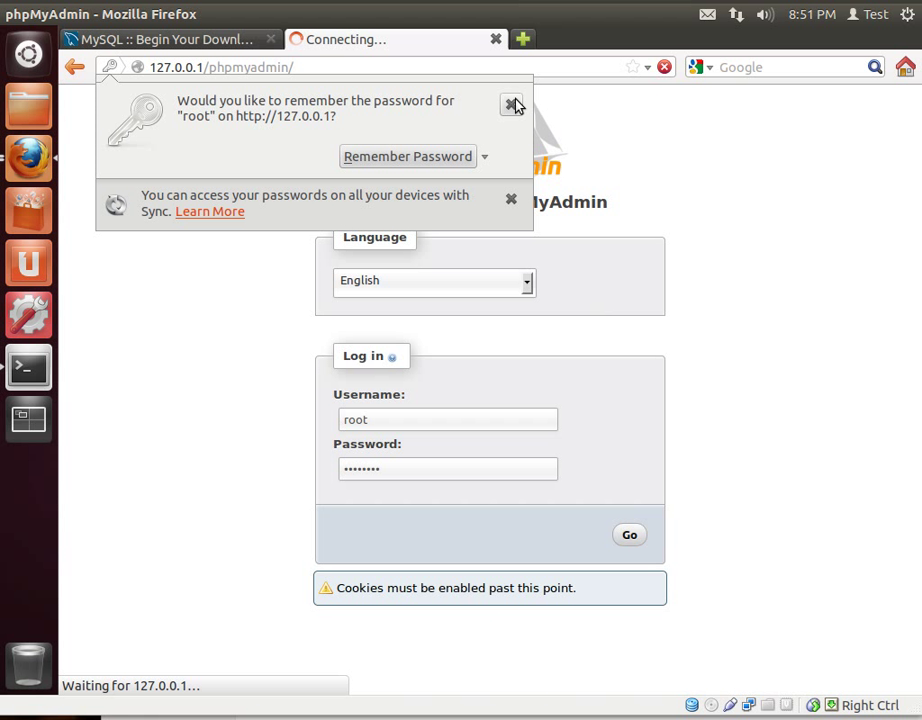
click(628, 534)
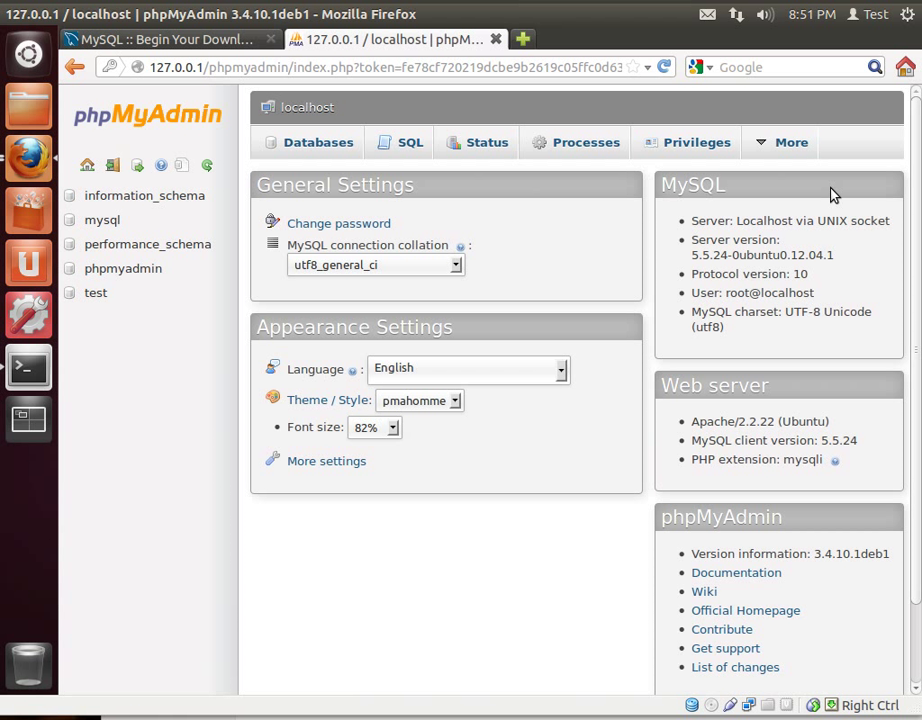
mouse_move(648, 260)
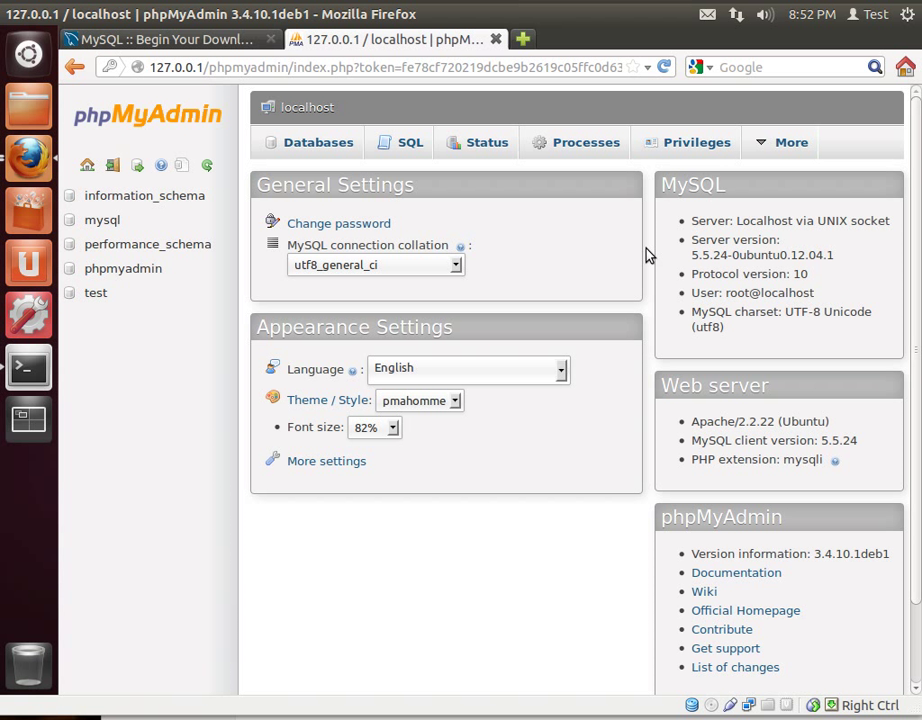
mouse_move(312, 216)
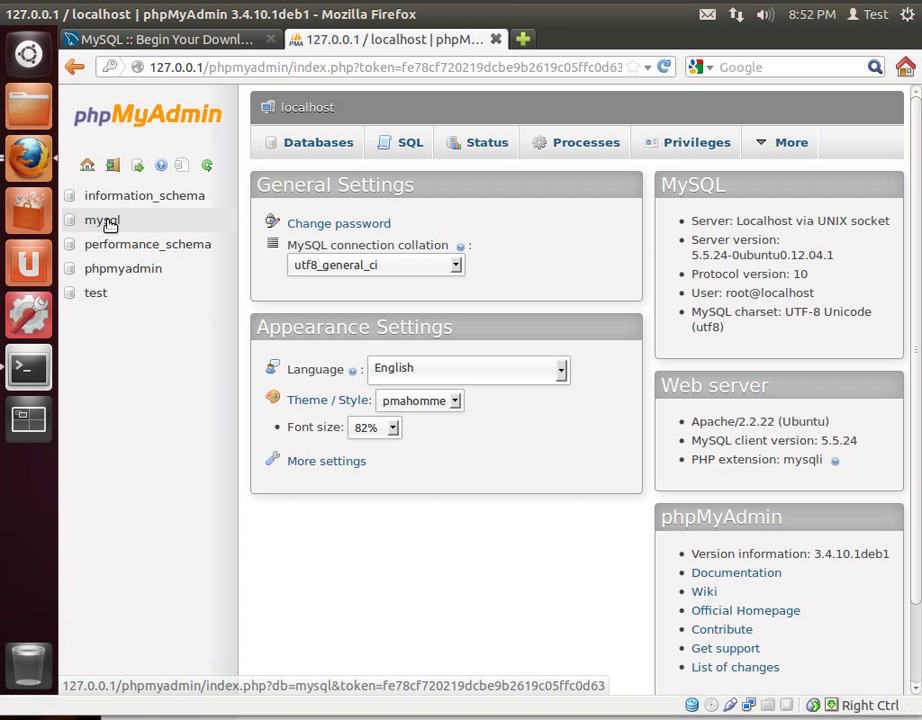
mouse_move(100, 308)
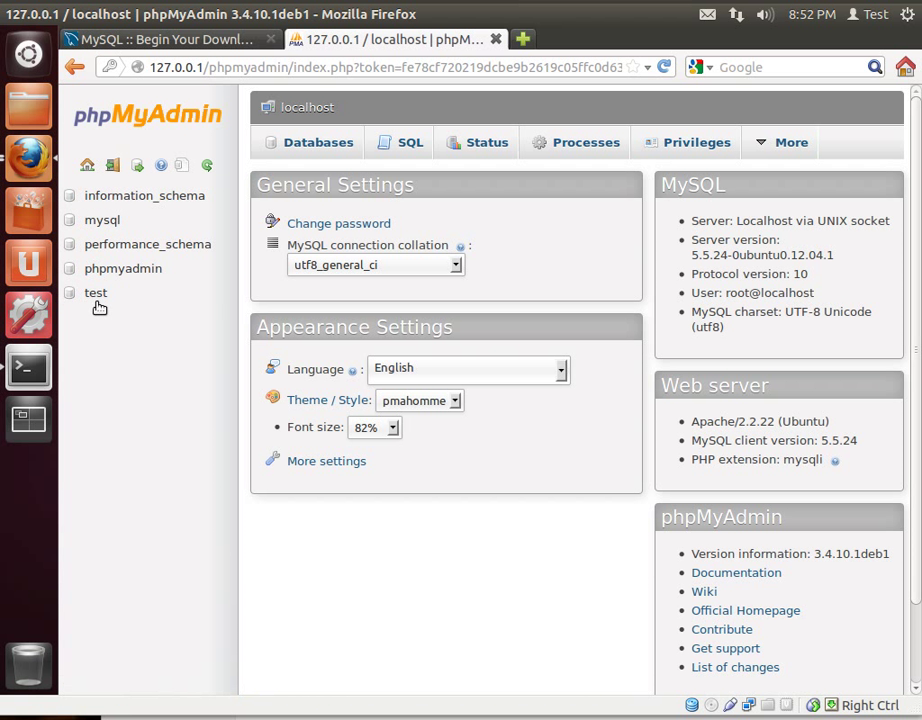
mouse_move(122, 268)
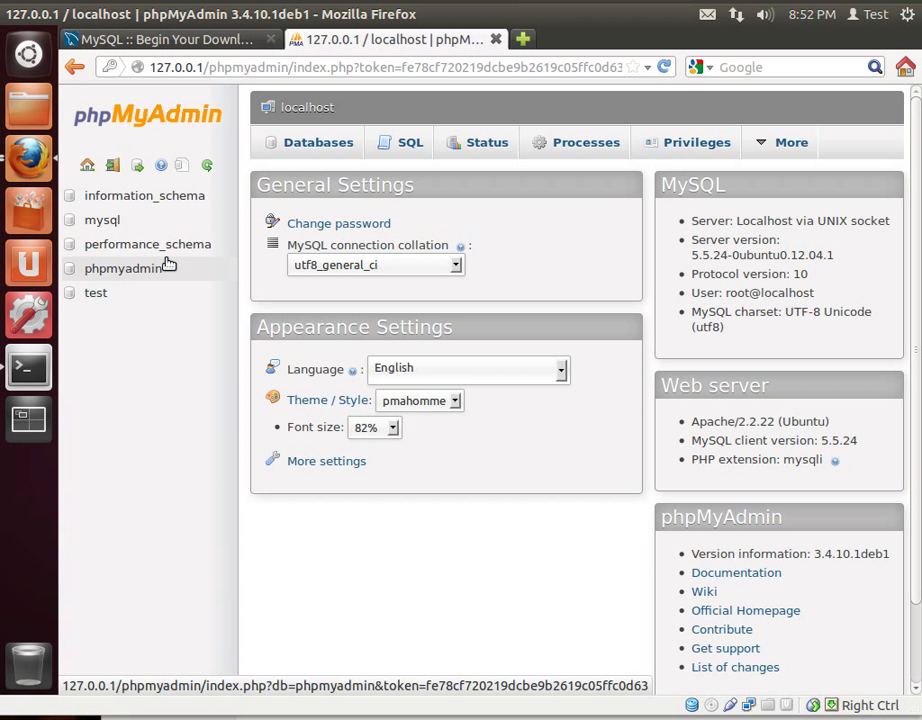
mouse_move(102, 220)
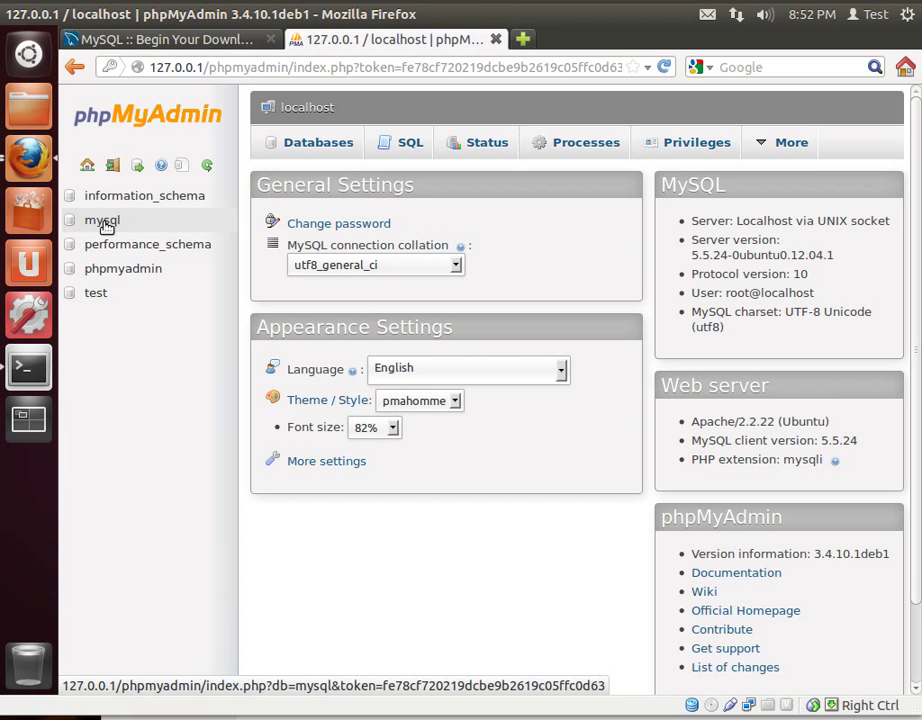
click(100, 220)
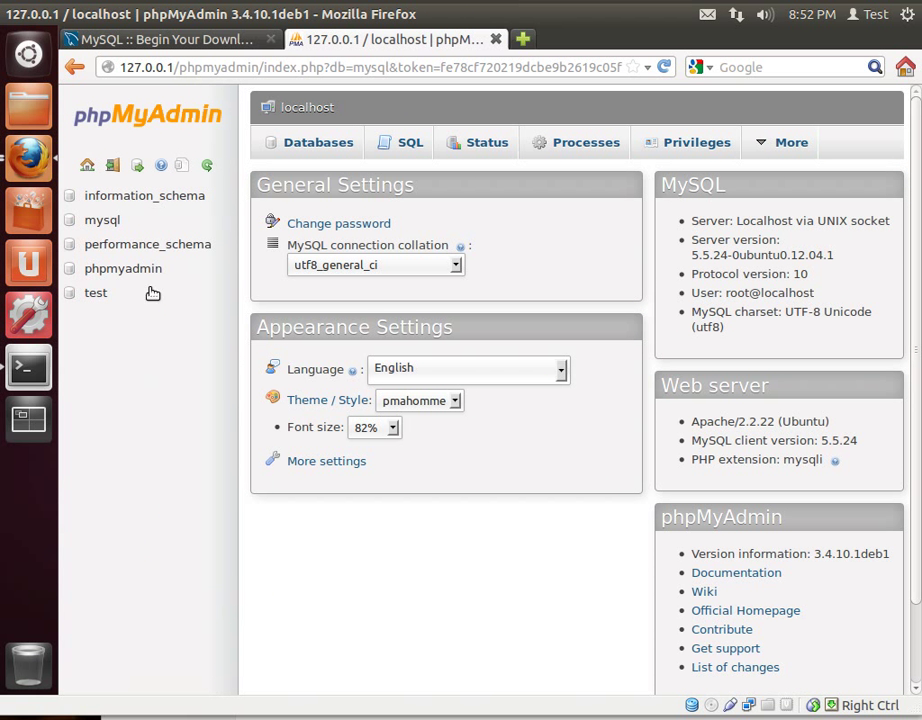
click(96, 292)
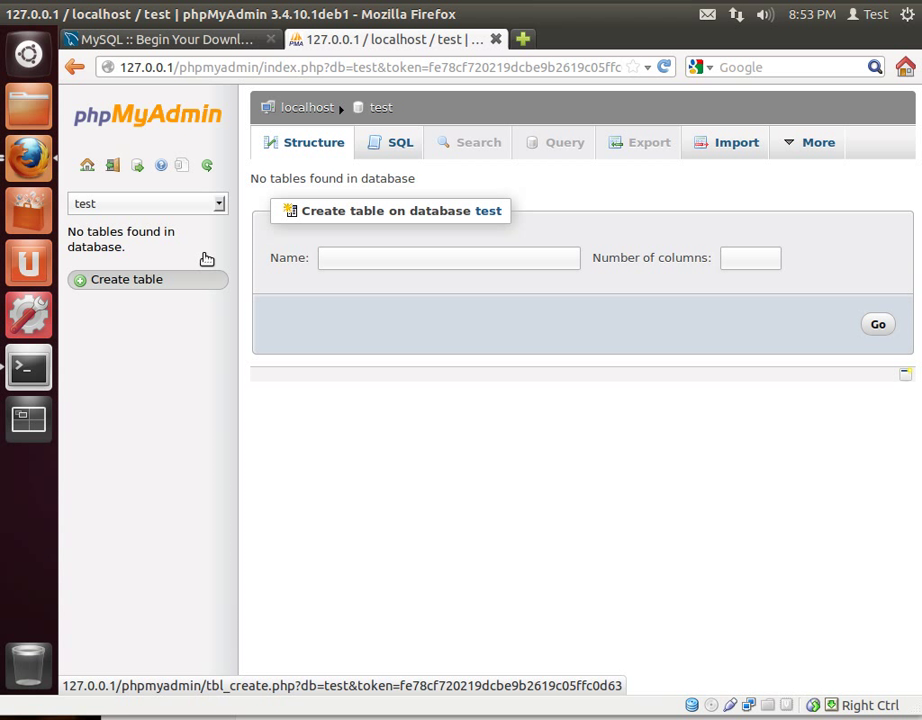
click(88, 164)
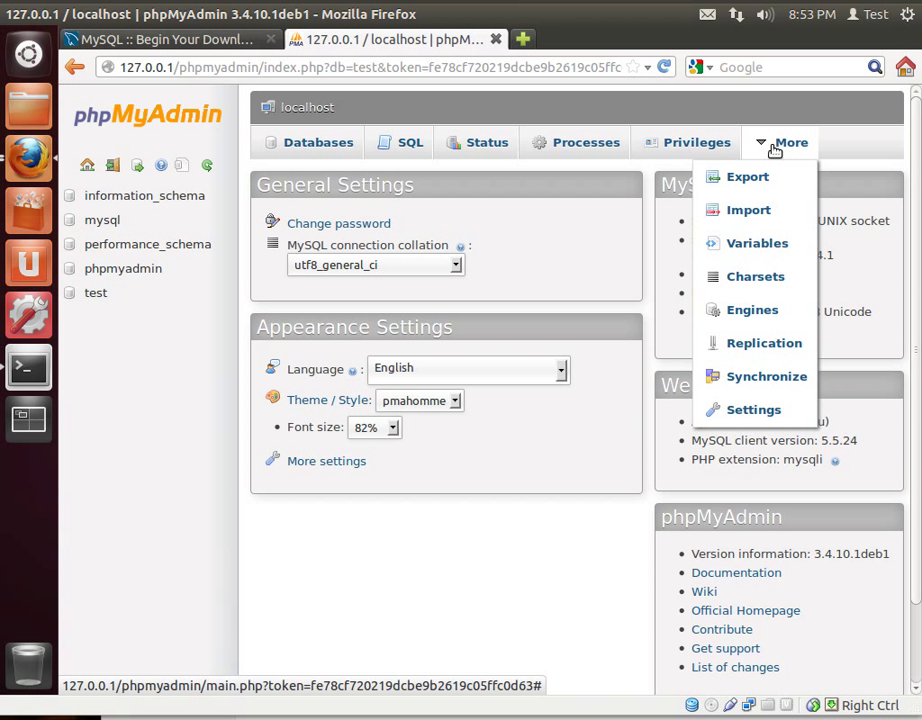
mouse_move(764, 176)
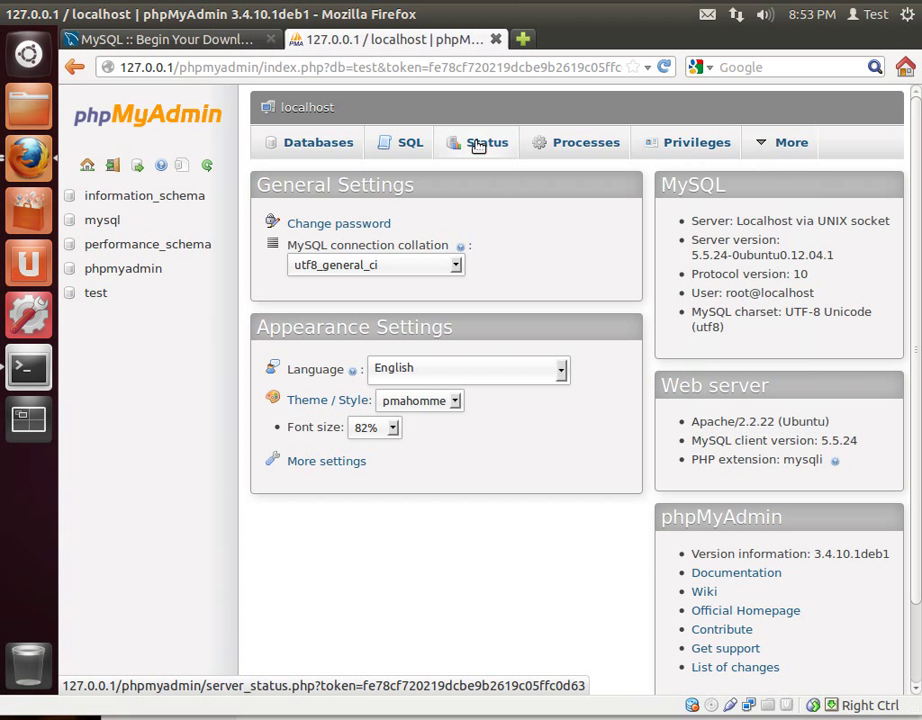
- Visit phpMyAdmin's Status and SQL pages, then return to the MySQL Workbench download tab
click(488, 142)
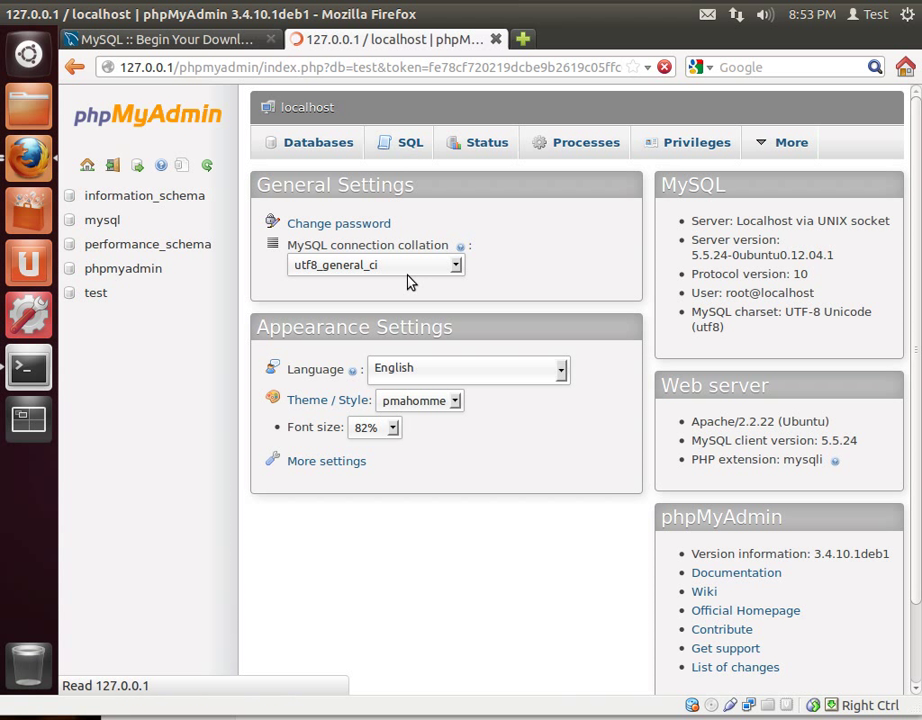
click(410, 142)
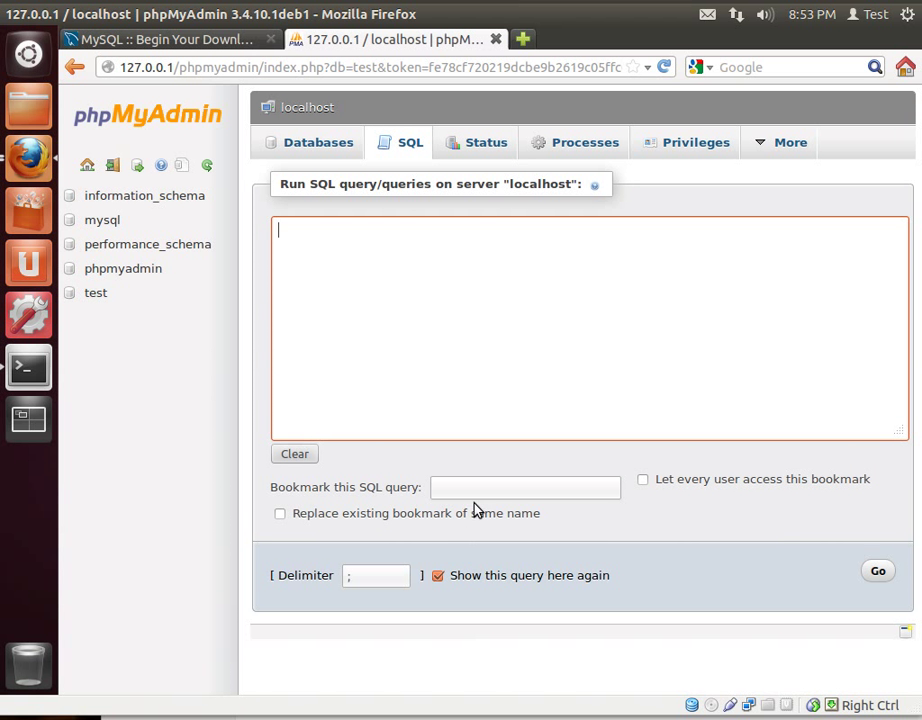
click(160, 40)
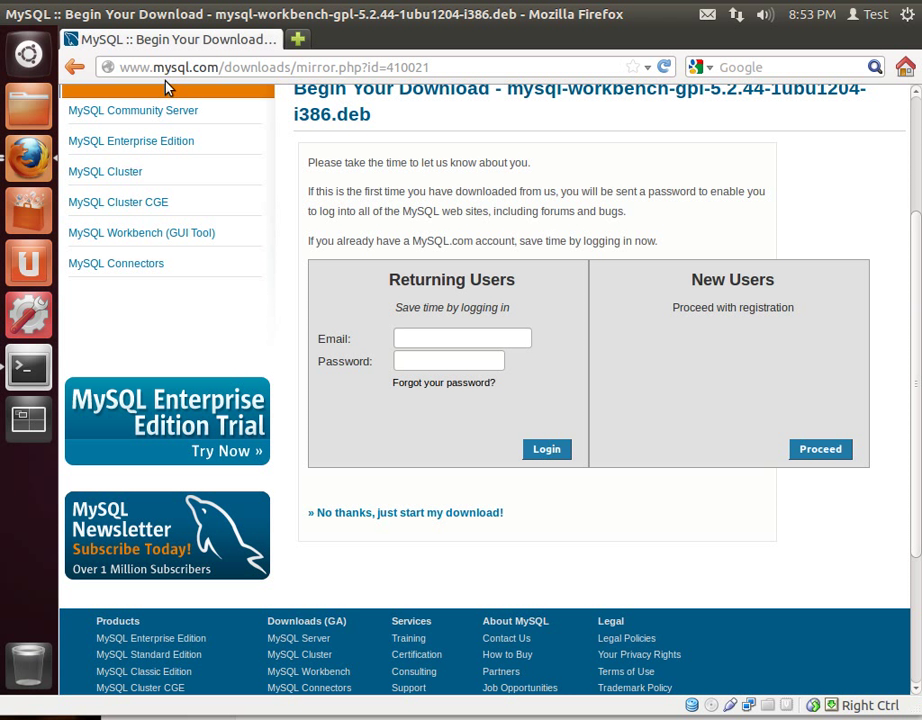
mouse_move(50, 118)
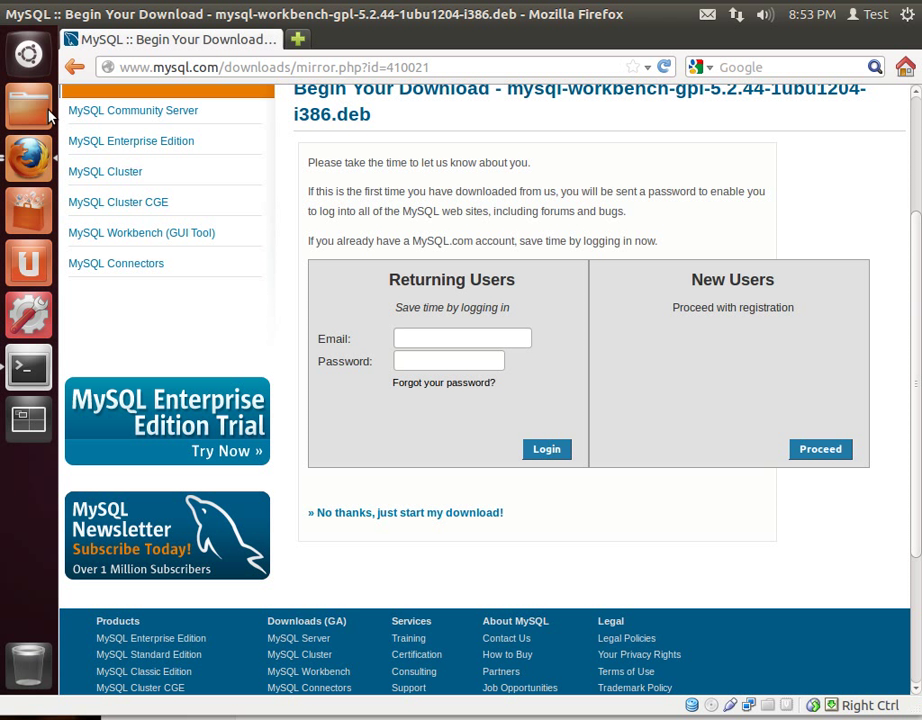
mouse_move(28, 262)
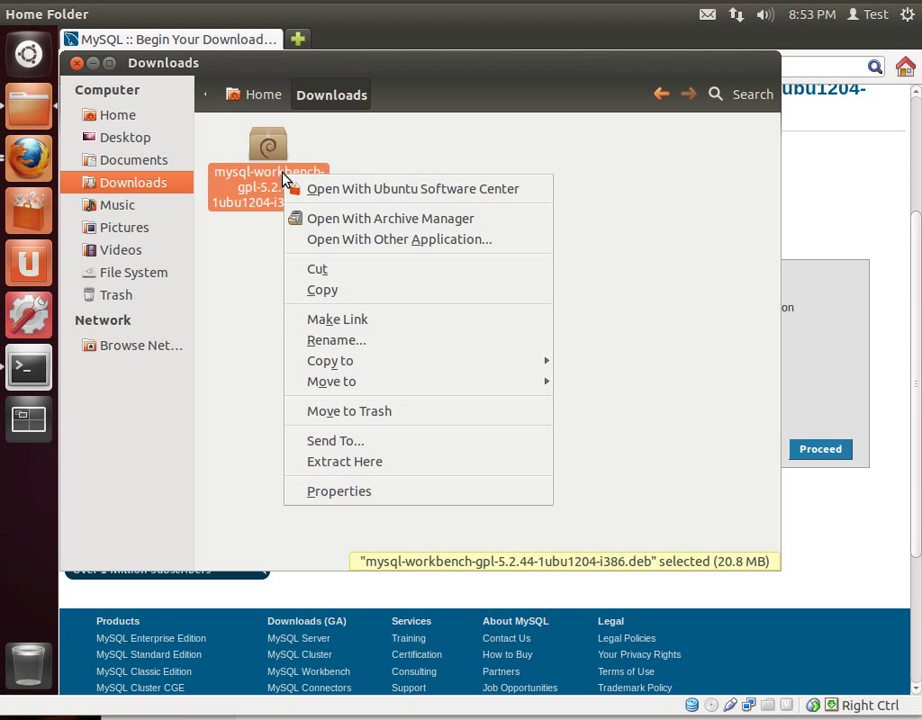
- Open the downloaded mysql-workbench .deb package in Ubuntu Software Center
click(412, 188)
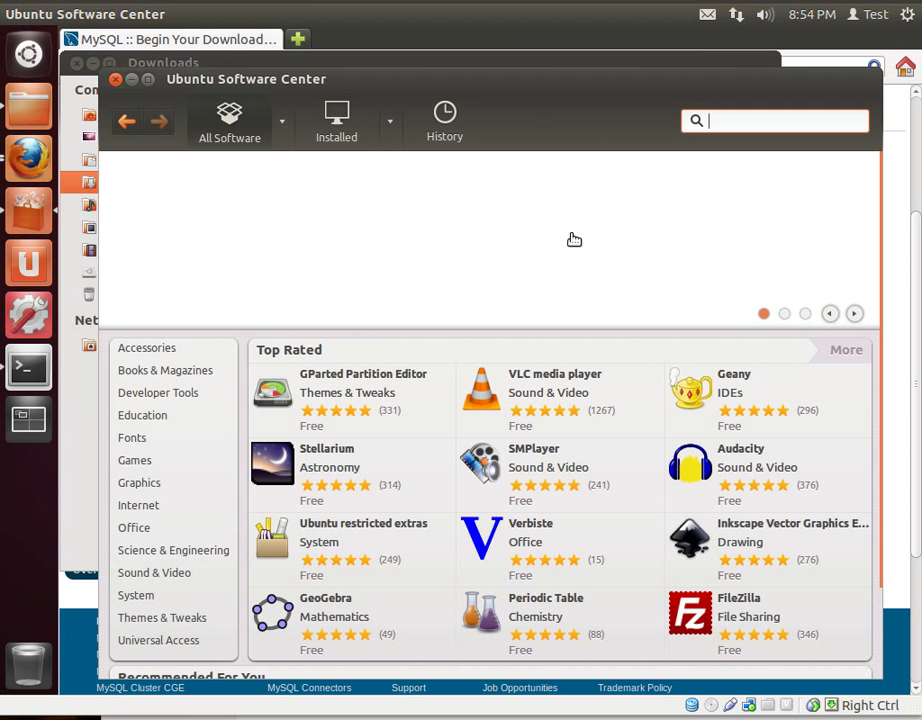
mouse_move(580, 240)
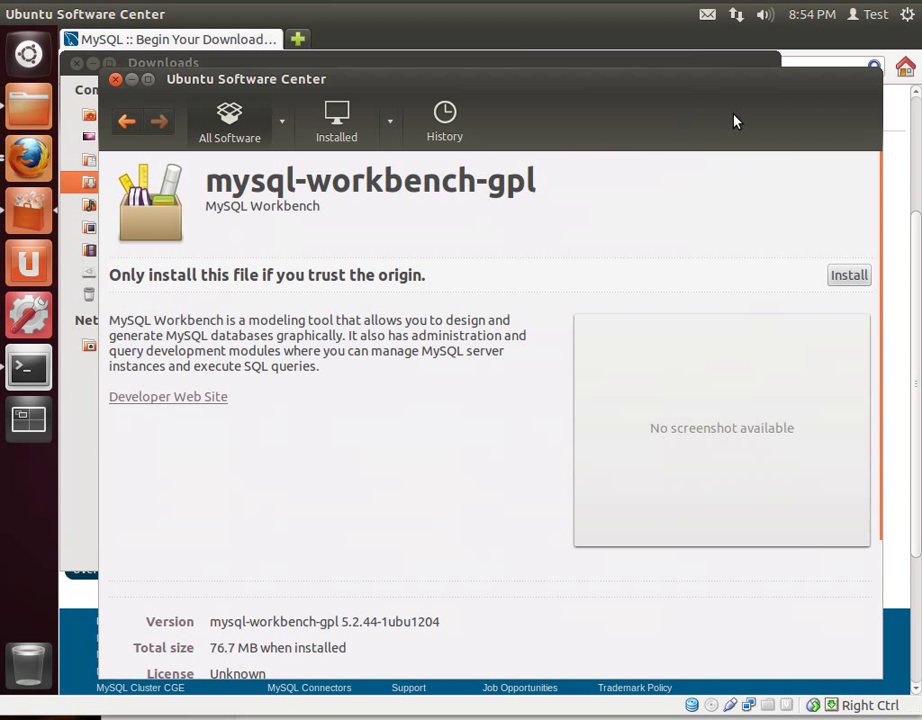
mouse_move(184, 310)
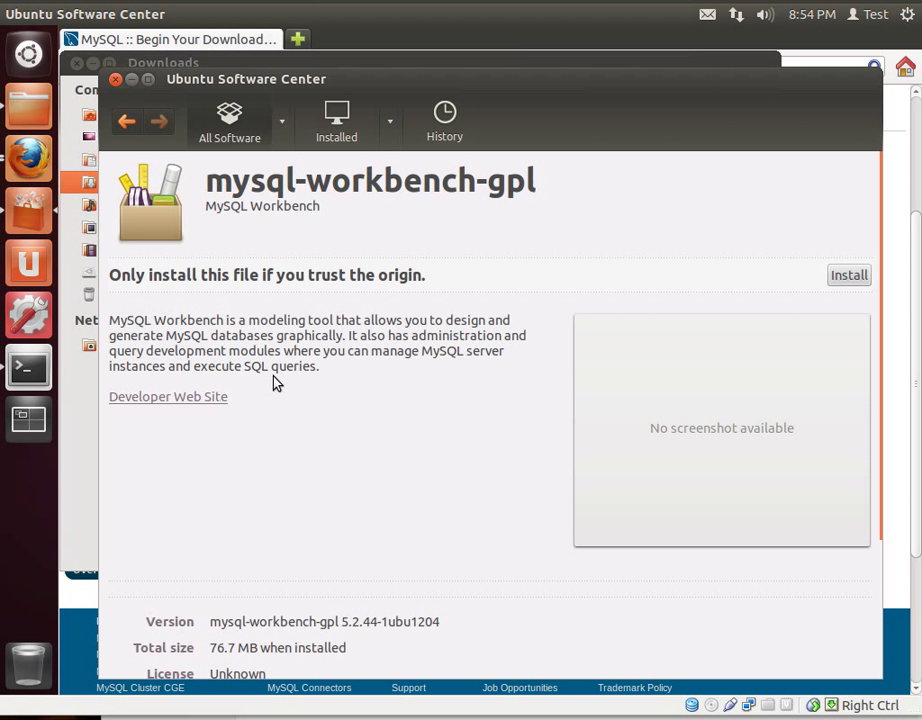
mouse_move(856, 276)
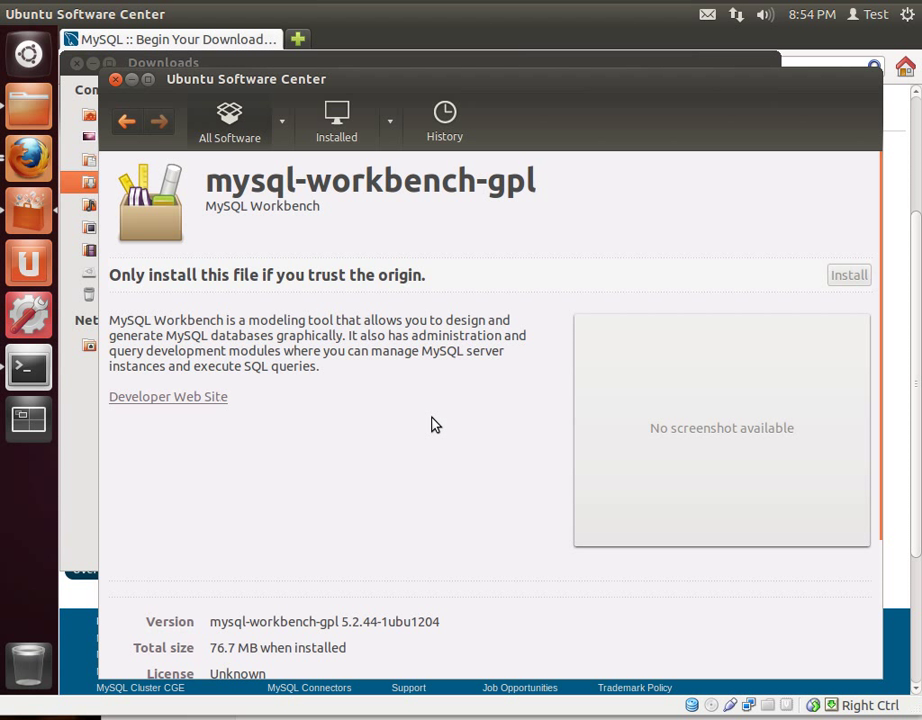
- Start installing mysql-workbench-gpl 5.2.44 from its package page
click(848, 274)
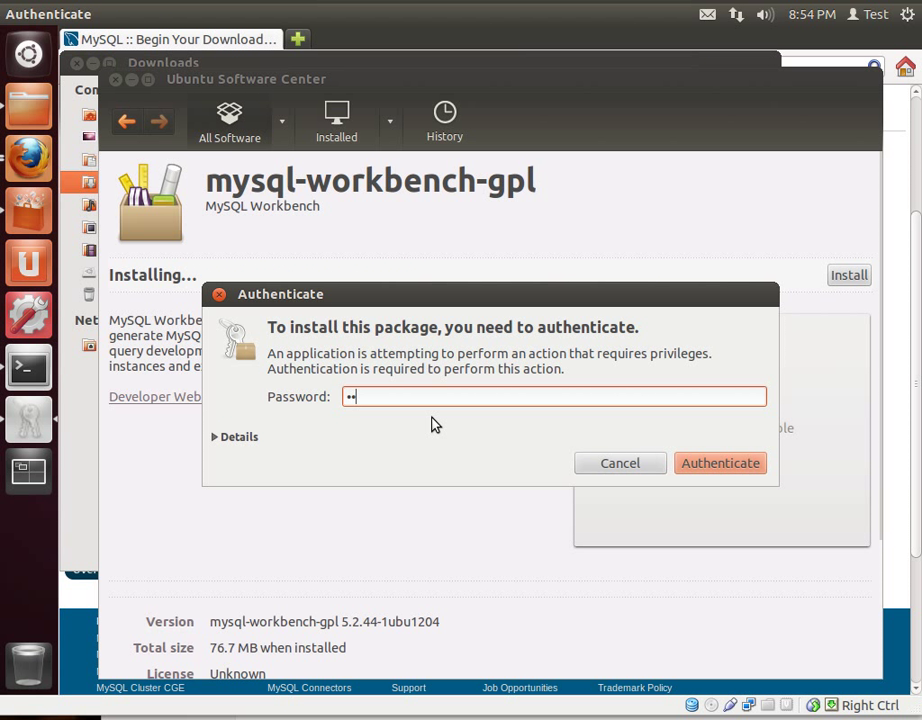
- Authenticate with the administrator password so the installation proceeds
click(720, 462)
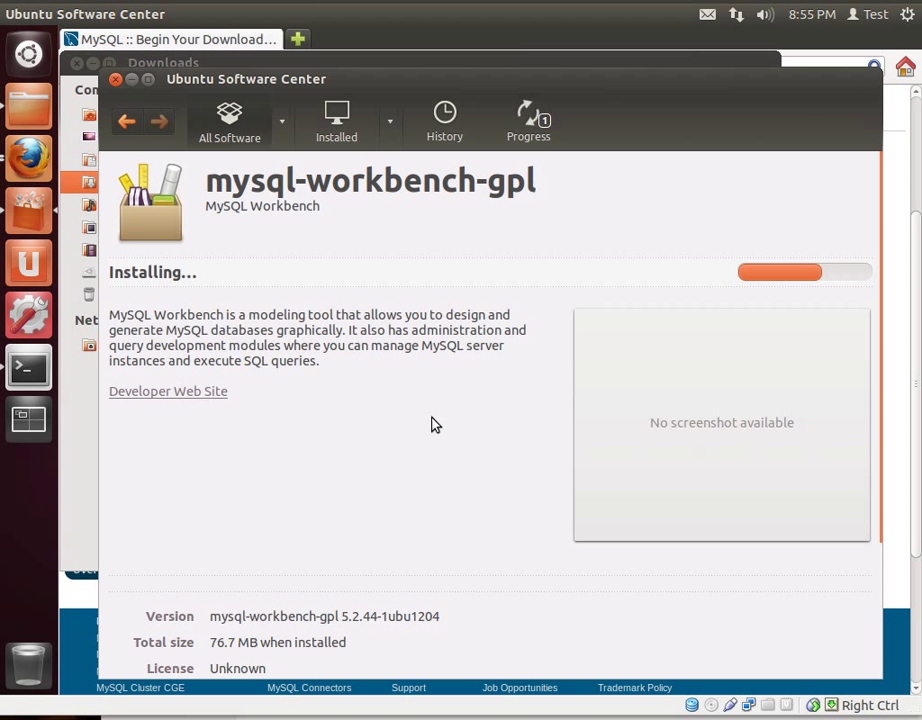
mouse_move(180, 488)
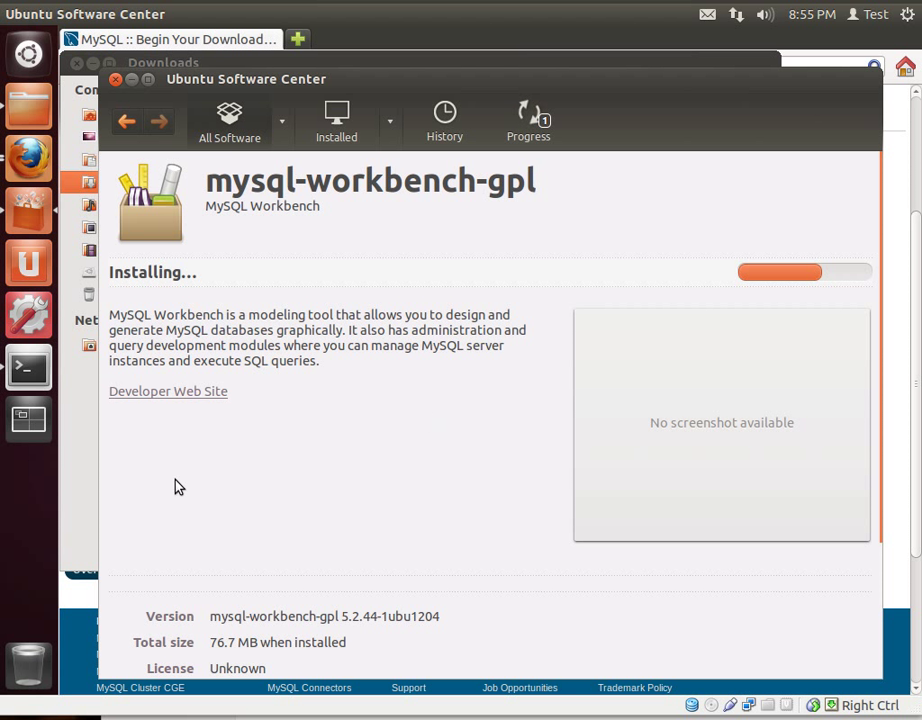
mouse_move(48, 492)
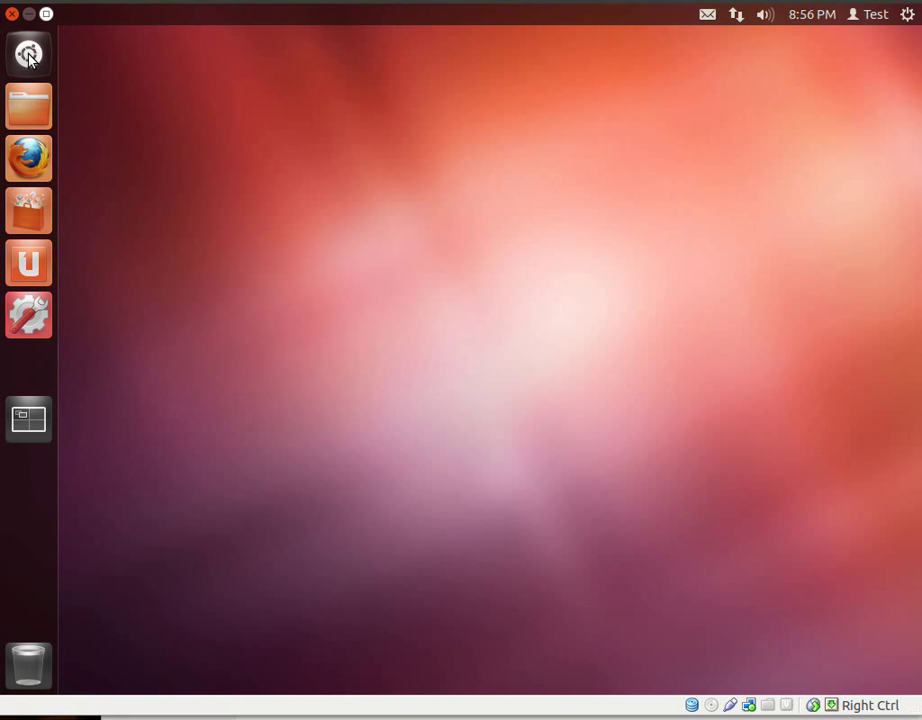
- Search the Dash for 'my' to find MySQL Workbench, then dismiss the Dash
click(28, 54)
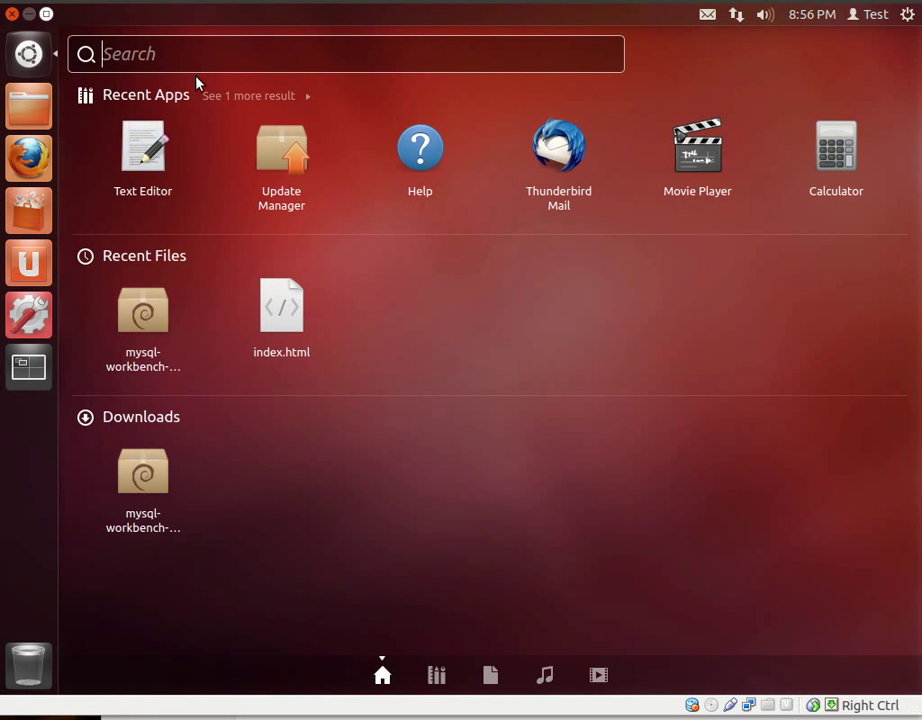
text(my)
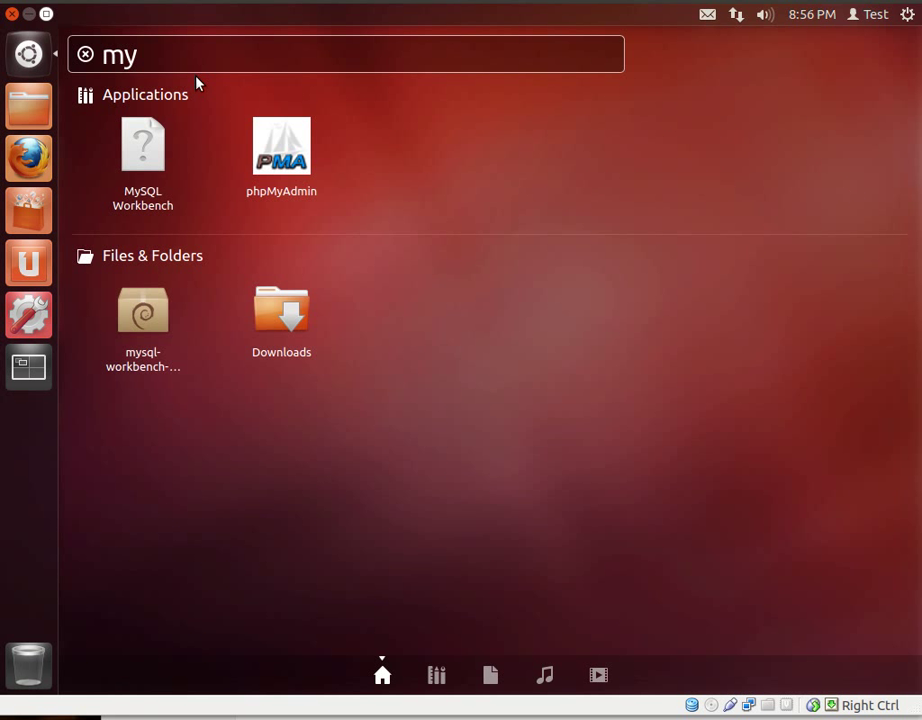
mouse_move(144, 144)
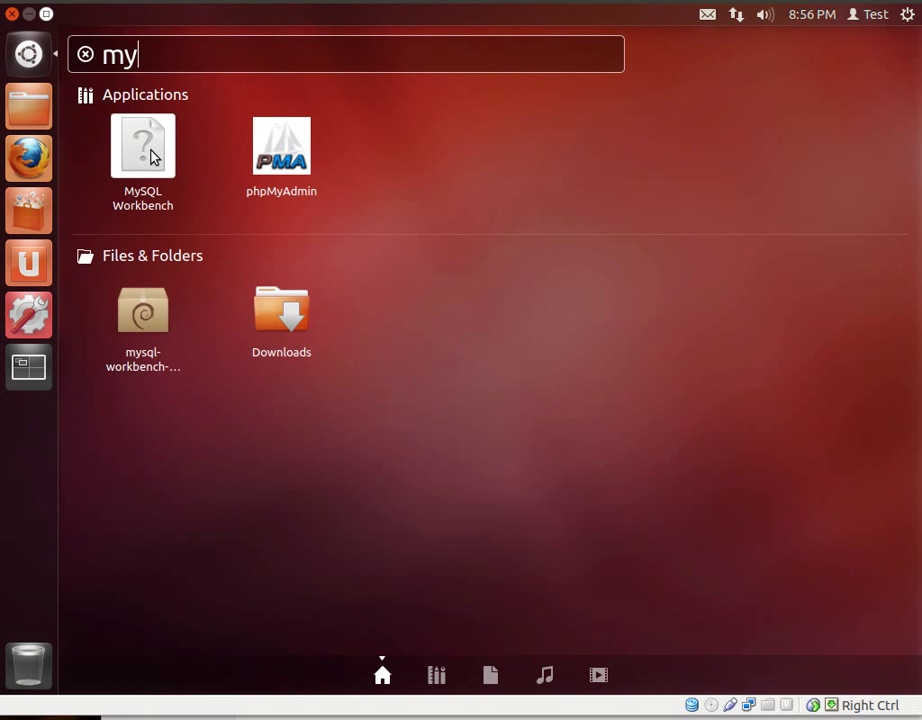
key(Escape)
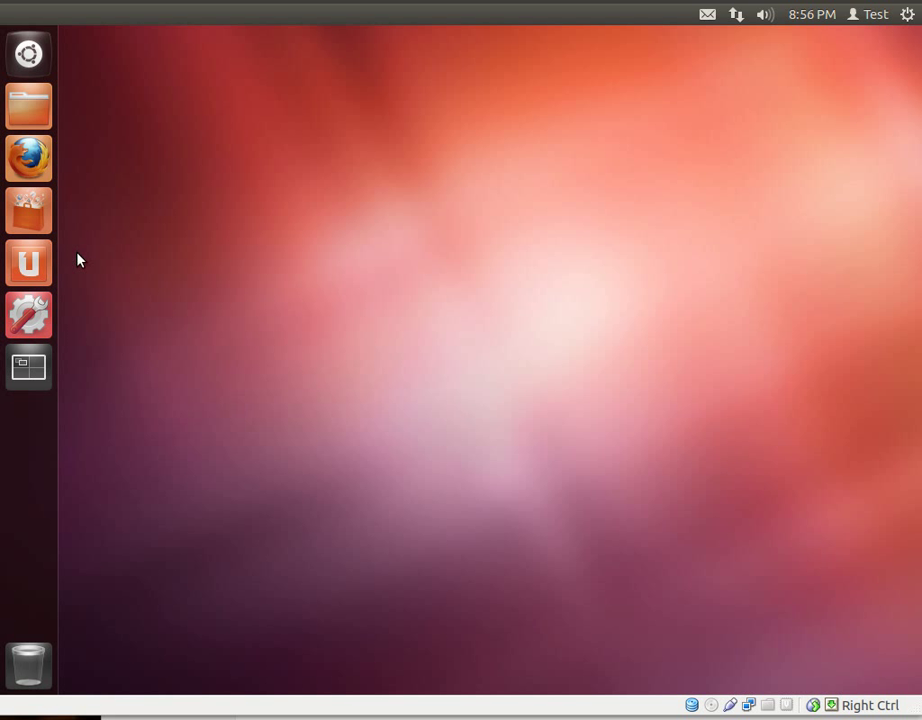
mouse_move(28, 316)
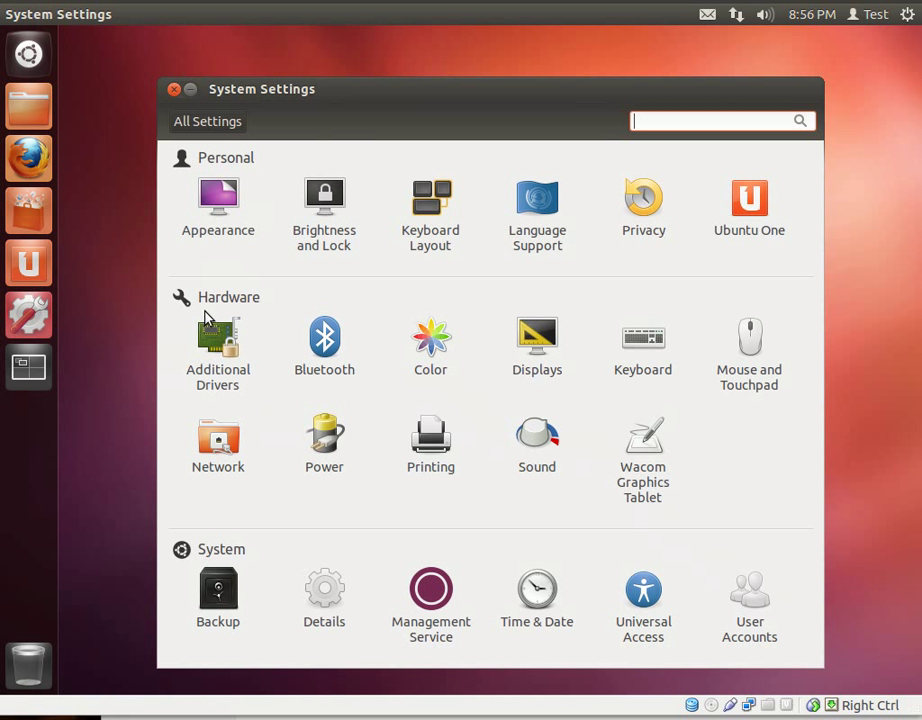
- Show the Appearance Behavior launcher options in System Settings, then reopen the Dash
click(218, 196)
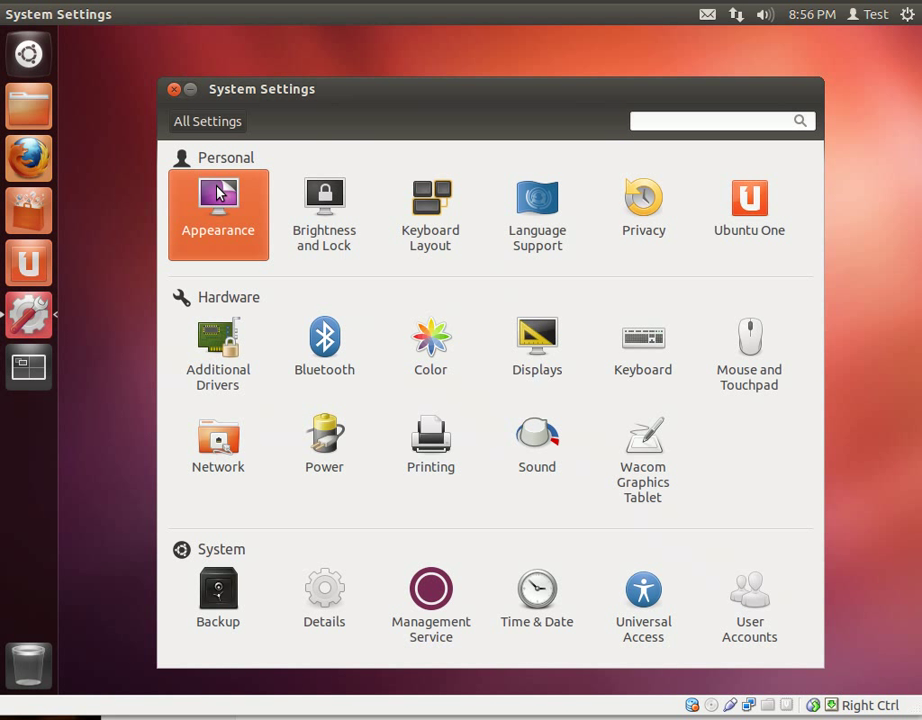
click(218, 196)
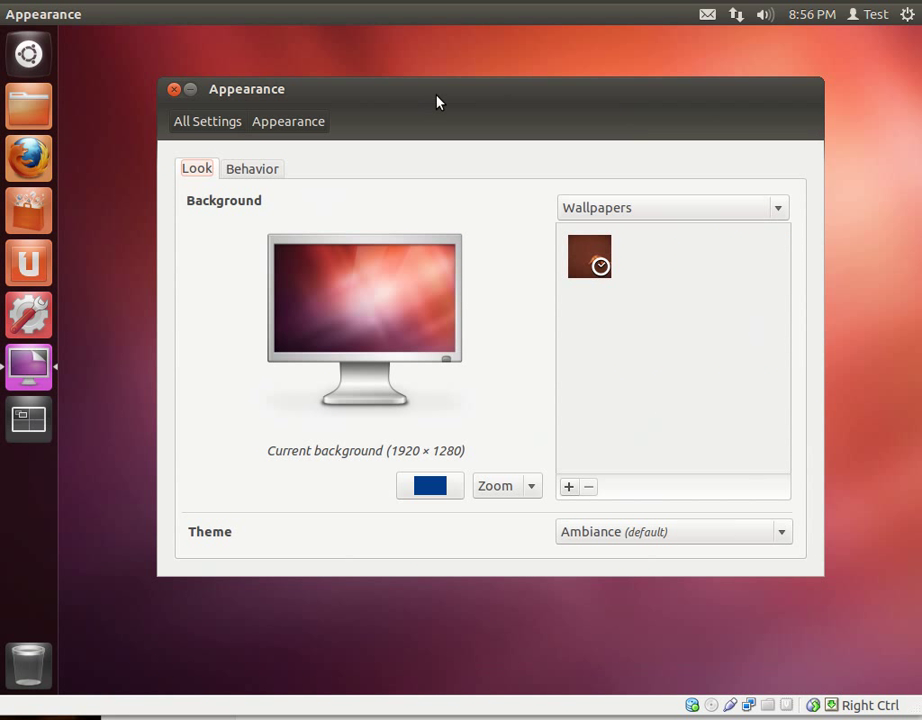
click(252, 168)
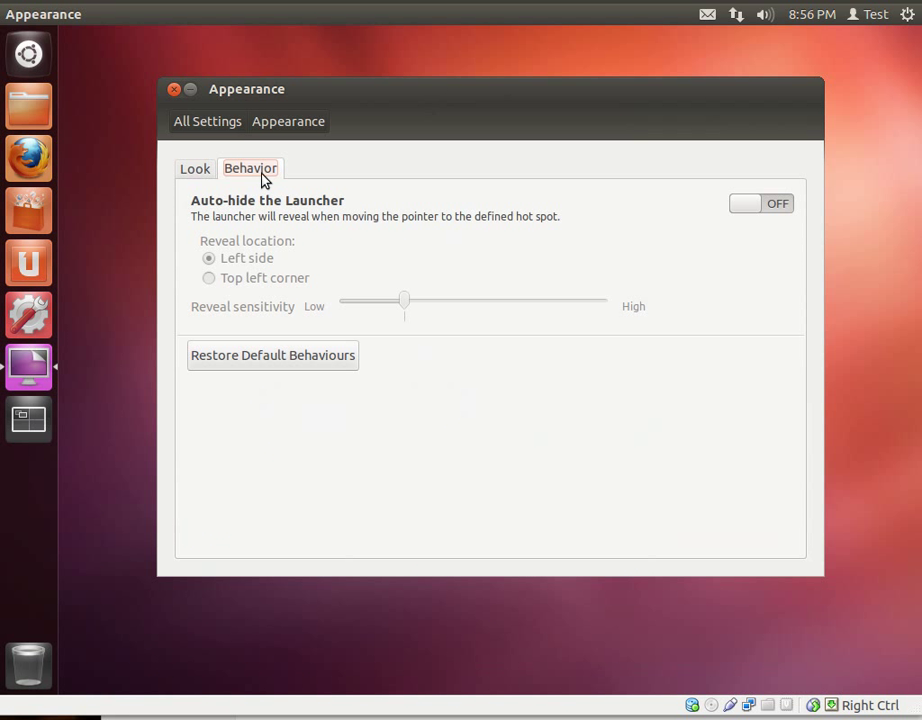
mouse_move(28, 54)
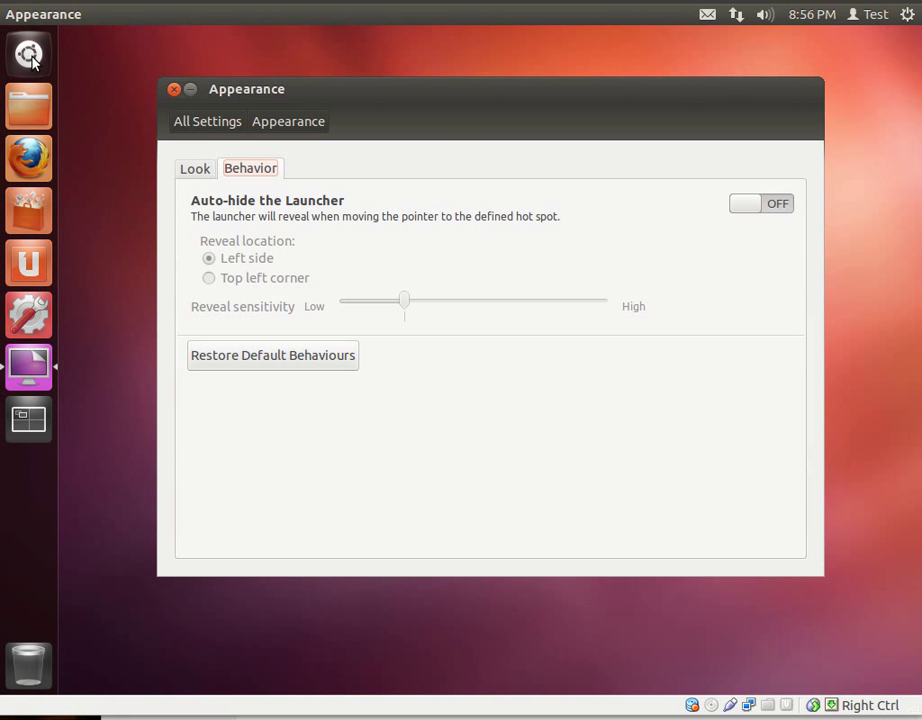
click(28, 54)
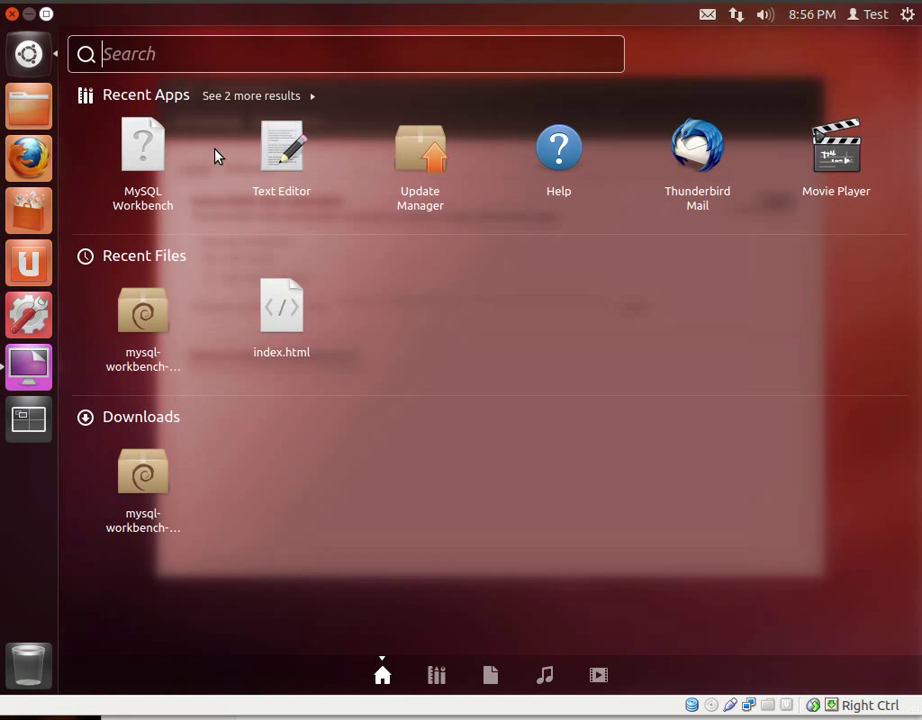
mouse_move(142, 144)
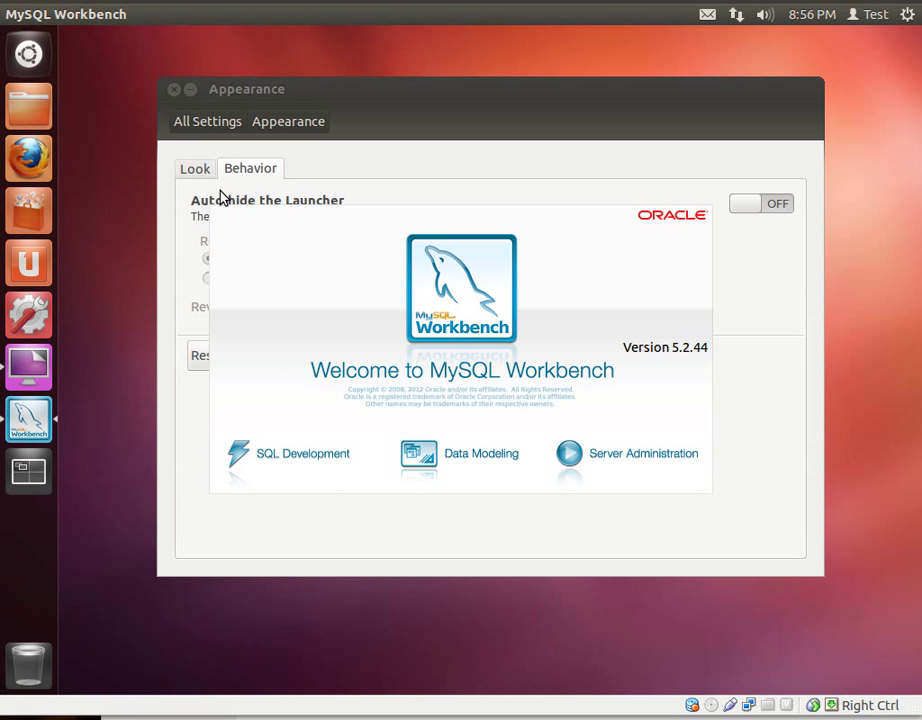
mouse_move(620, 108)
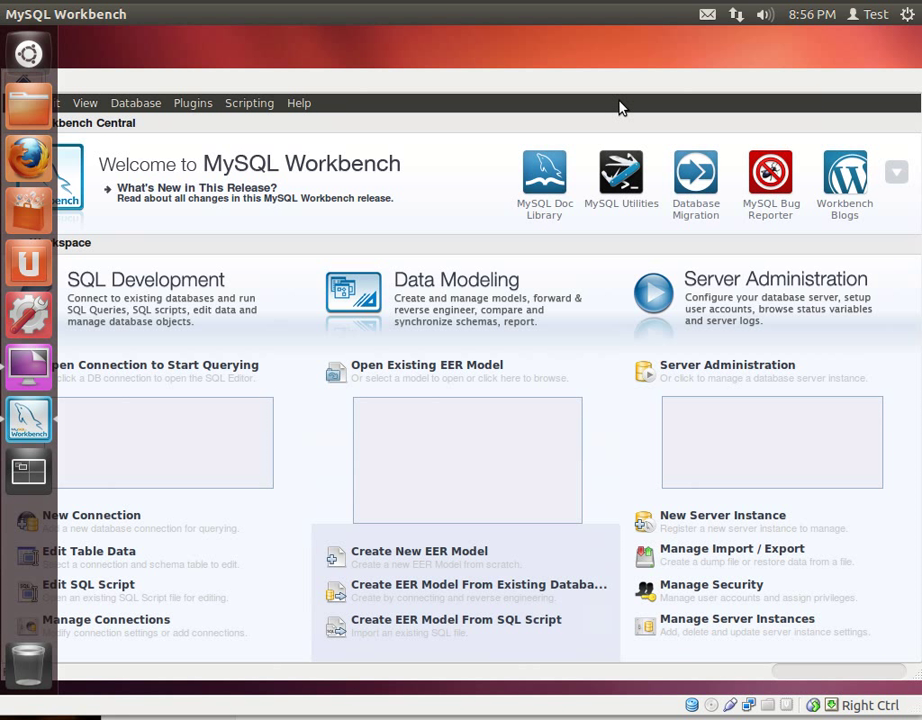
mouse_move(580, 84)
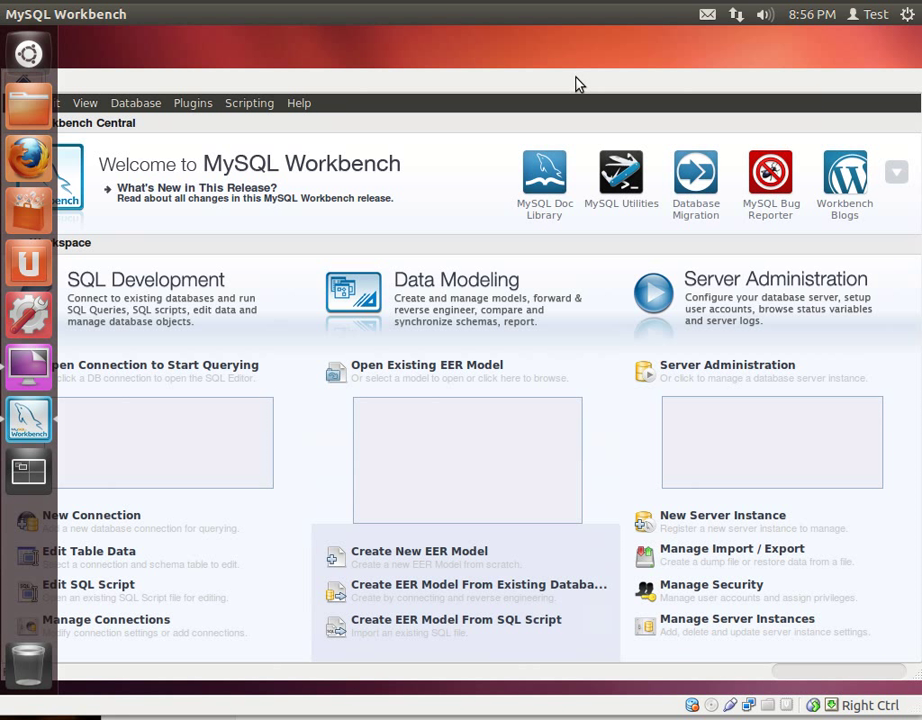
mouse_move(28, 158)
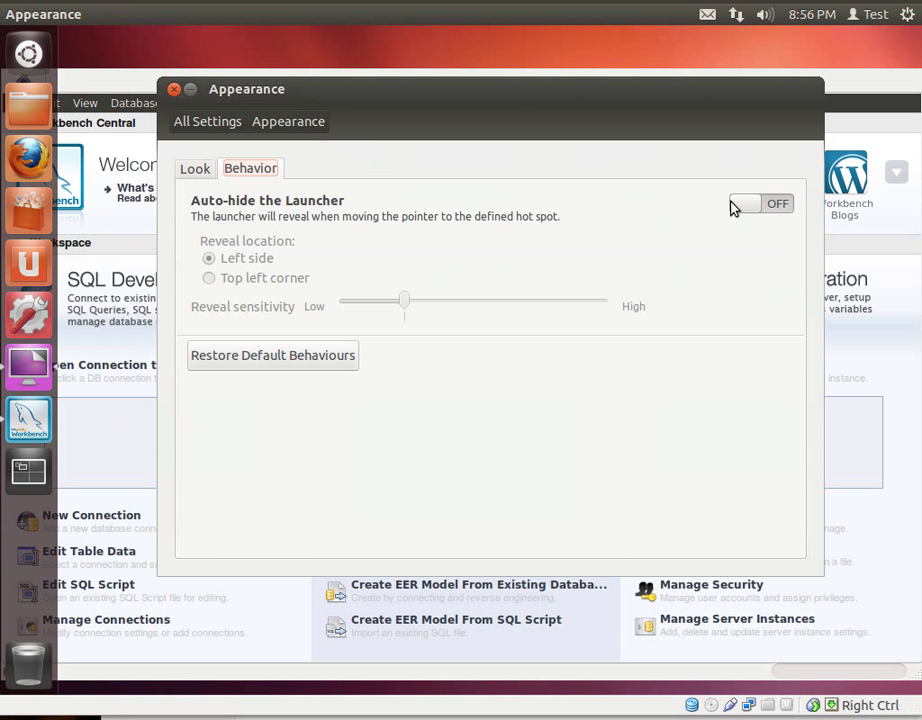
- Switch launcher auto-hide ON and close the Appearance settings
click(760, 204)
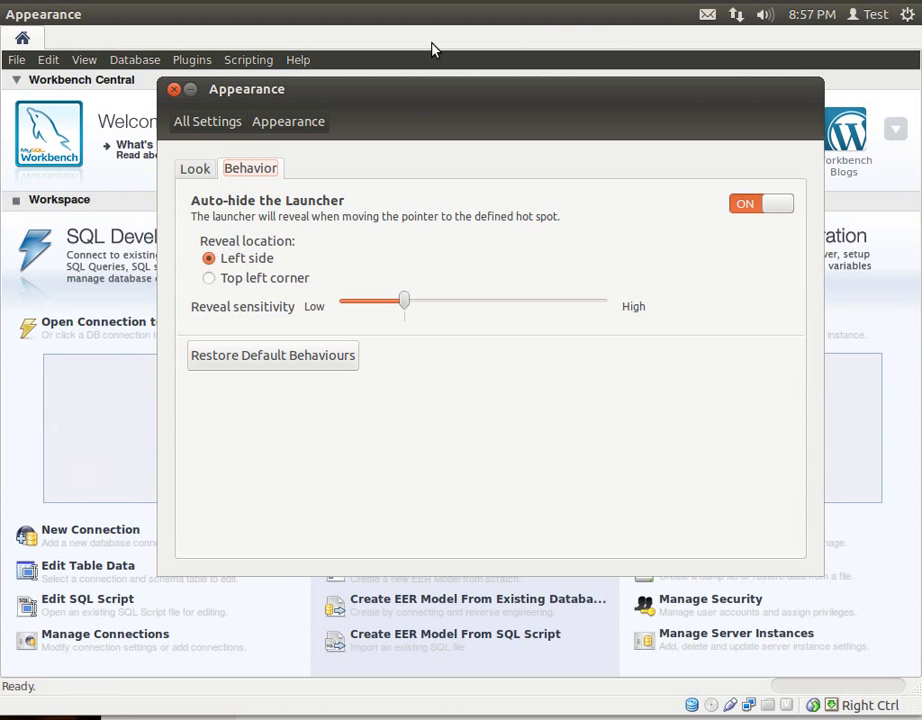
click(172, 90)
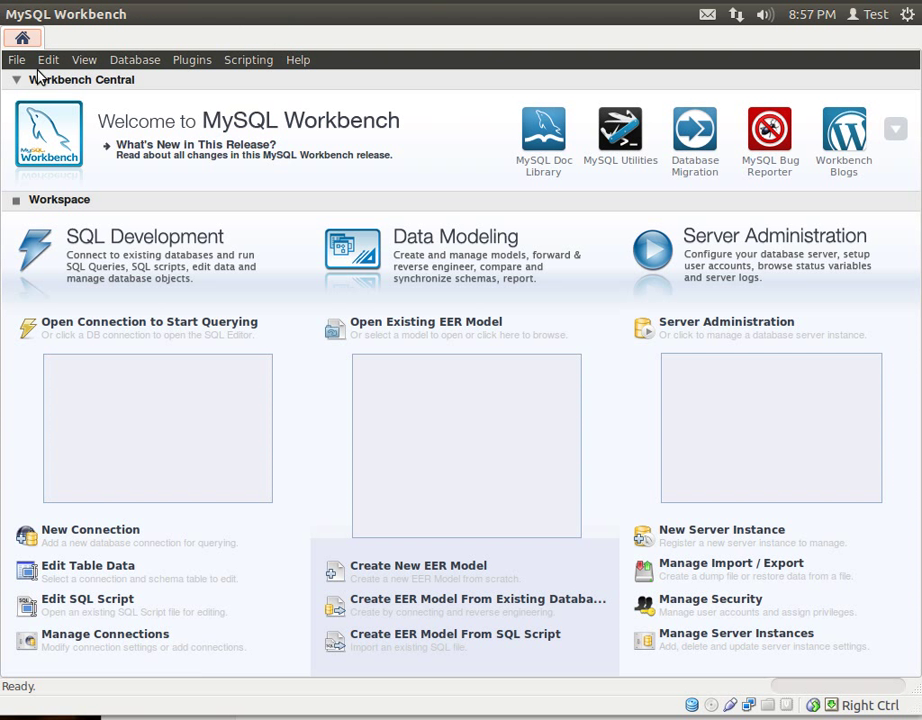
- Browse the File, View and Plugins menus, then show the Database menu commands
click(16, 60)
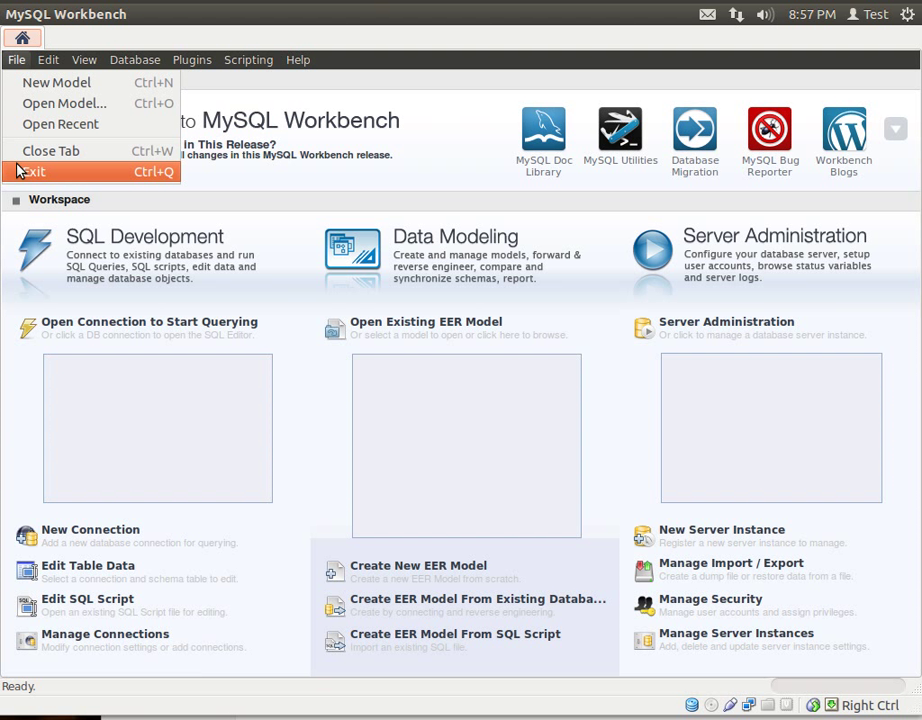
click(84, 60)
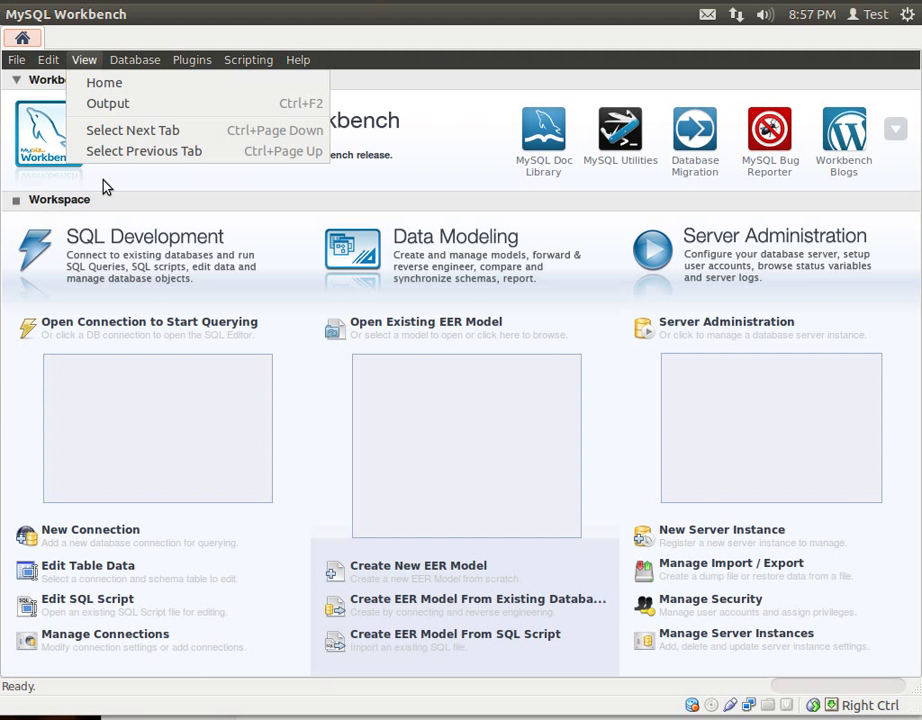
click(136, 60)
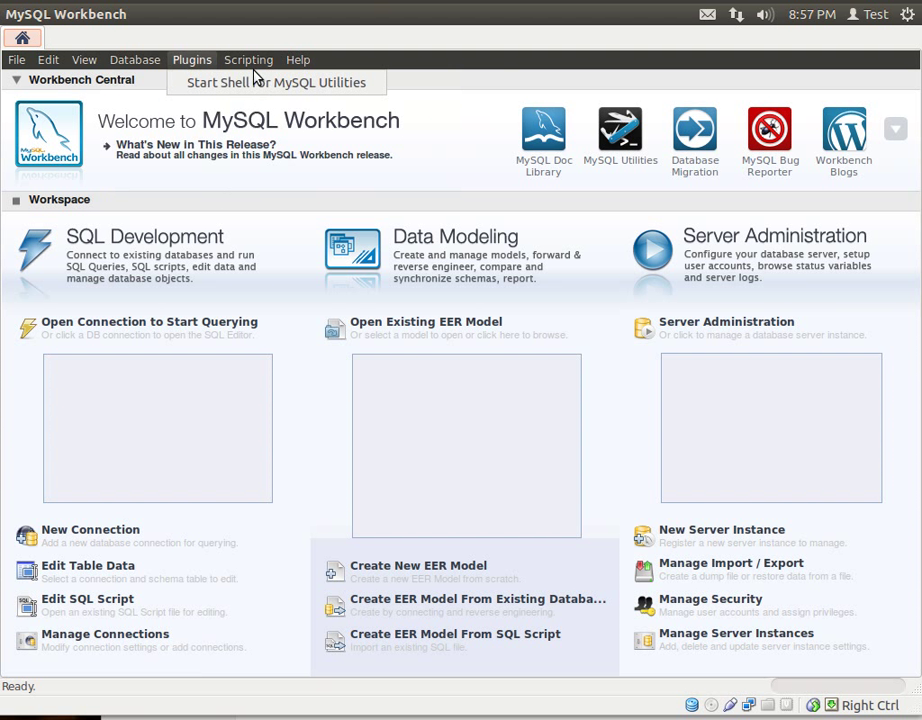
click(296, 60)
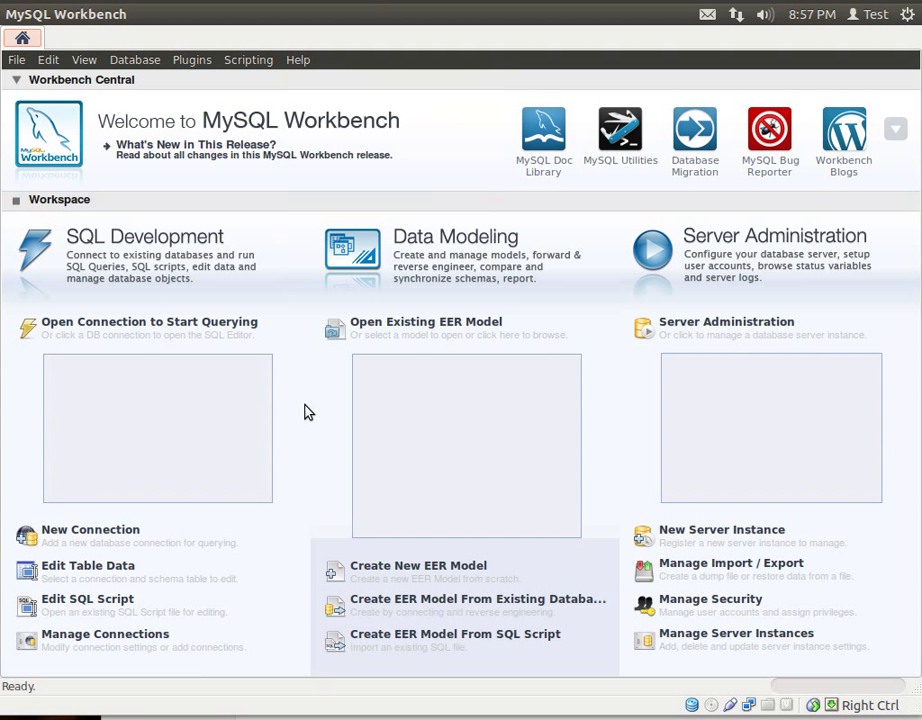
mouse_move(210, 328)
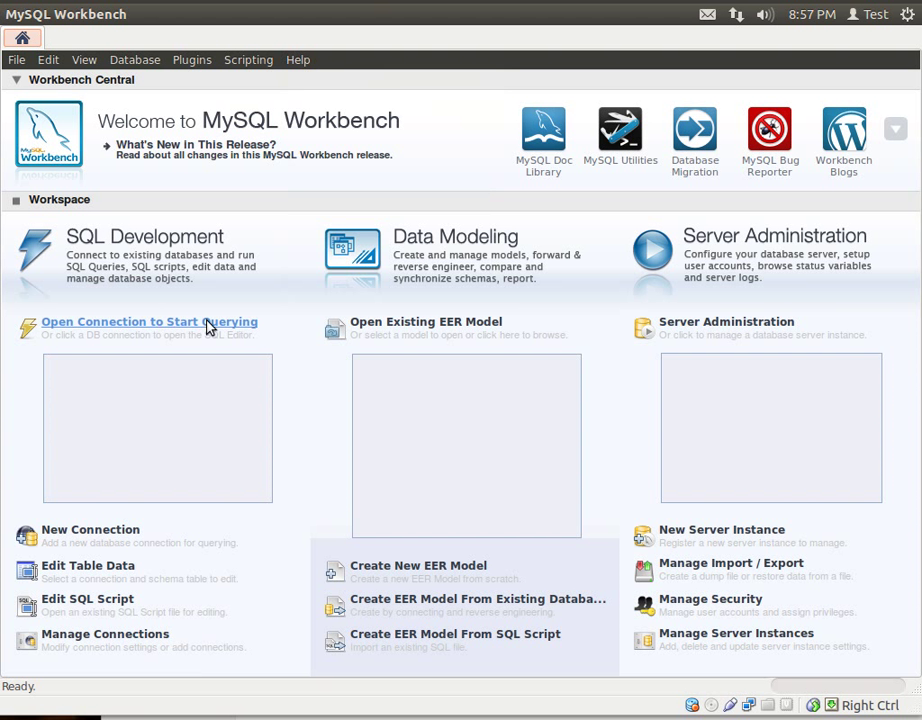
click(136, 60)
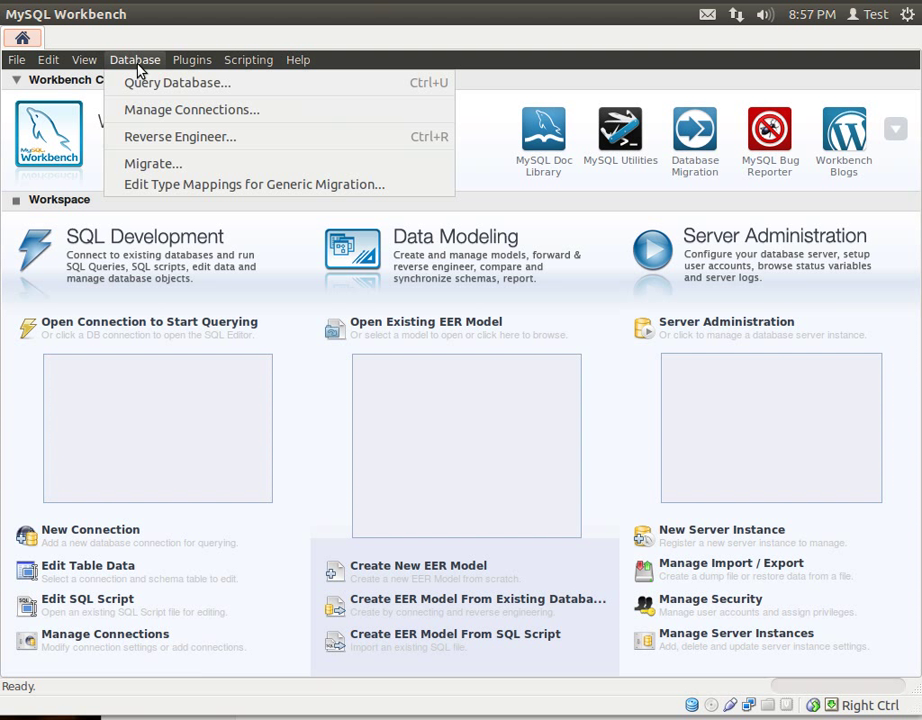
mouse_move(152, 164)
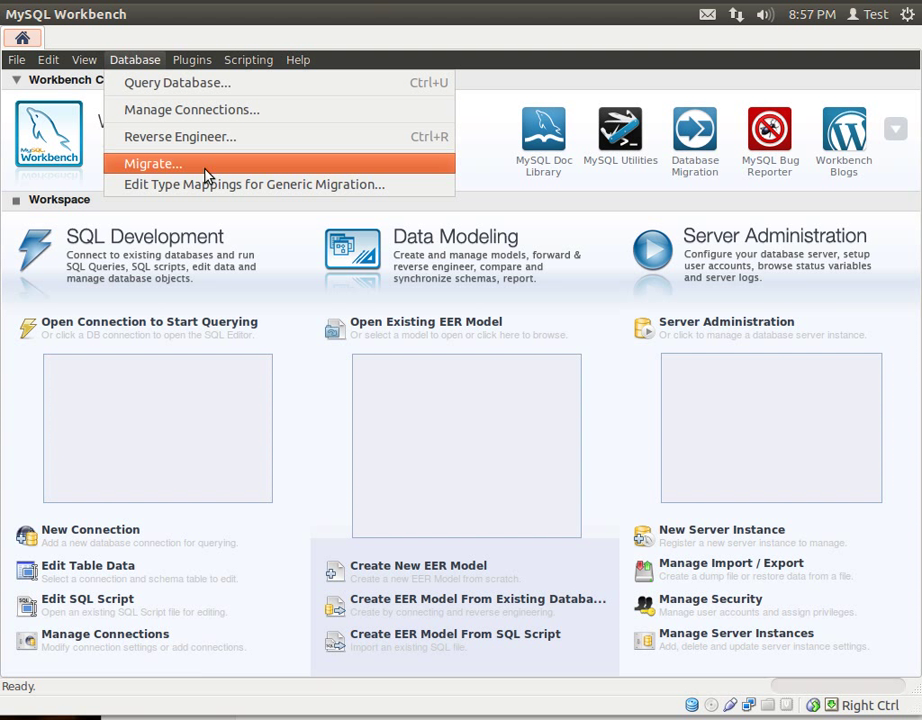
mouse_move(136, 68)
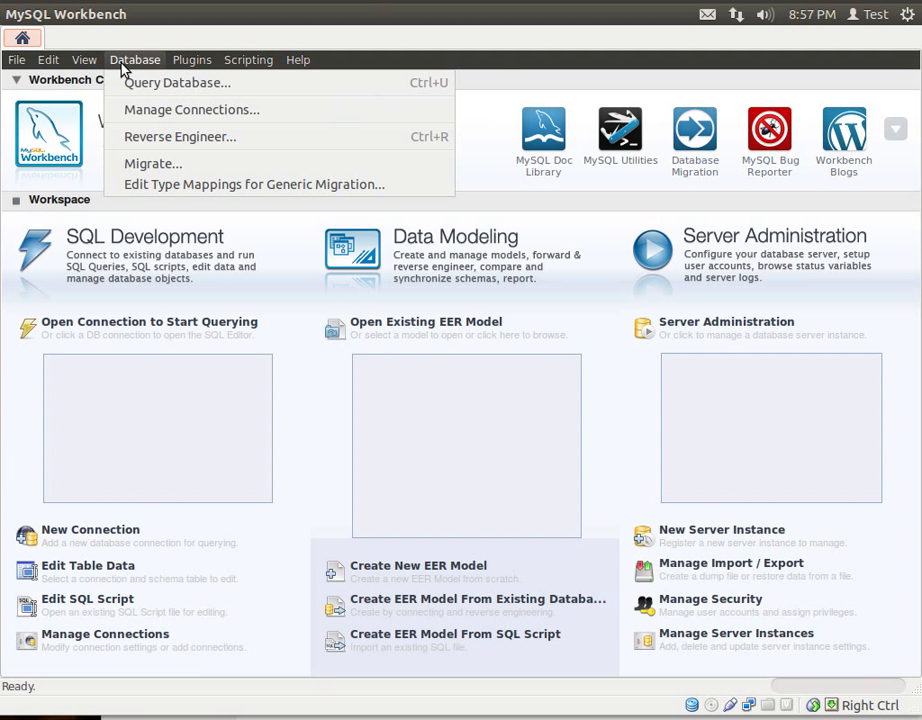
- Create 'New connection 1' in Manage Connections, keeping the Standard (TCP/IP) method
click(192, 108)
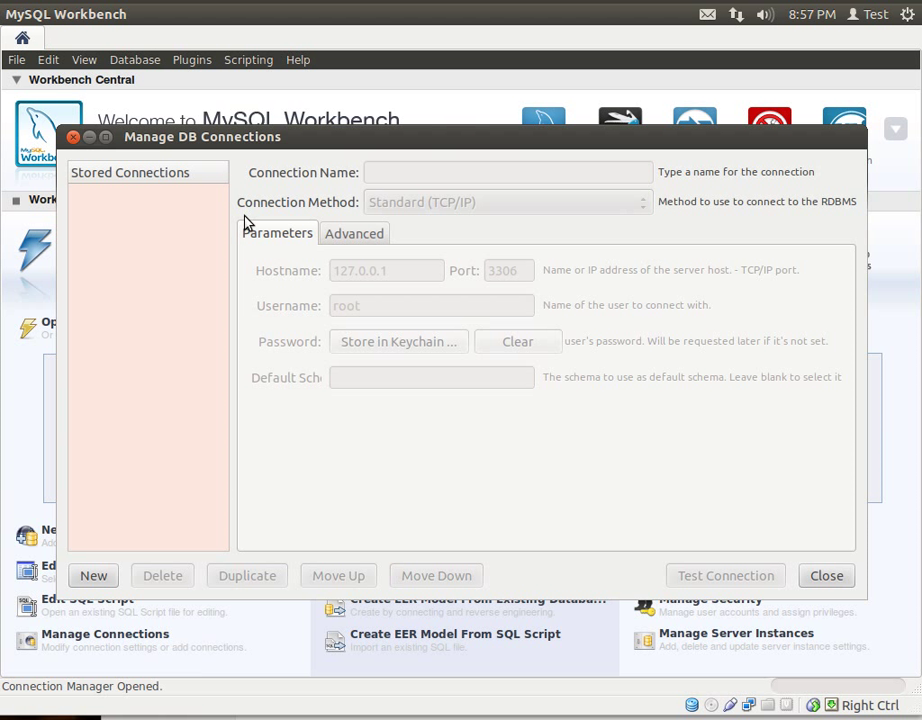
mouse_move(604, 350)
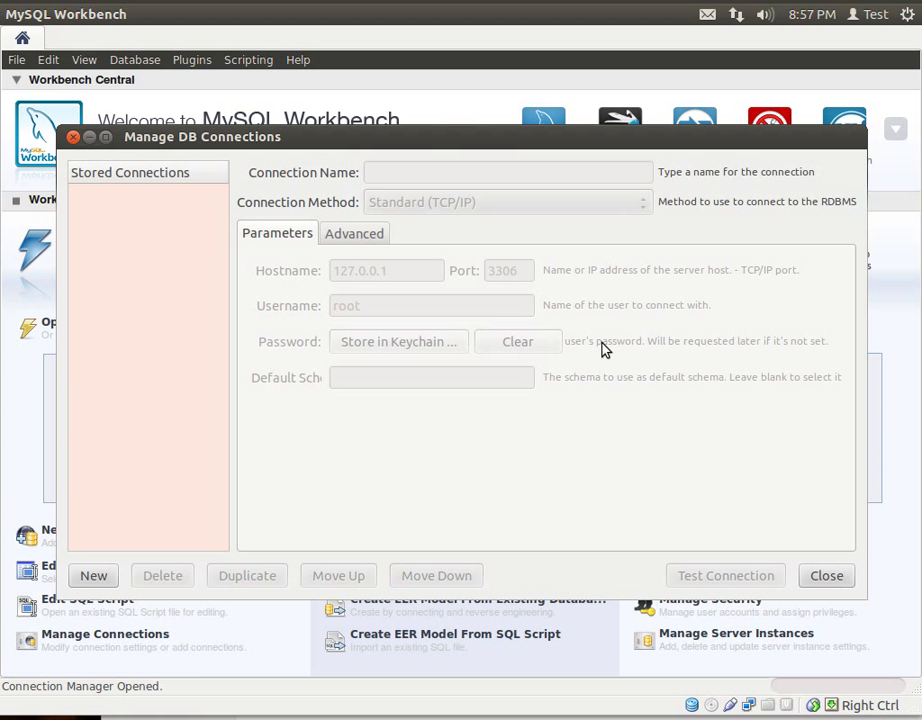
click(92, 576)
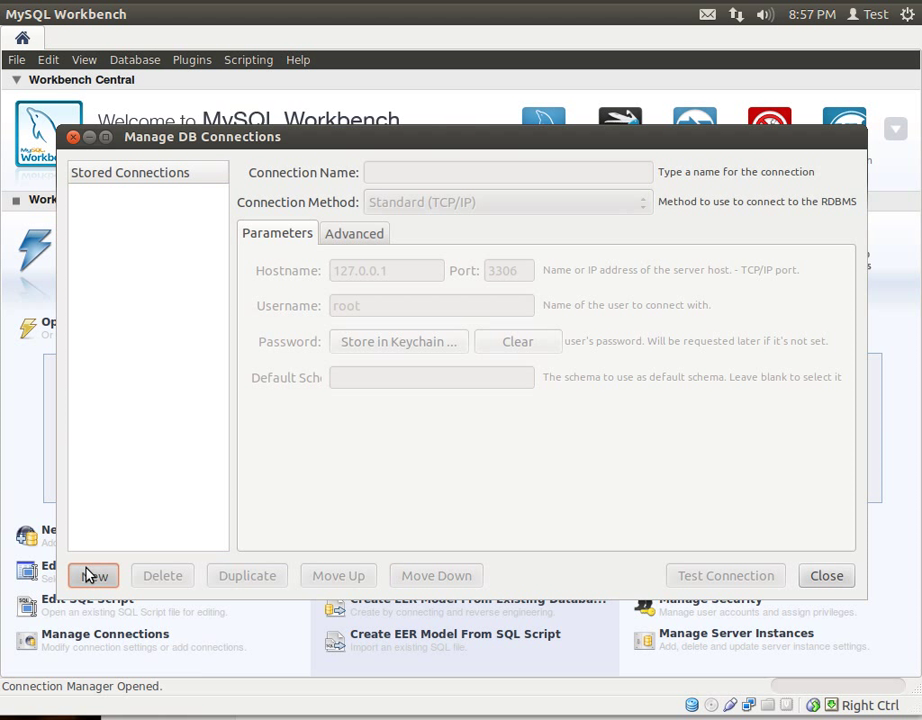
click(92, 576)
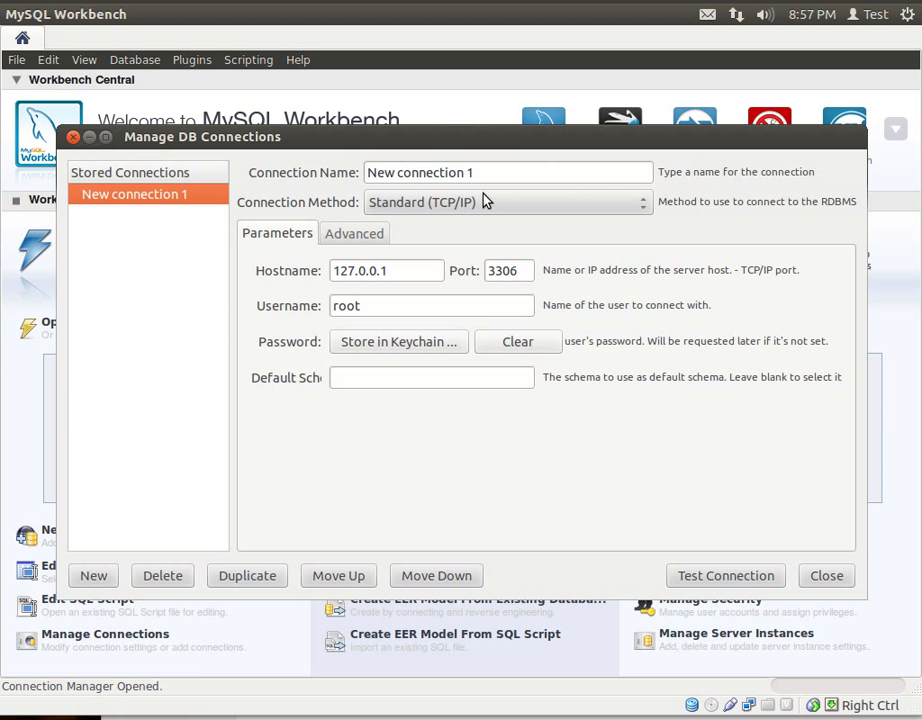
click(508, 202)
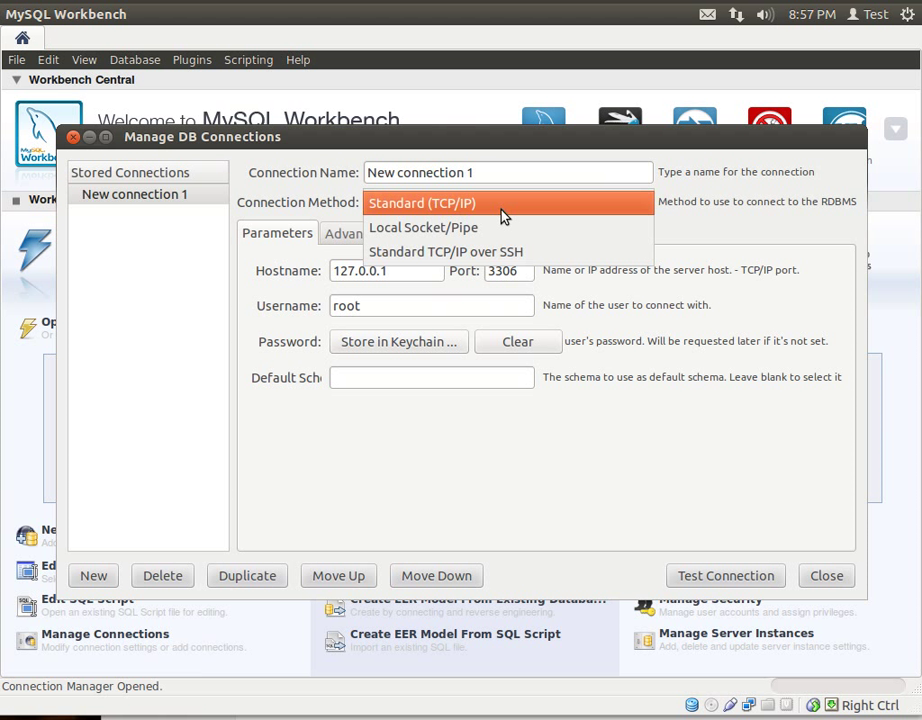
click(424, 202)
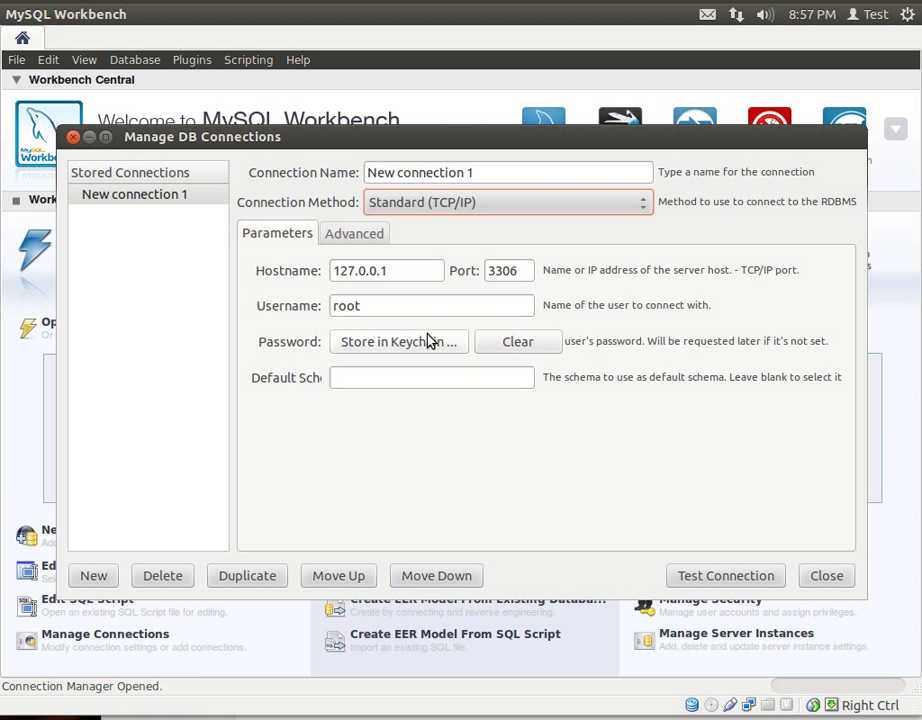
- Store the root password for 127.0.0.1:3306 in a new Default keyring
click(398, 340)
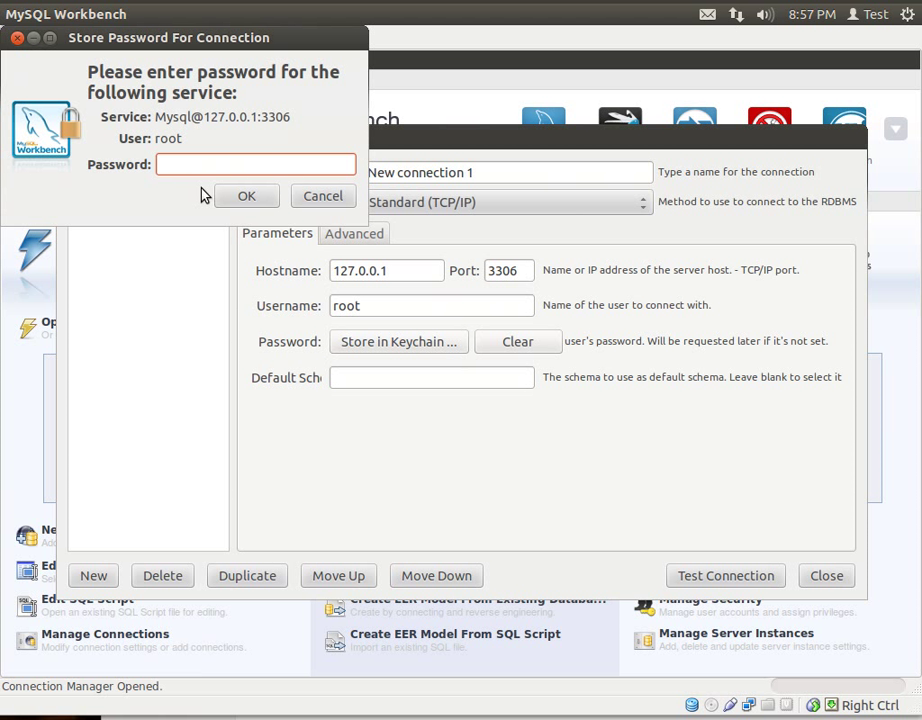
click(256, 164)
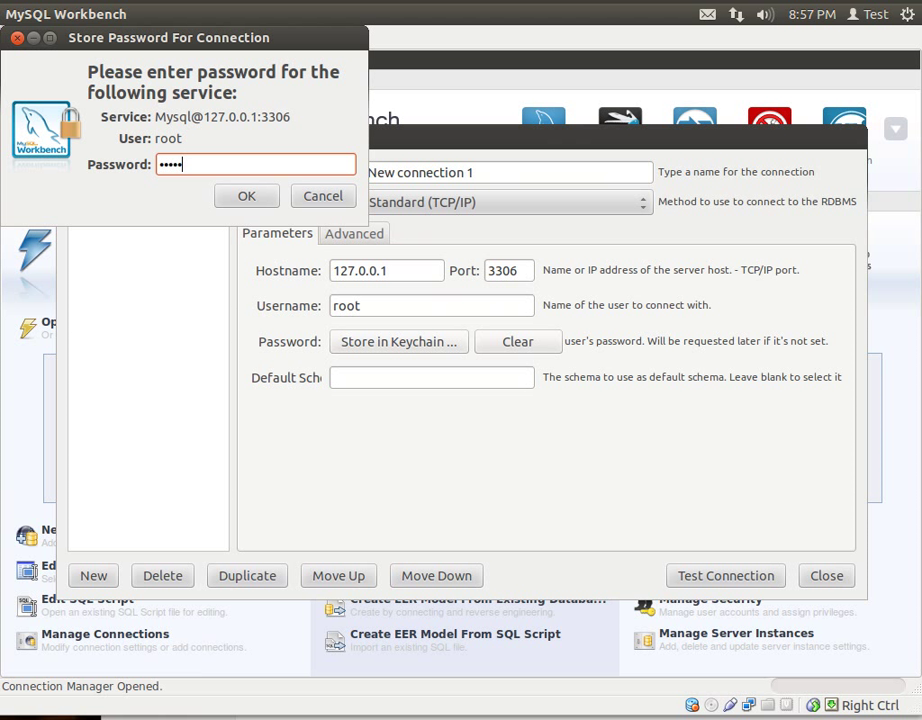
key(BackSpace)
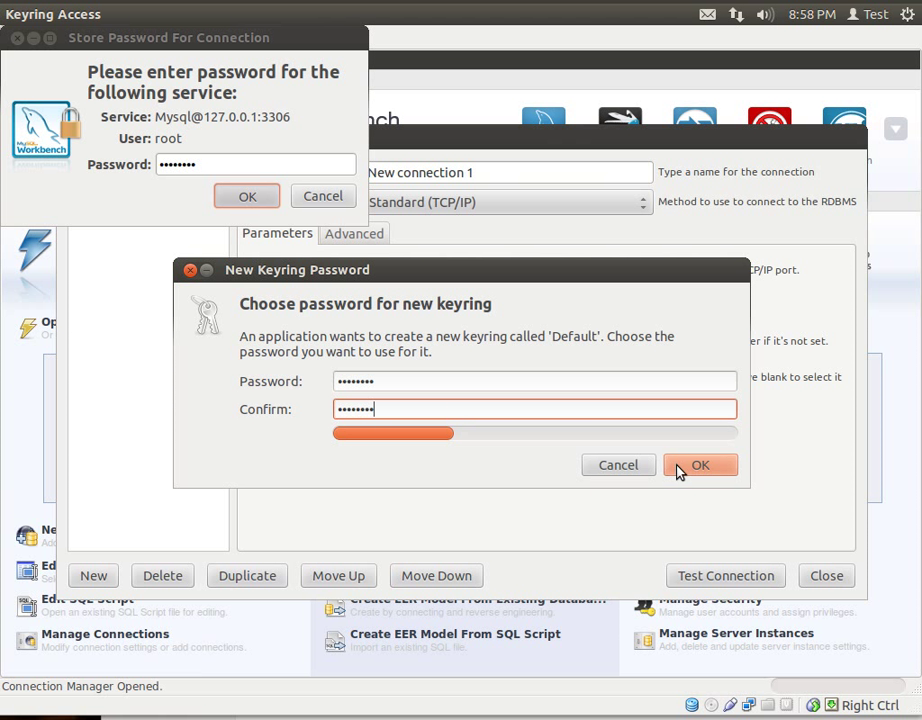
click(700, 464)
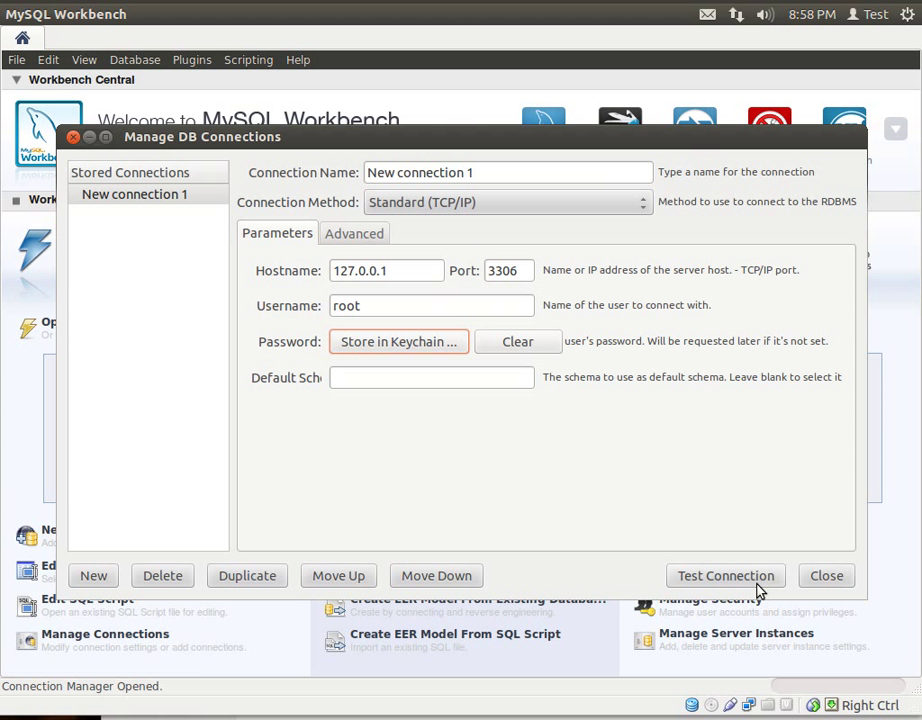
- Test New connection 1 successfully and close the connection manager
click(724, 576)
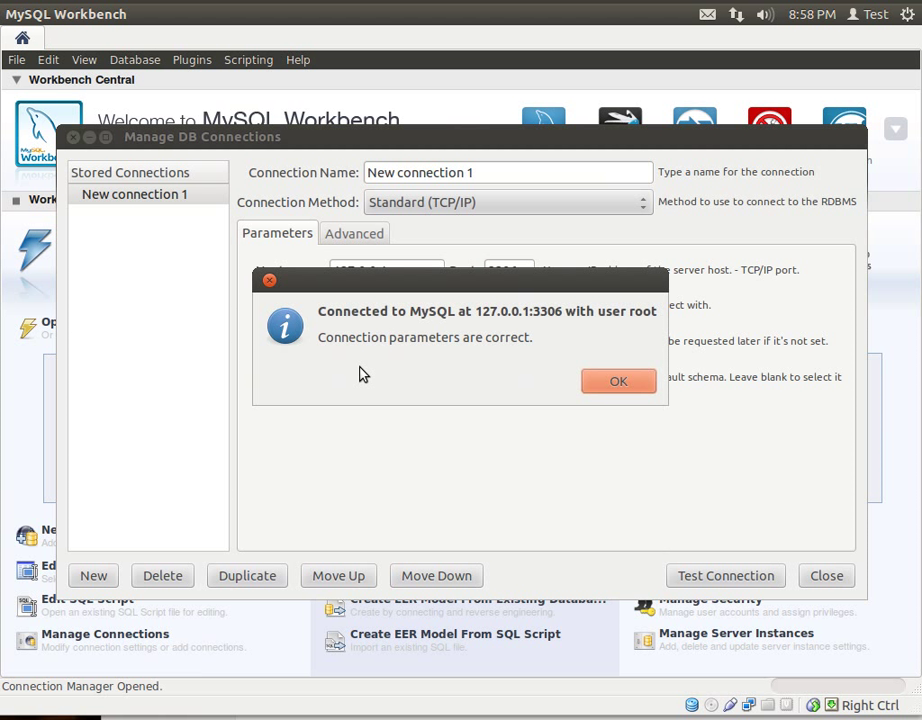
mouse_move(400, 366)
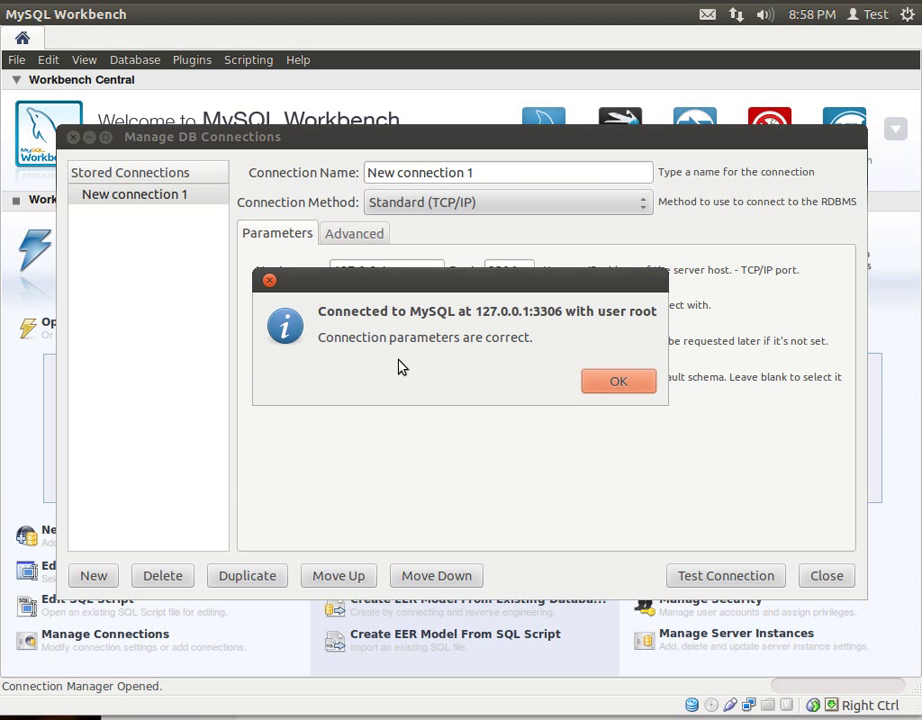
mouse_move(528, 330)
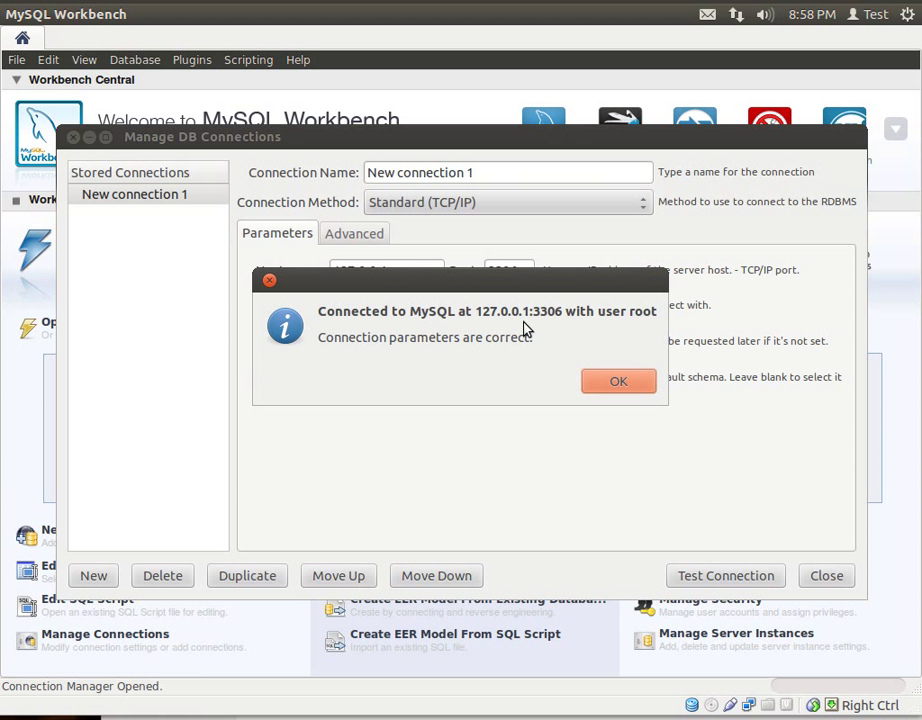
click(618, 380)
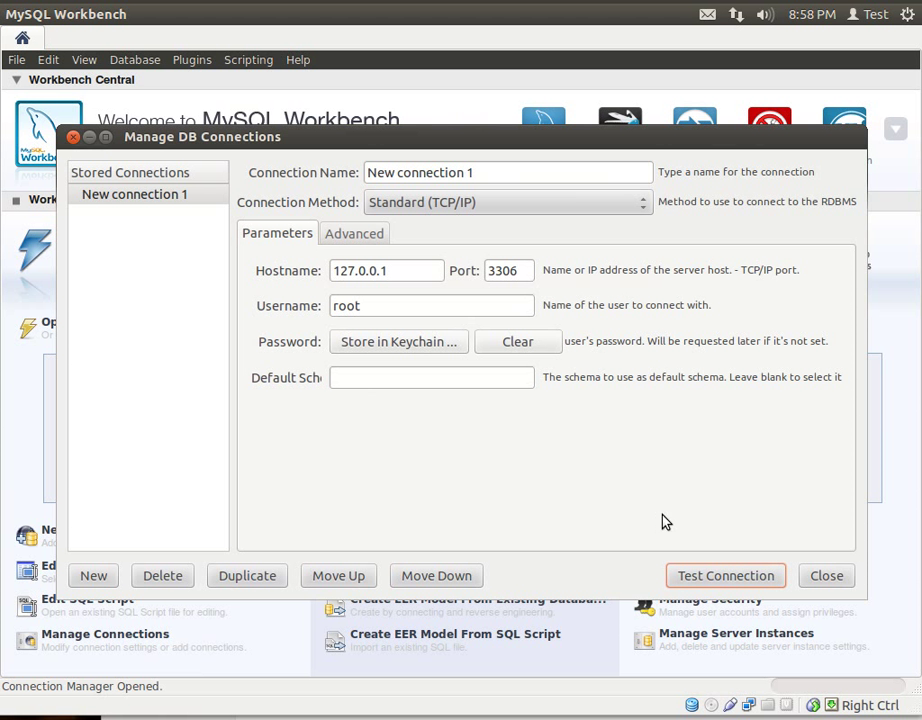
mouse_move(126, 584)
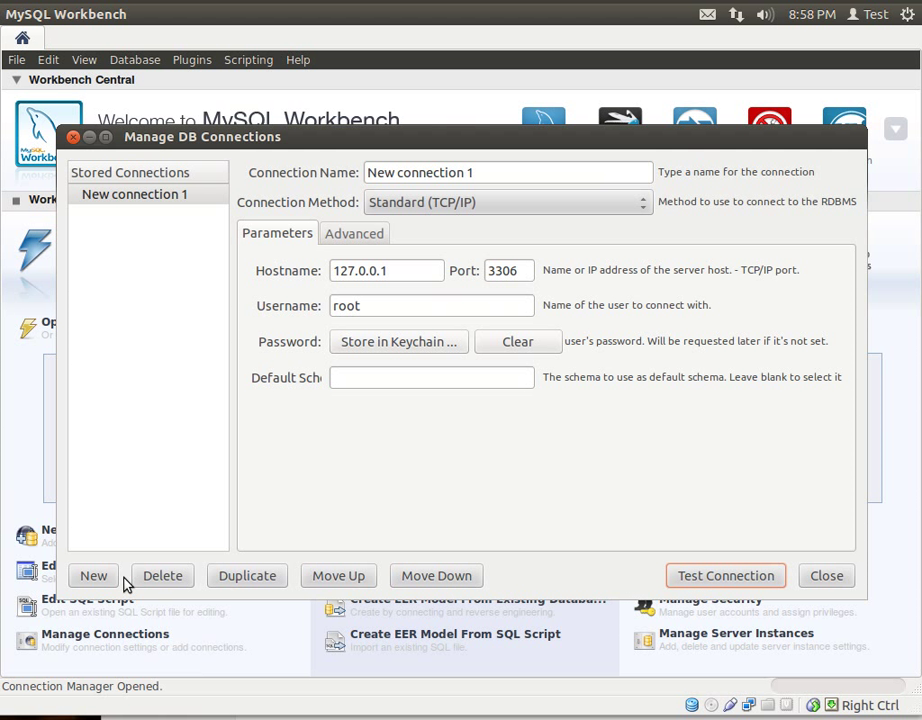
click(824, 576)
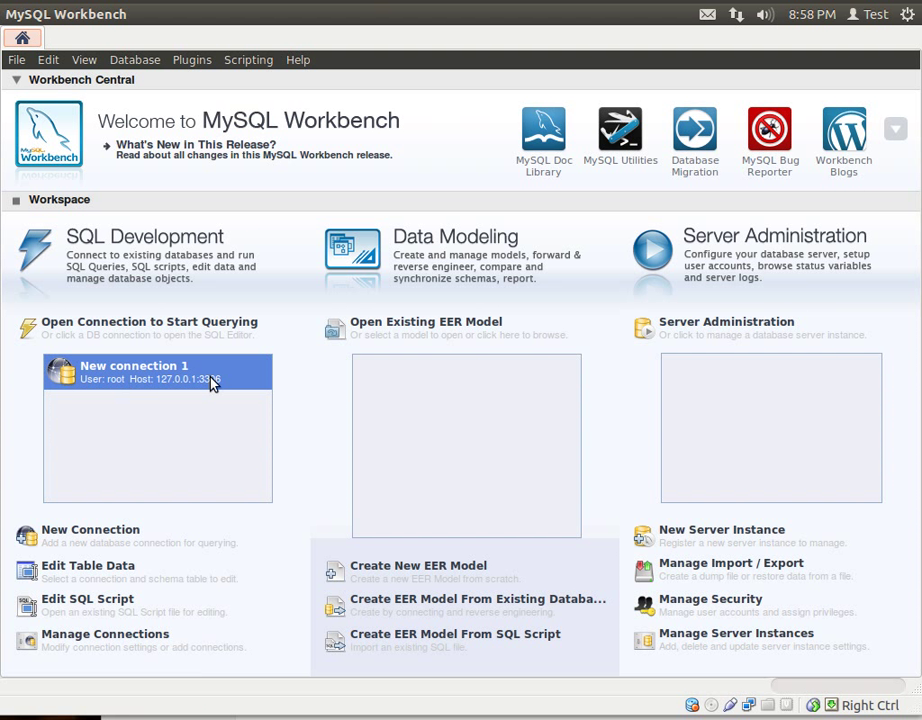
- Start an SQL Editor session on New connection 1, showing the phpmyadmin and test schemas
double_click(156, 370)
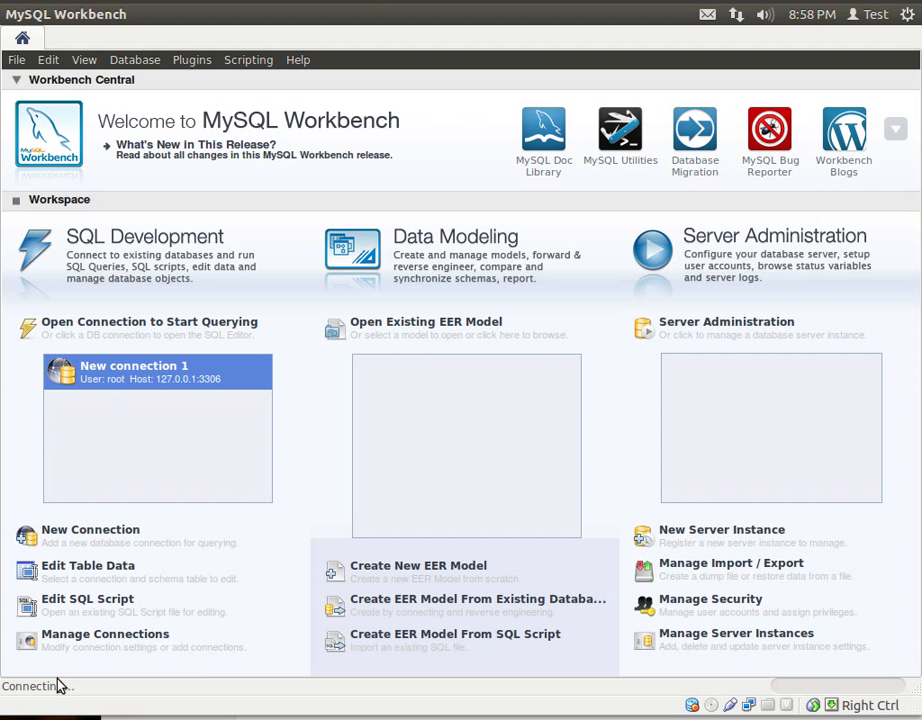
double_click(156, 370)
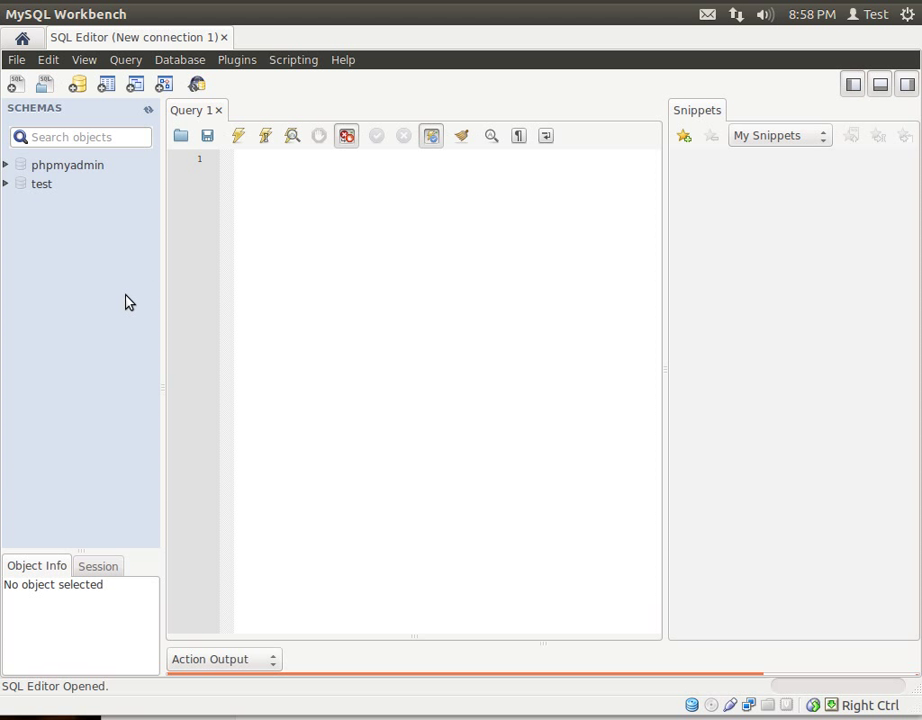
mouse_move(84, 100)
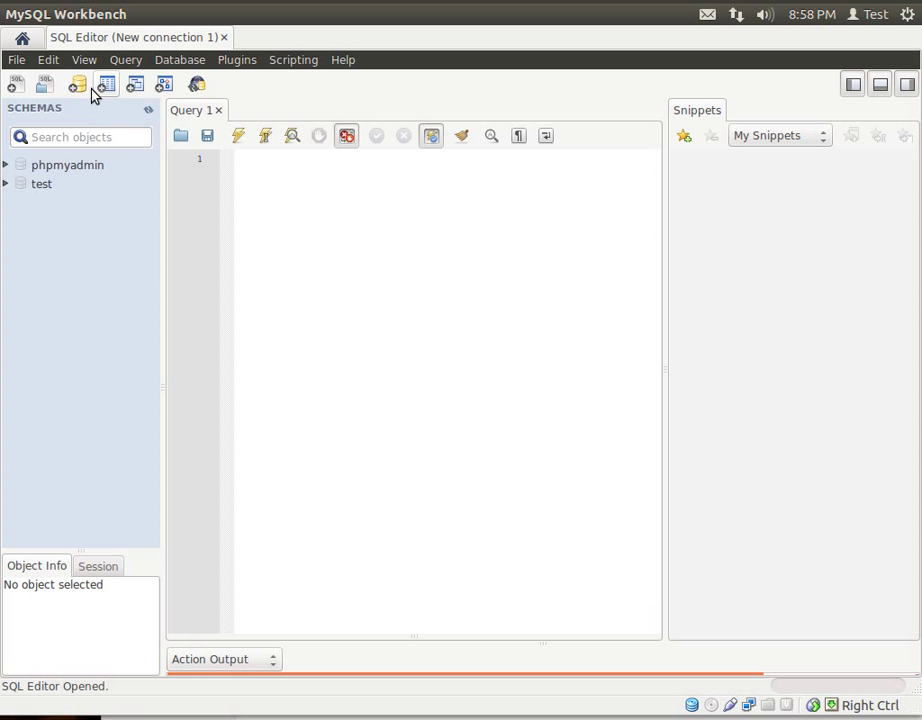
mouse_move(14, 84)
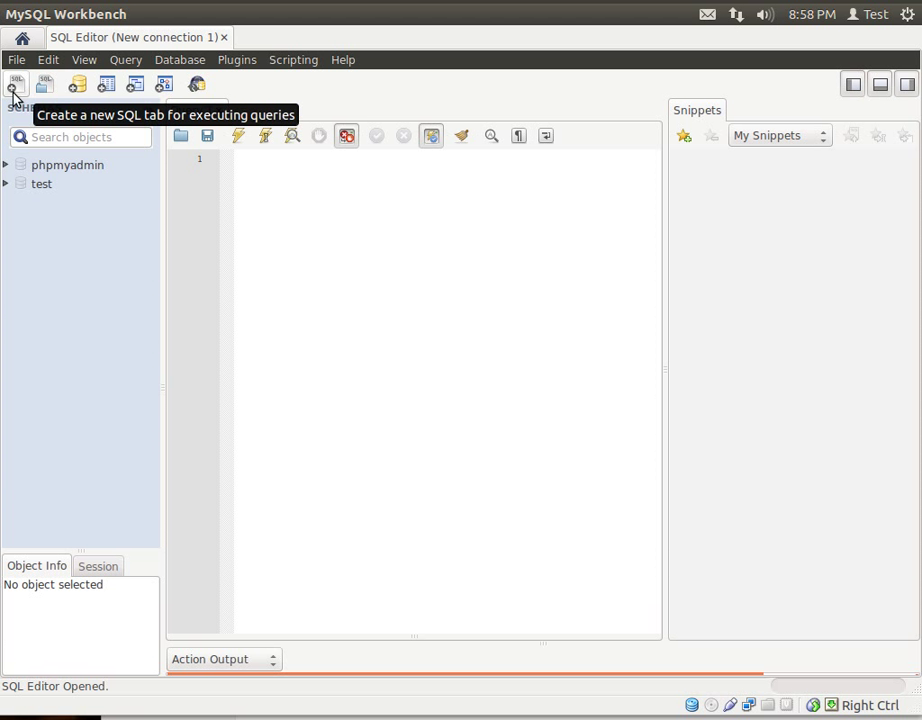
click(14, 84)
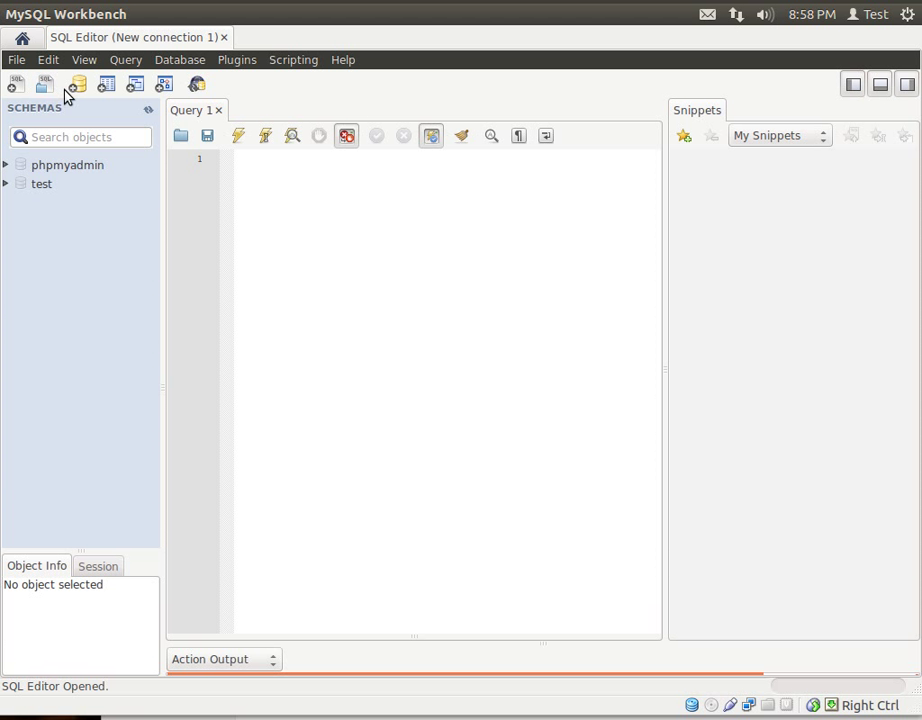
mouse_move(76, 84)
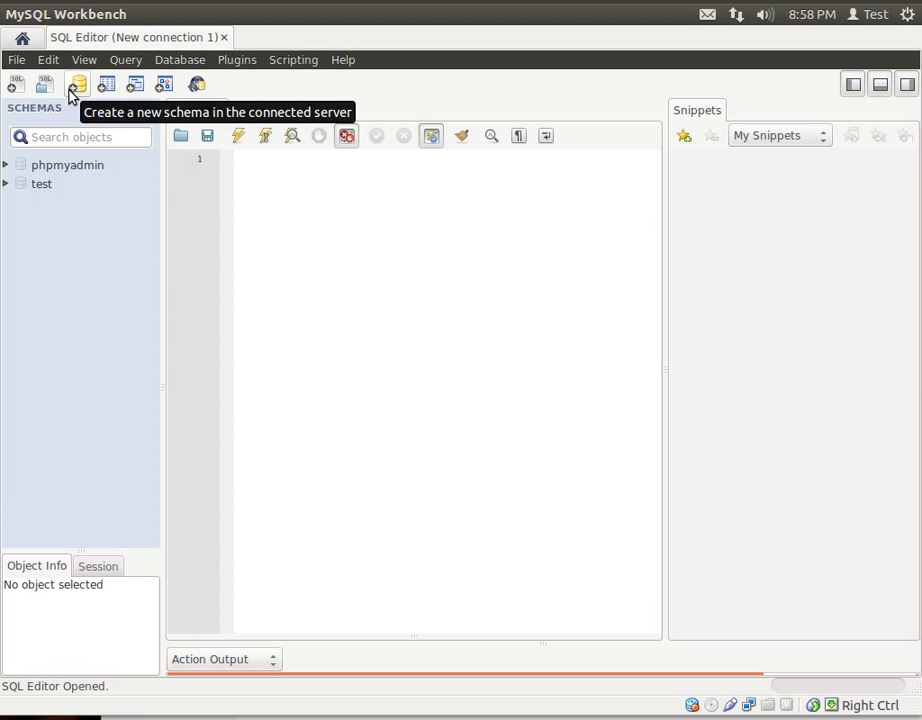
mouse_move(134, 84)
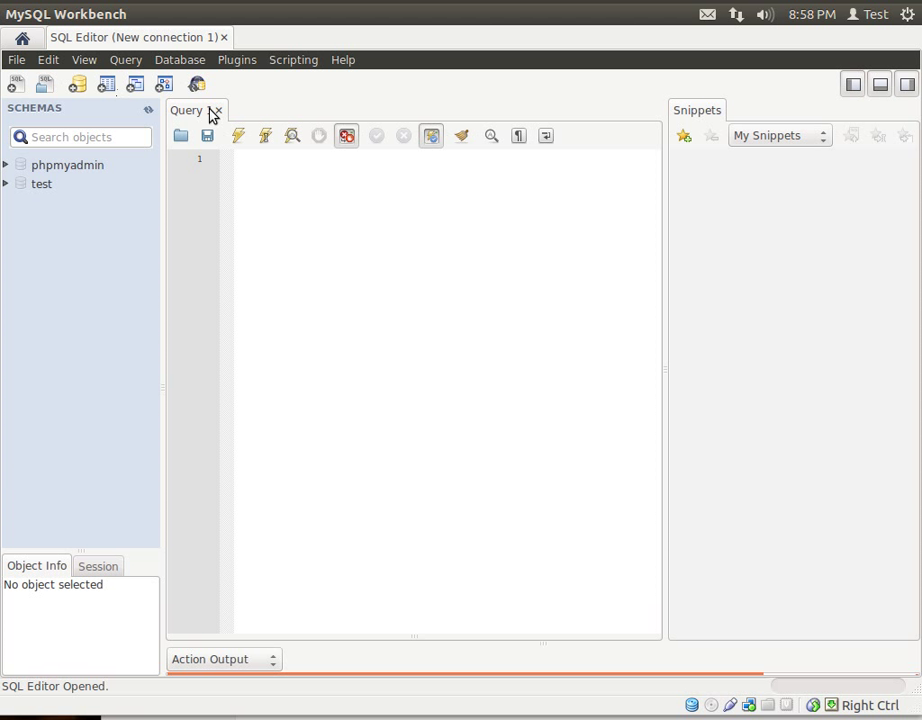
click(180, 60)
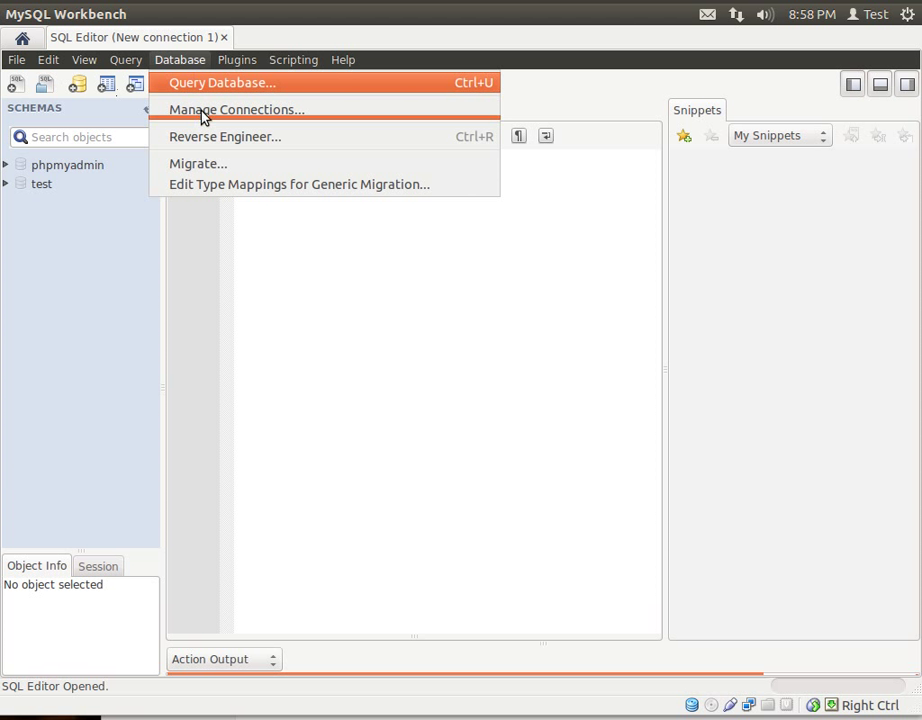
click(222, 84)
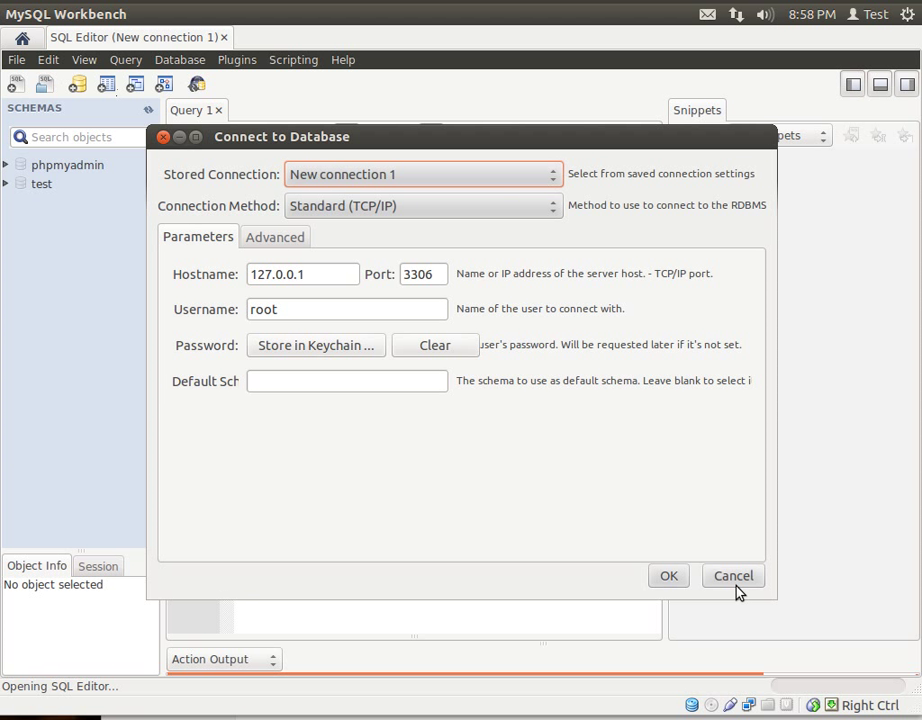
click(732, 576)
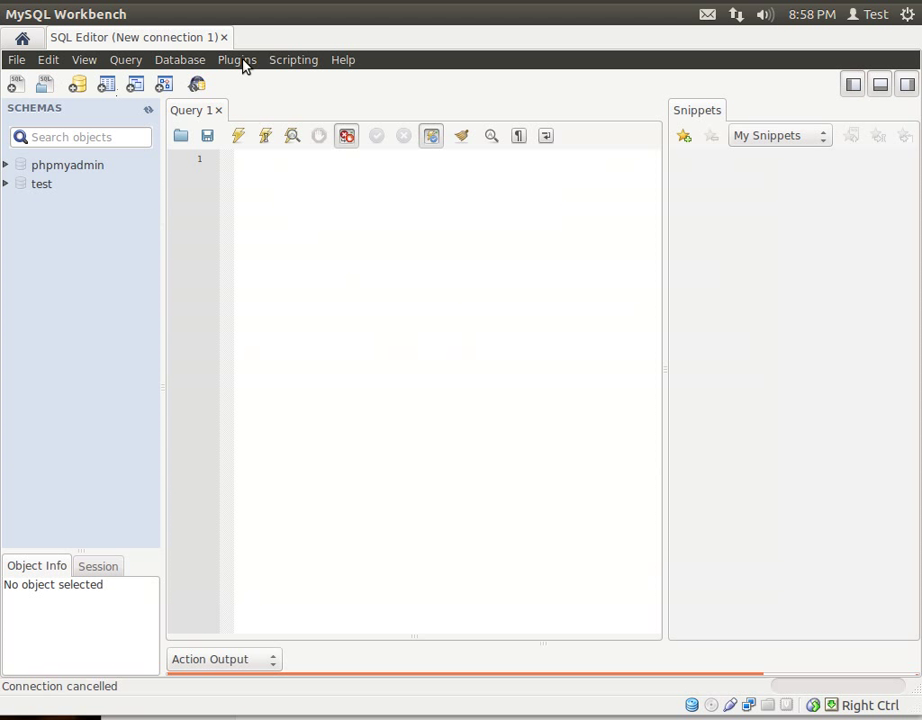
click(292, 60)
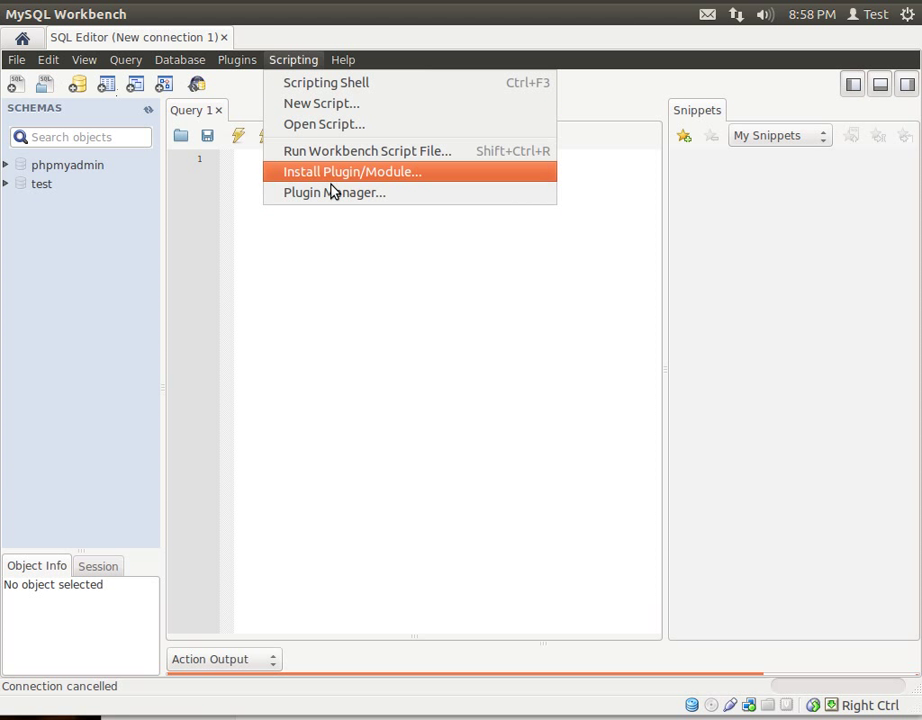
click(342, 60)
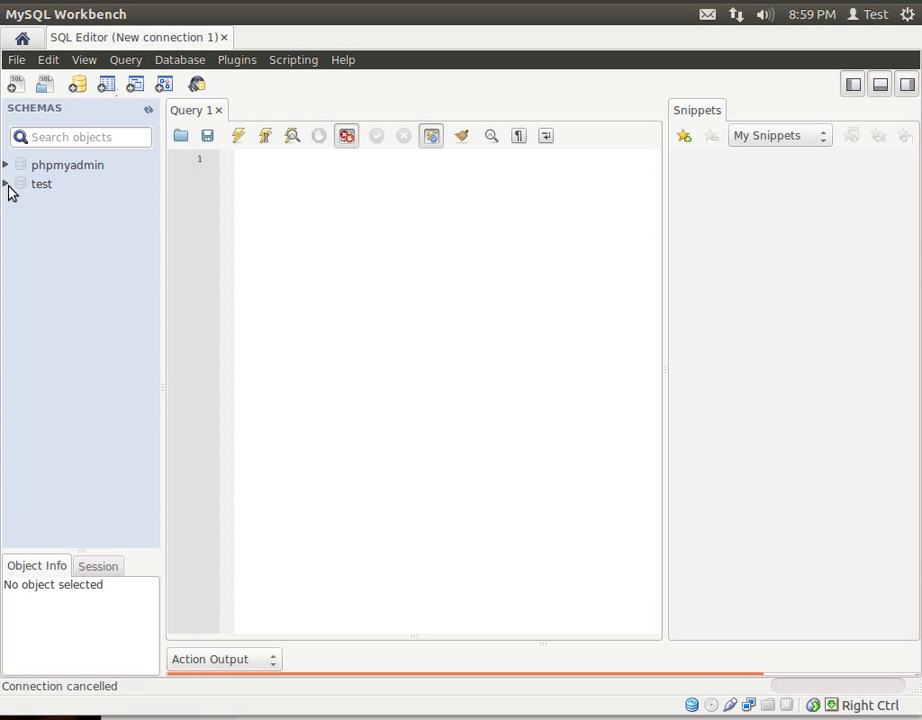
- Expand the test schema and select its Routines category
click(42, 184)
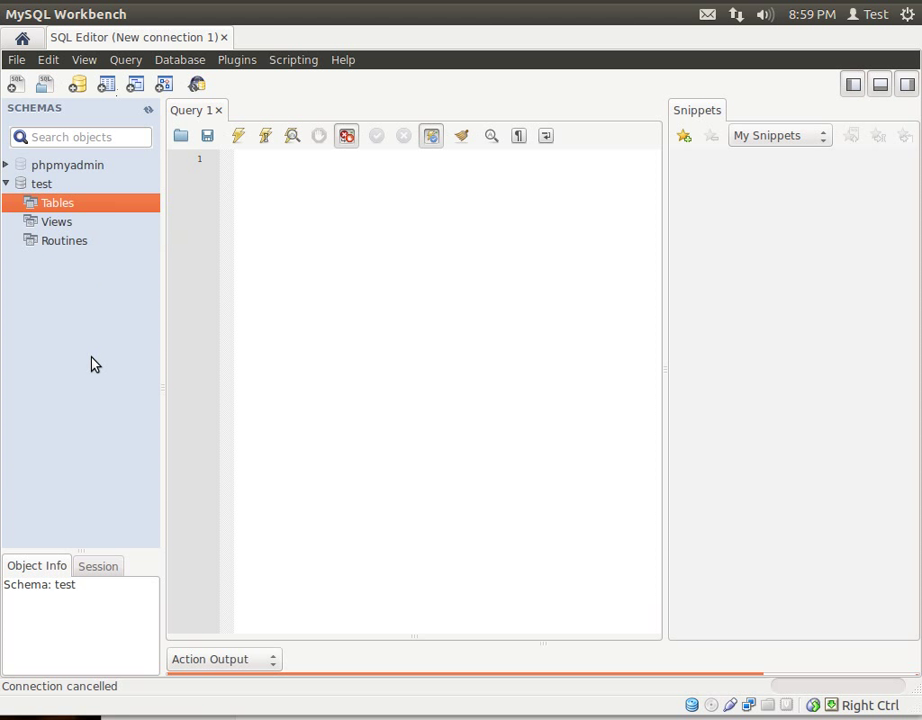
click(64, 240)
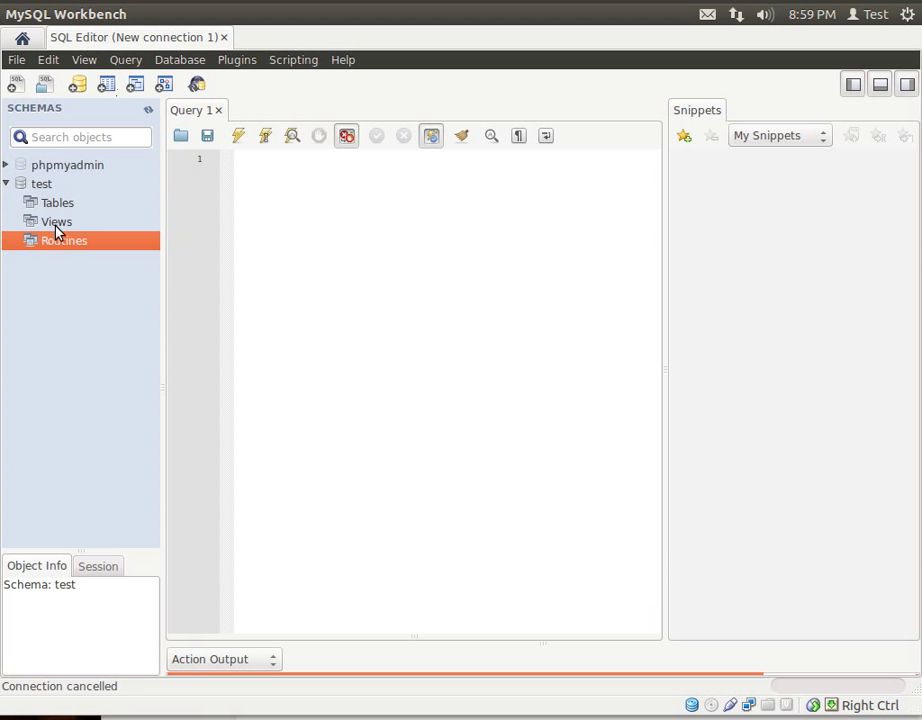
mouse_move(42, 202)
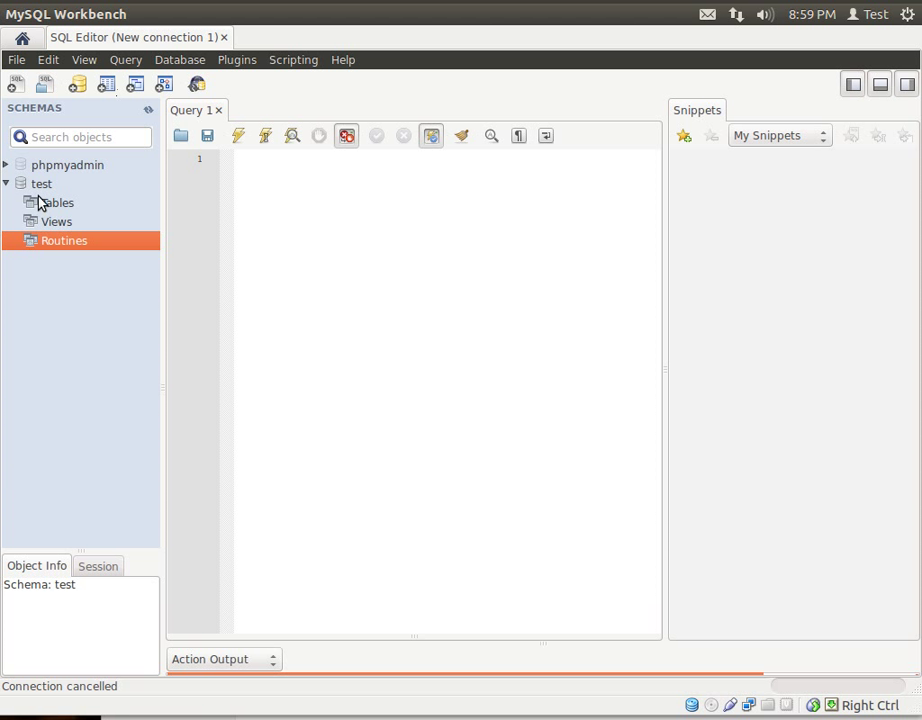
mouse_move(16, 84)
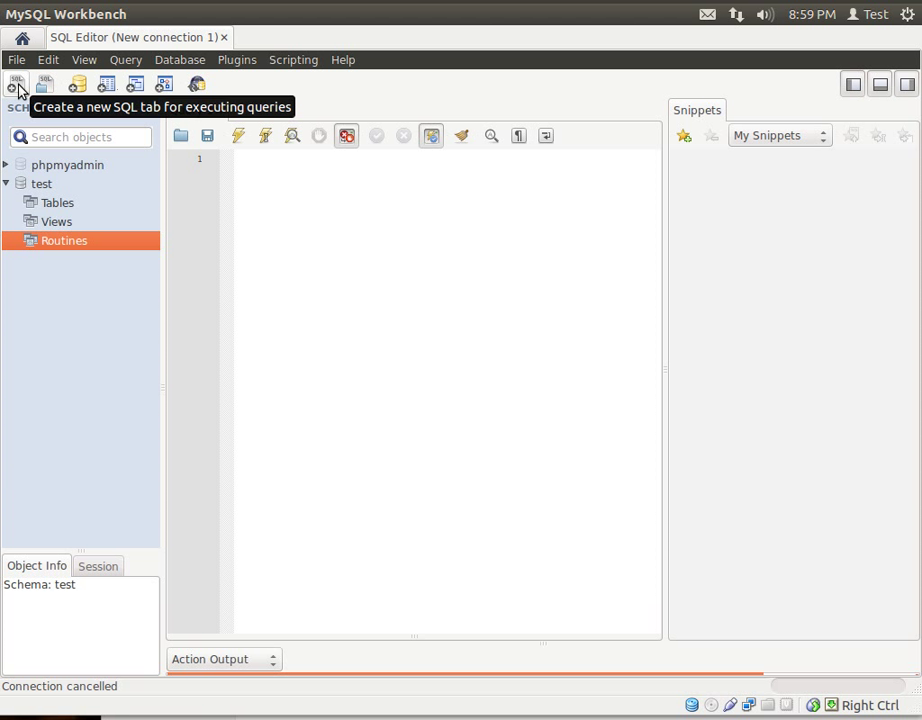
- Add a new SQL File 1 script tab and close the Query 1 tab
click(16, 84)
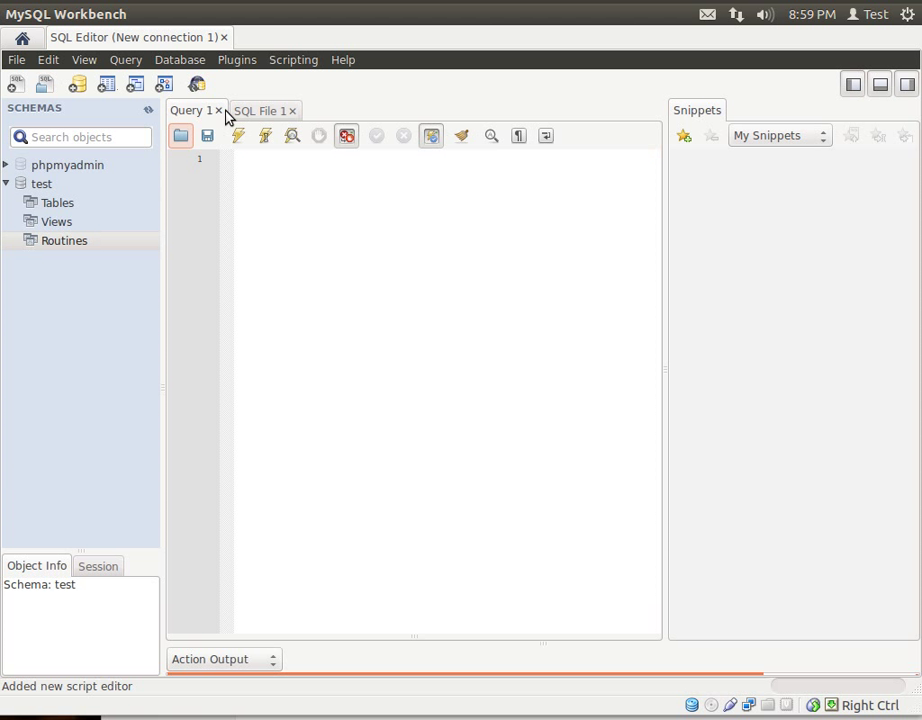
click(218, 110)
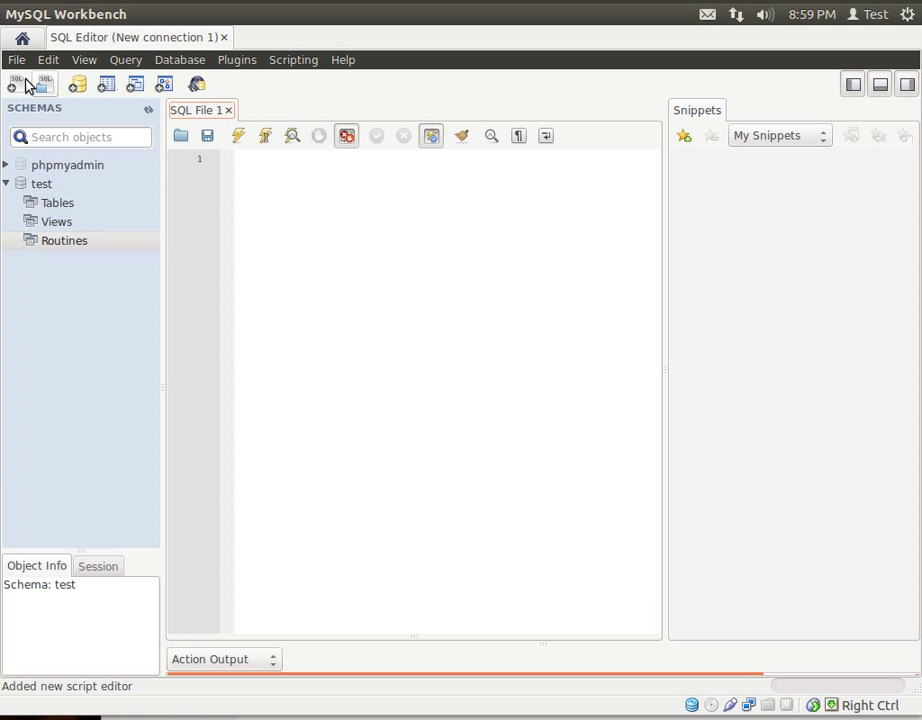
click(16, 60)
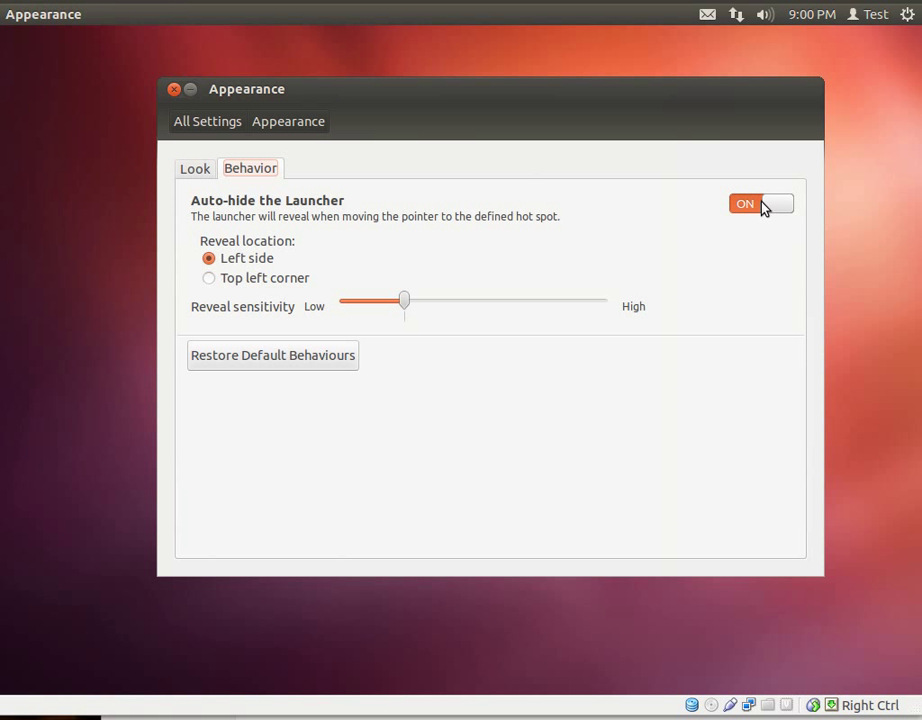
- Switch Auto-hide the Launcher to OFF and close the Appearance settings
click(760, 204)
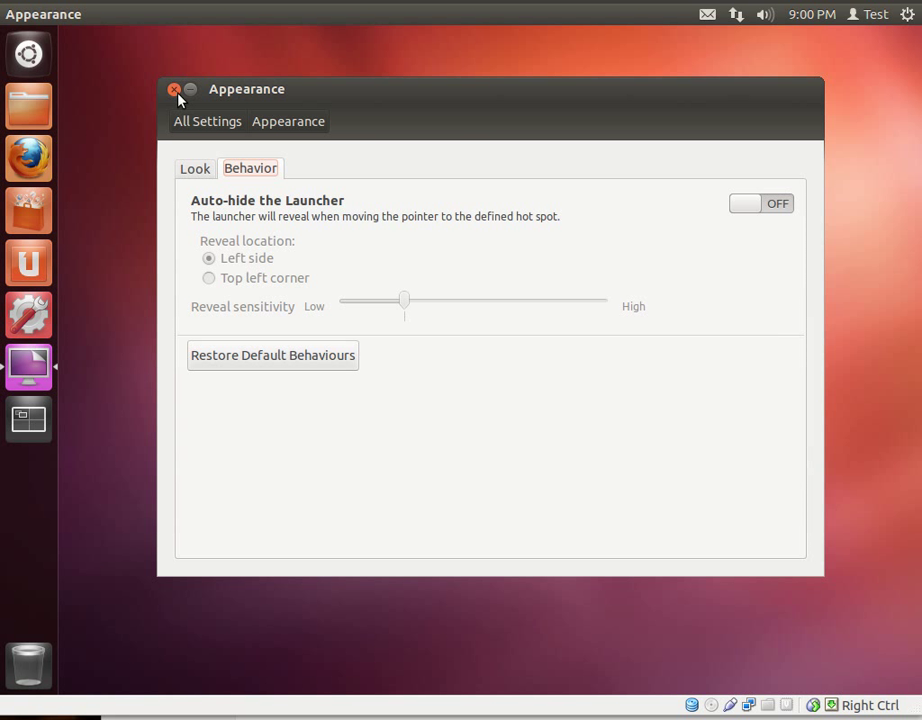
click(176, 90)
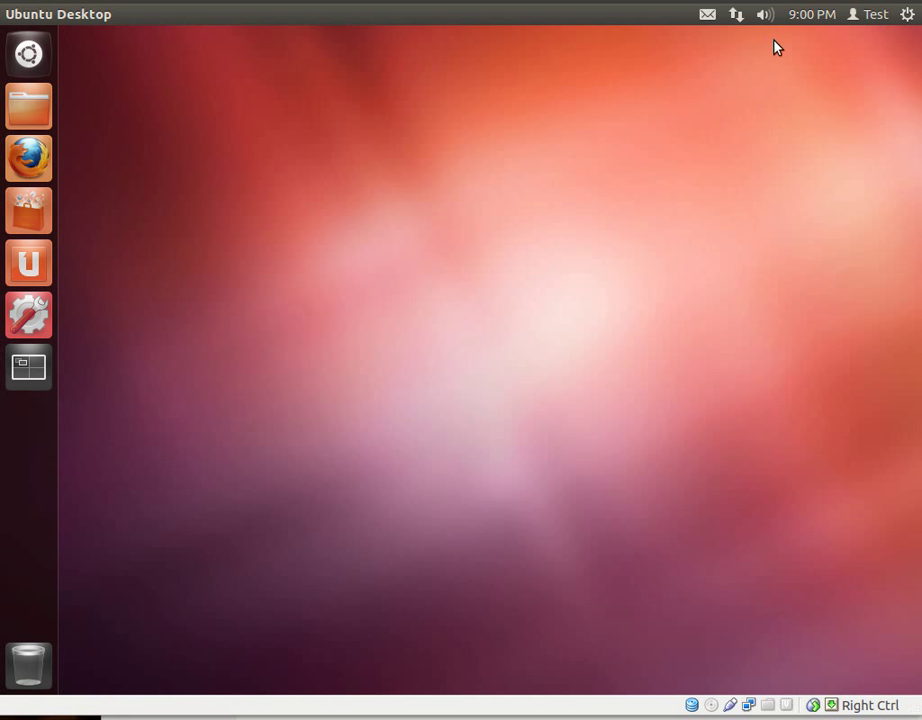
mouse_move(808, 32)
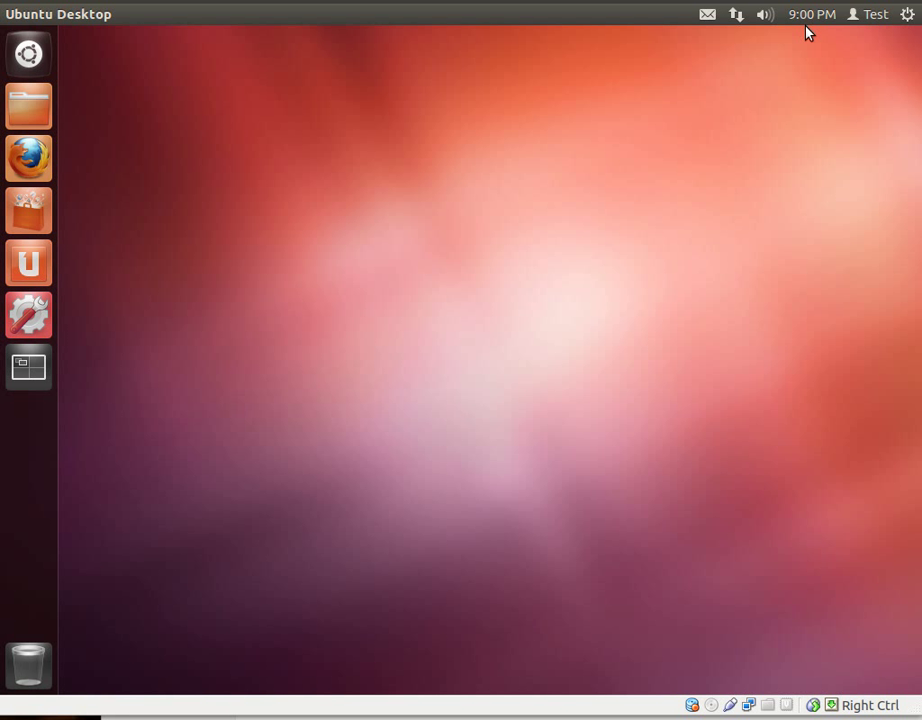